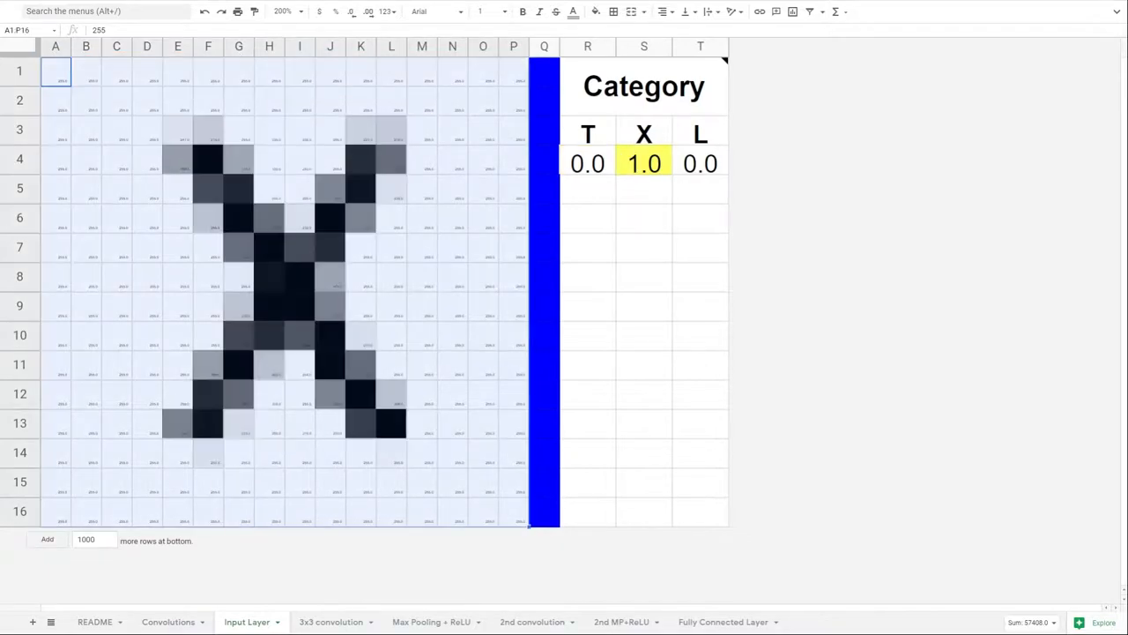
Step: Enter =SUMPRODUCT(A2:C4,$R$2:$T$4) in W3 and fill it across the output grid to AJ16
left_click(55, 70)
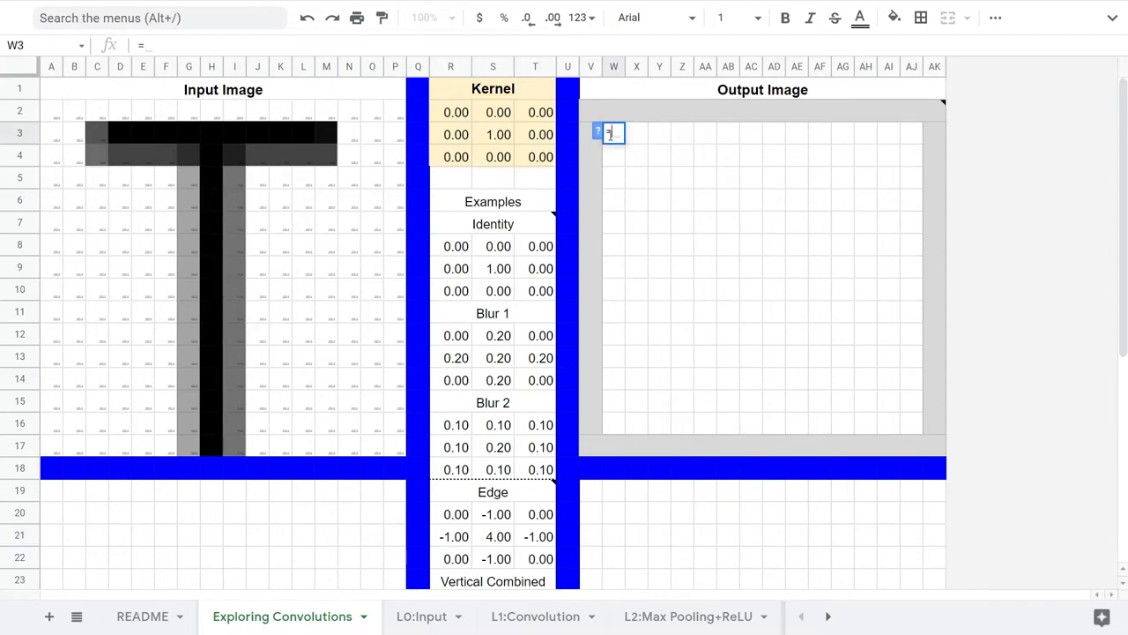
type("=SUMPRODUCT(A2:C4,")
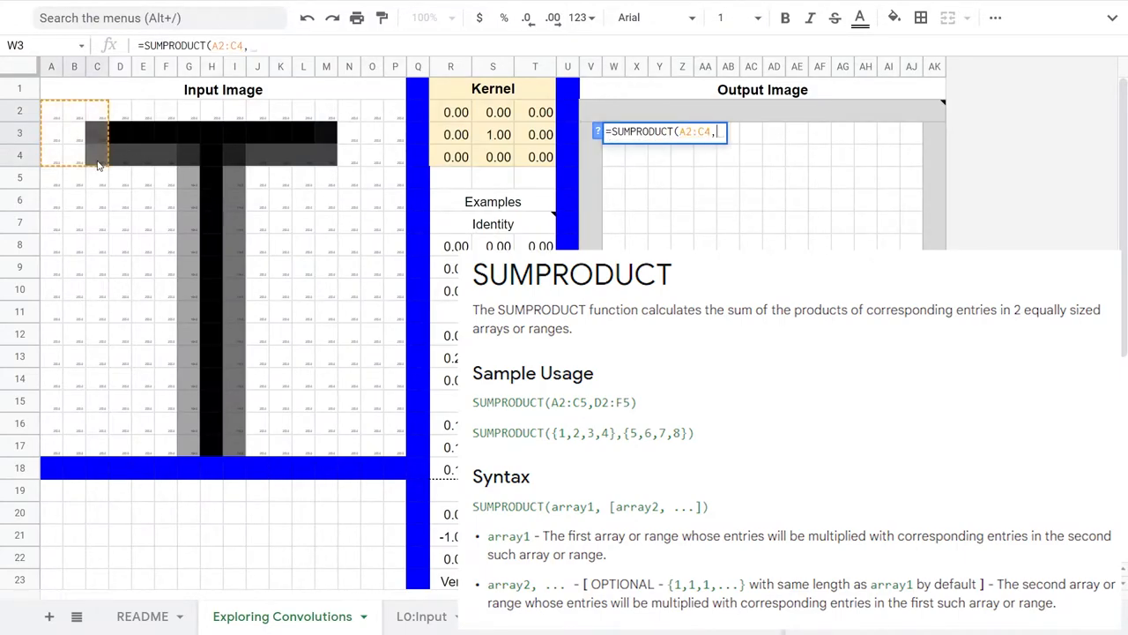
left_click(456, 112)
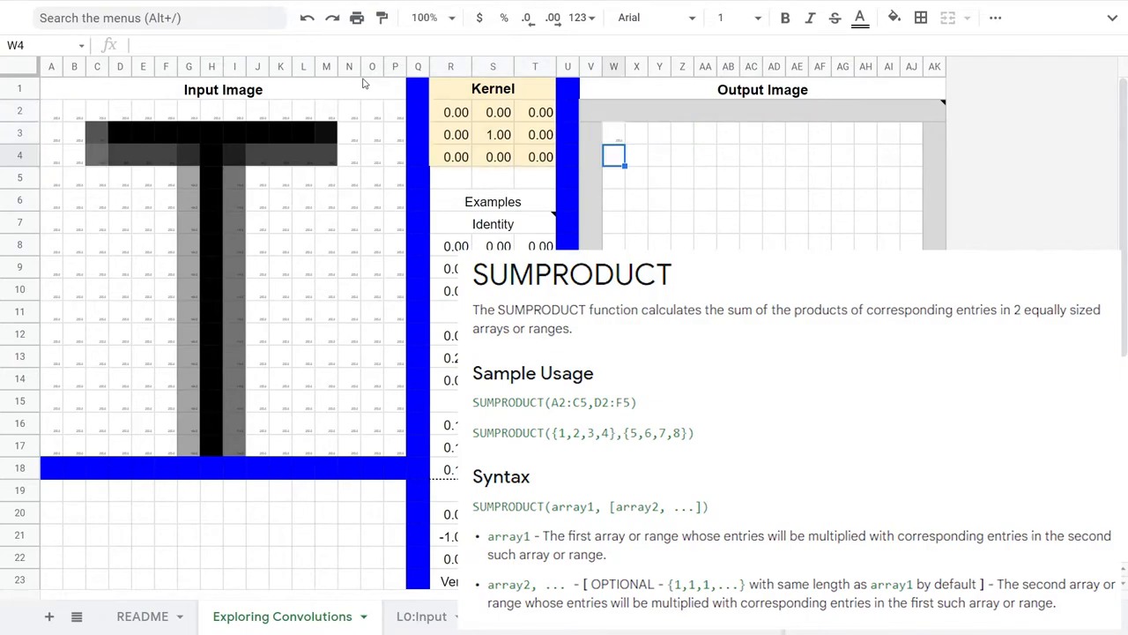
left_click(614, 132)
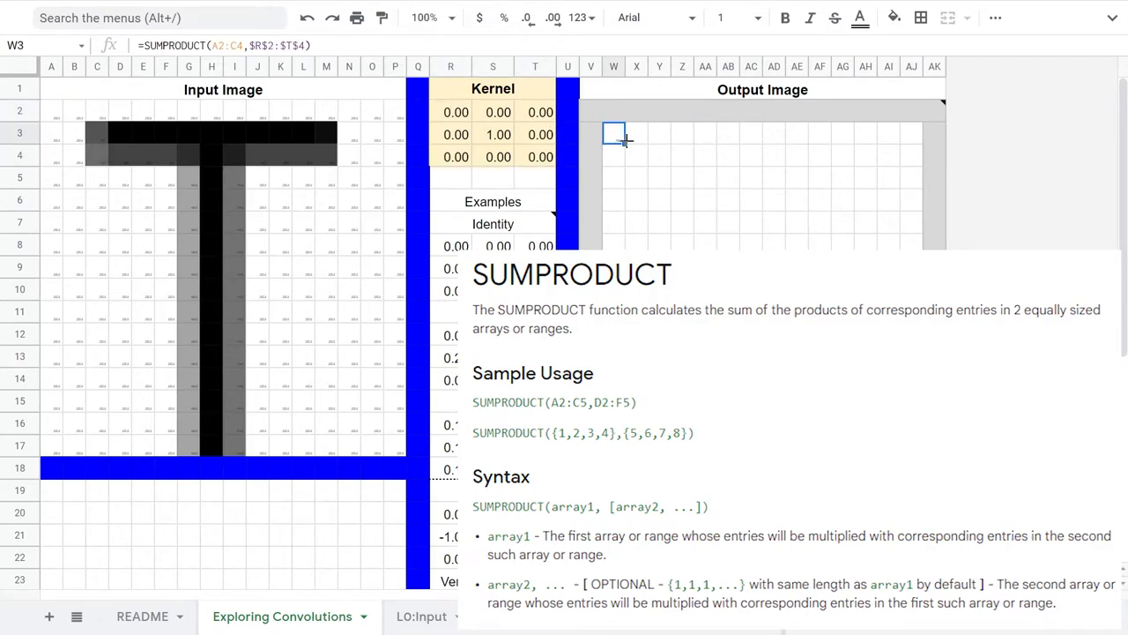
left_click_drag(614, 134, 920, 134)
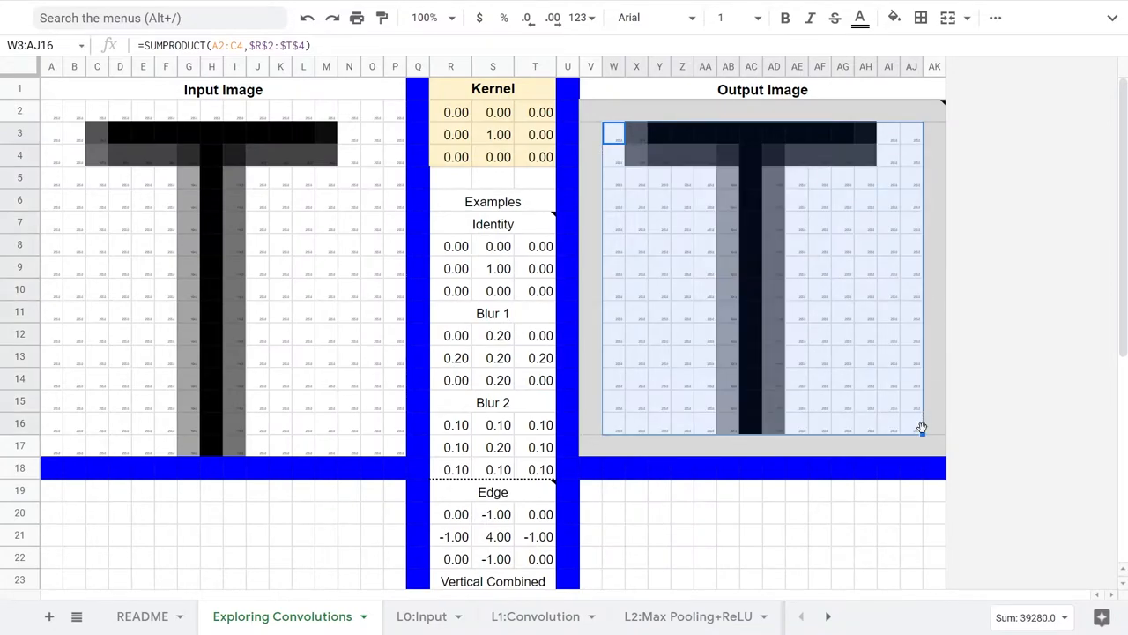
left_click(889, 513)
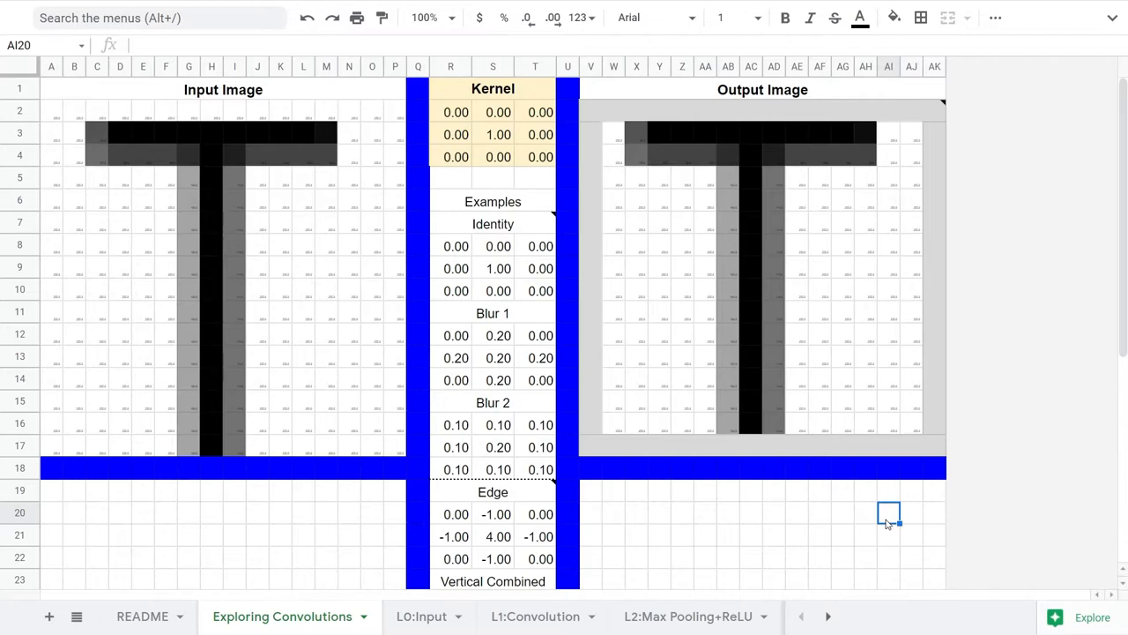
Step: Paste the Blur 1 example kernel into R2:T4 and view the blurred output
left_click(493, 134)
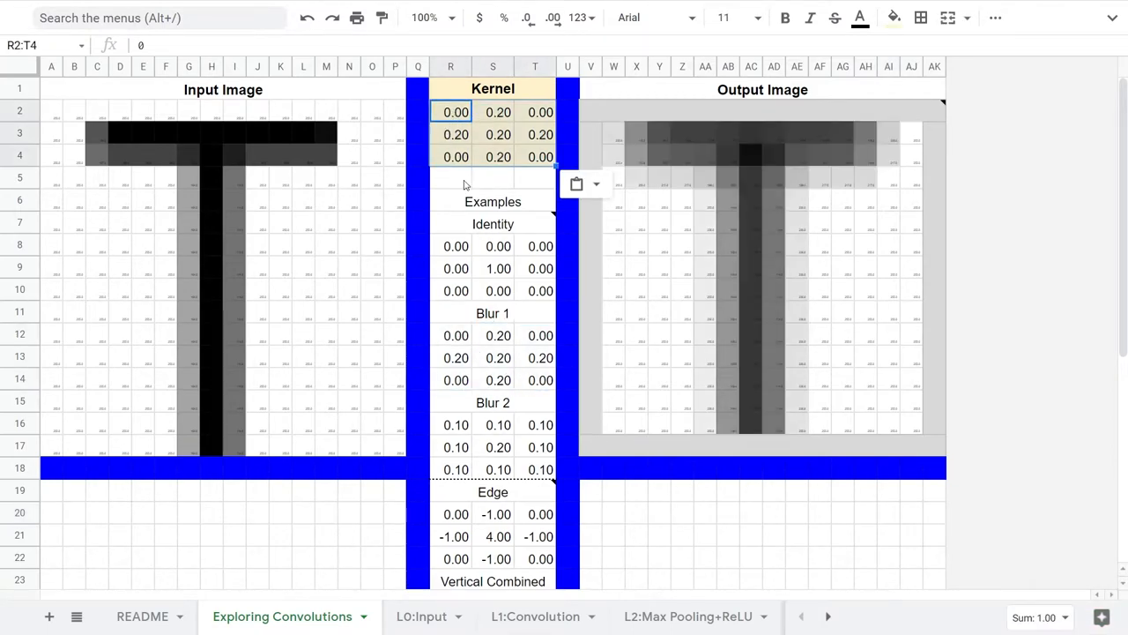
left_click(493, 112)
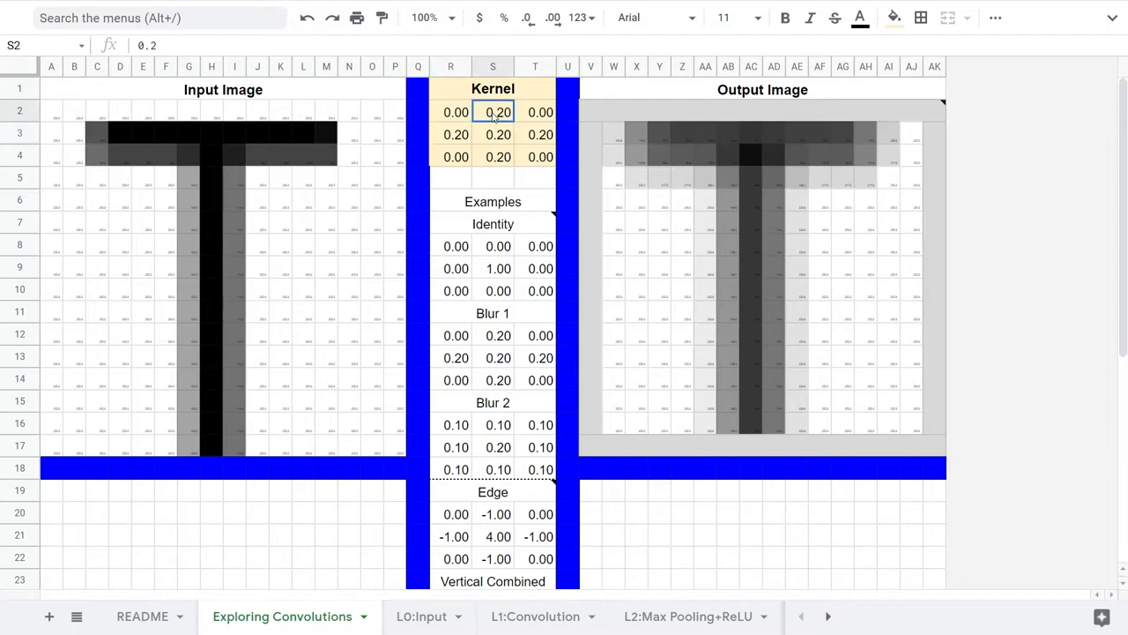
left_click(493, 156)
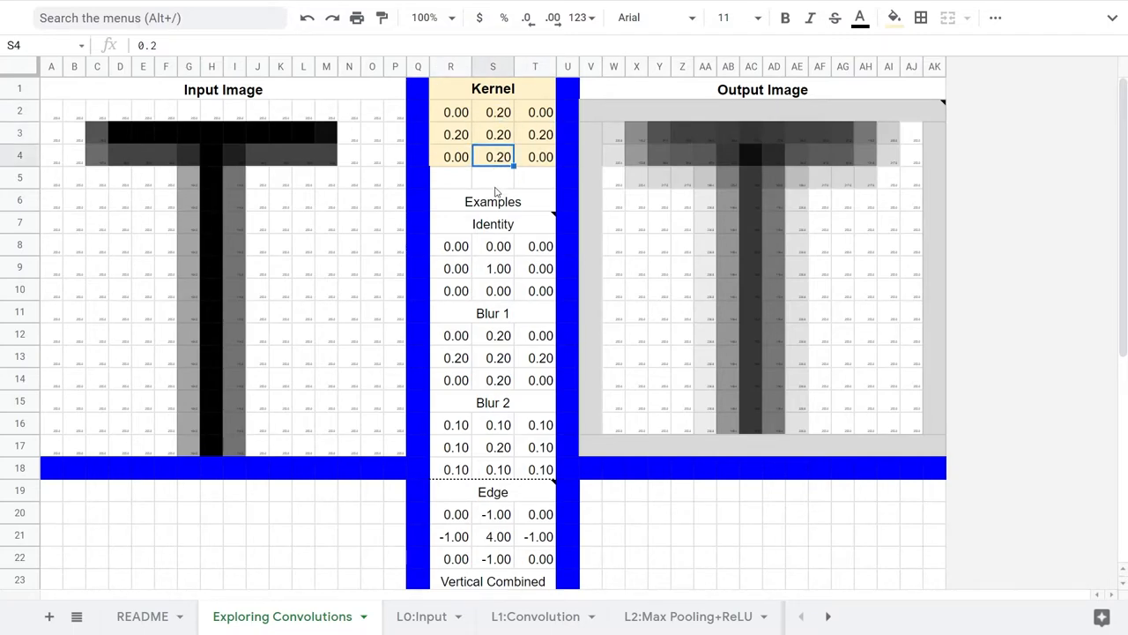
left_click(493, 177)
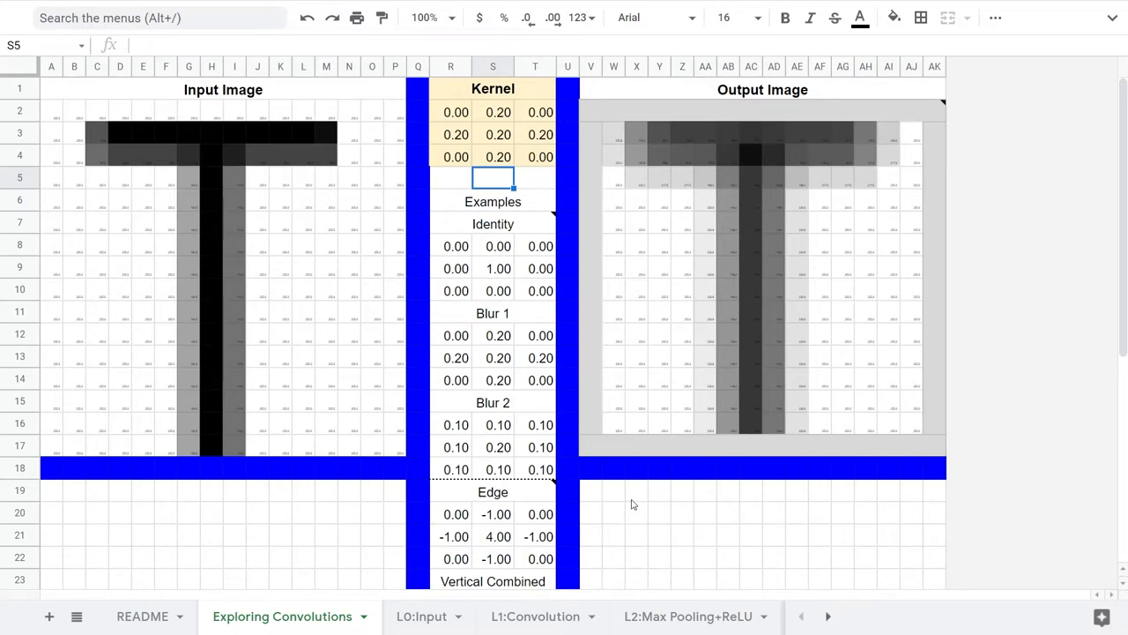
Step: Paste the Blur 2 example values over the kernel R2:T4
left_click_drag(450, 424, 540, 468)
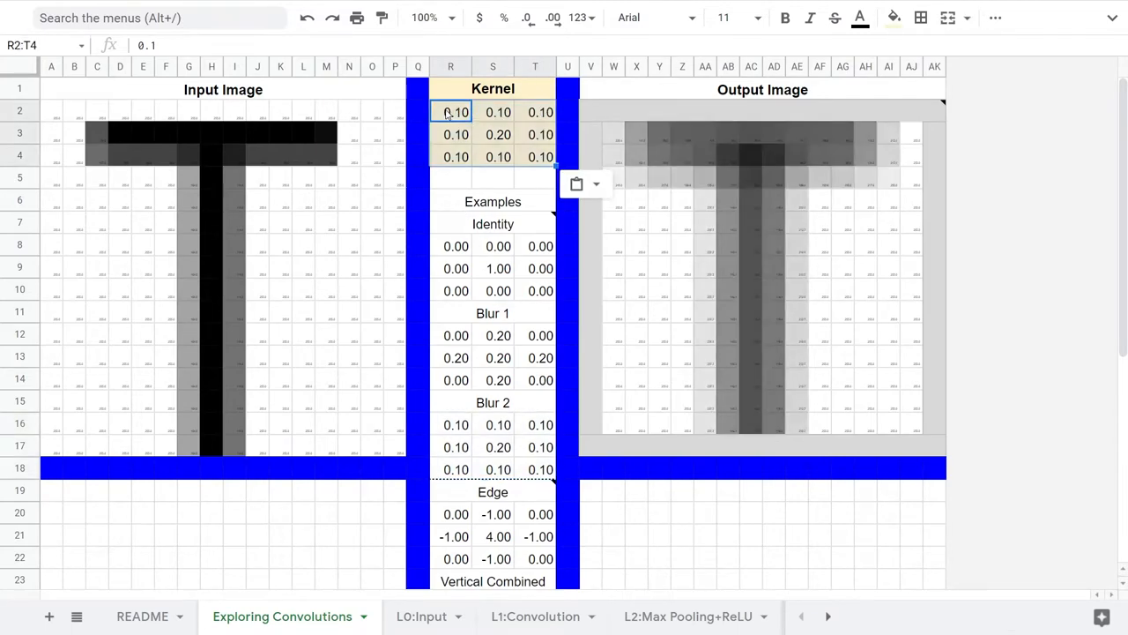
left_click(456, 135)
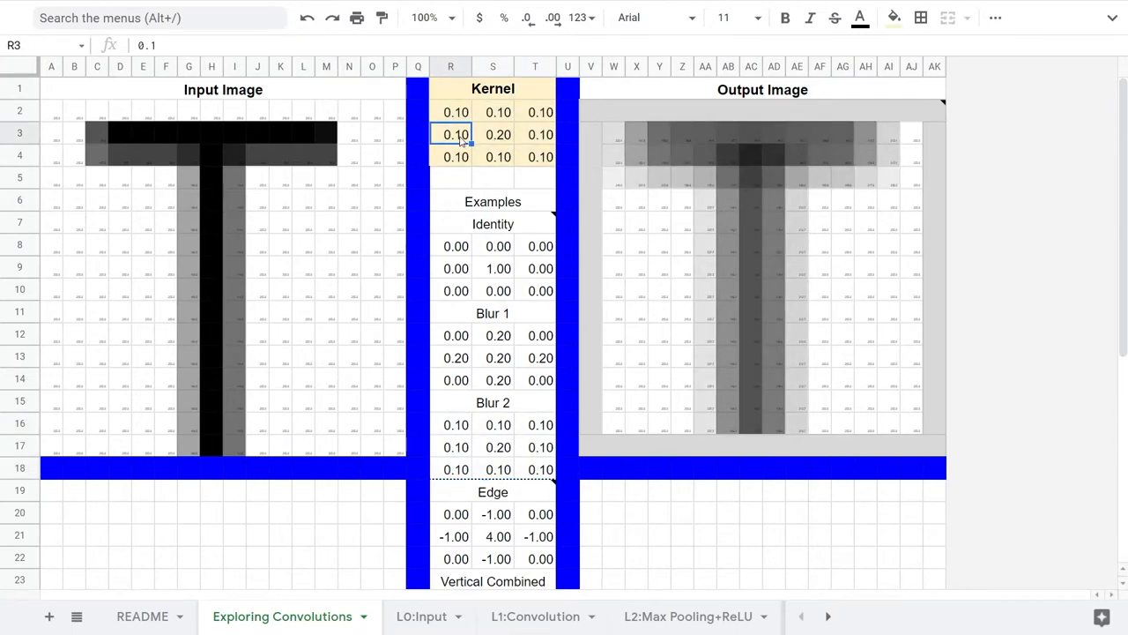
left_click(536, 156)
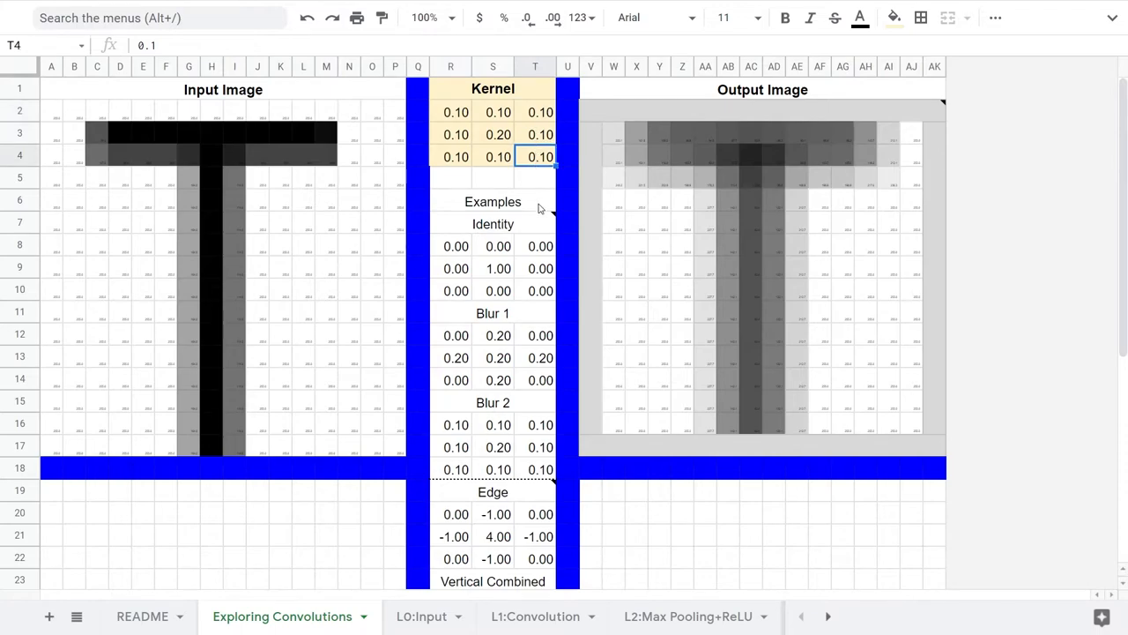
left_click(660, 491)
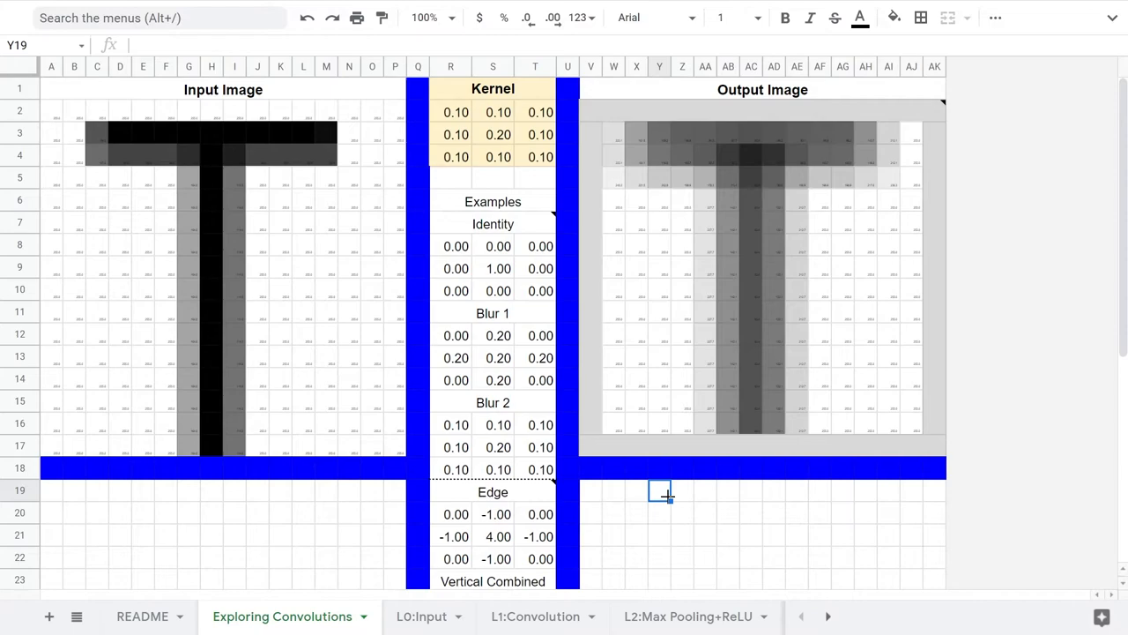
mouse_move(648, 492)
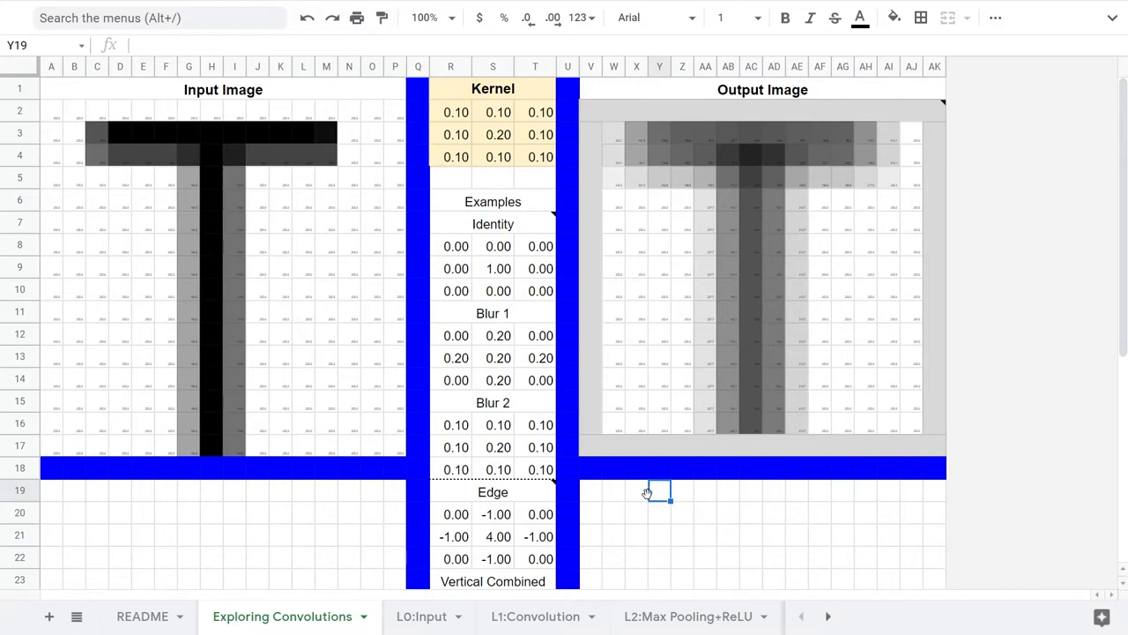
Step: Paste the Edge example range R20:T22 into kernel R2:T4 and inspect an output formula
left_click(456, 513)
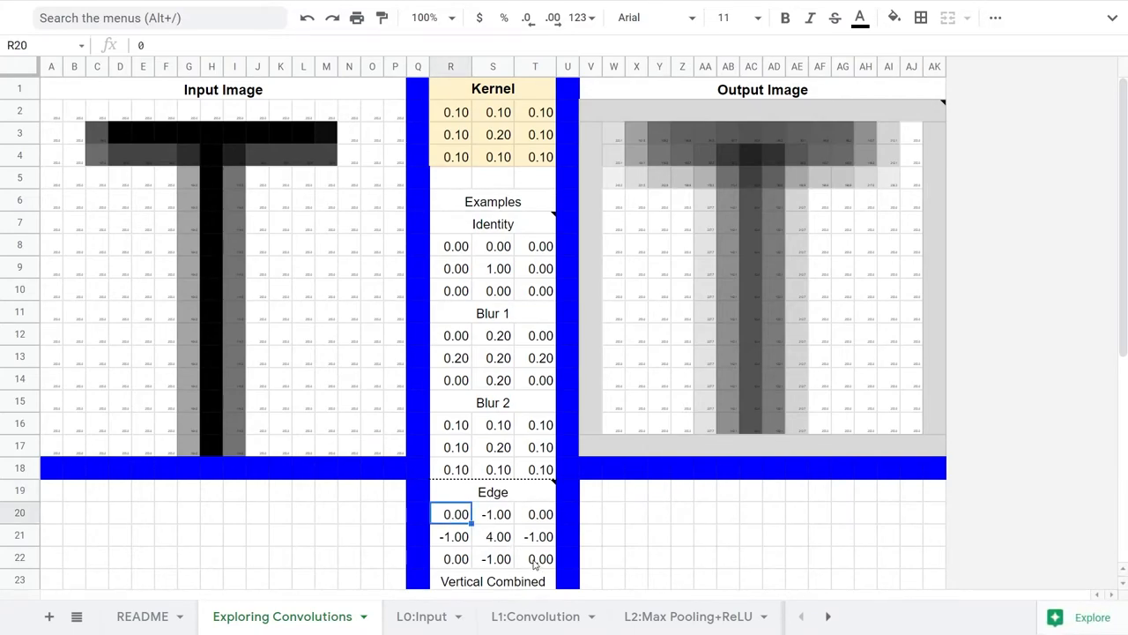
left_click(456, 112)
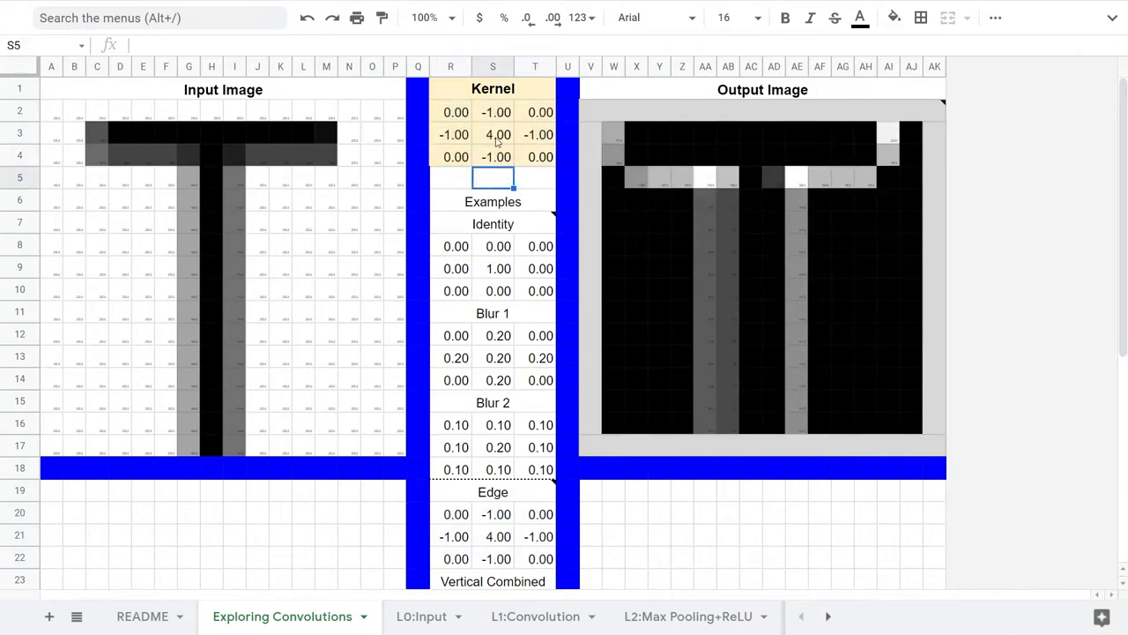
left_click(493, 112)
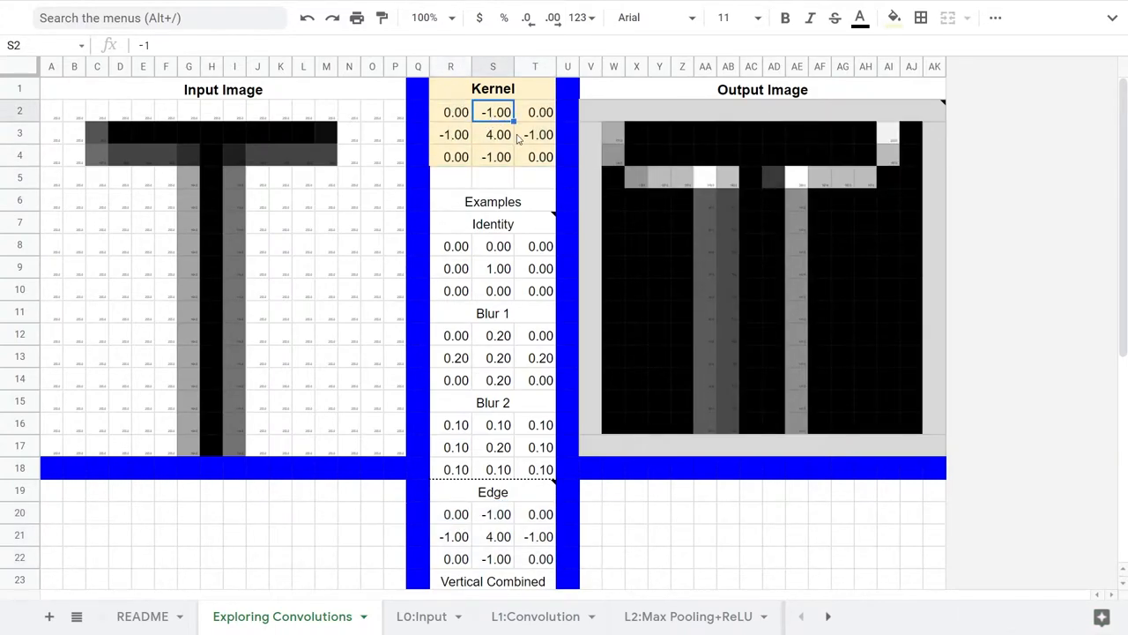
left_click(535, 178)
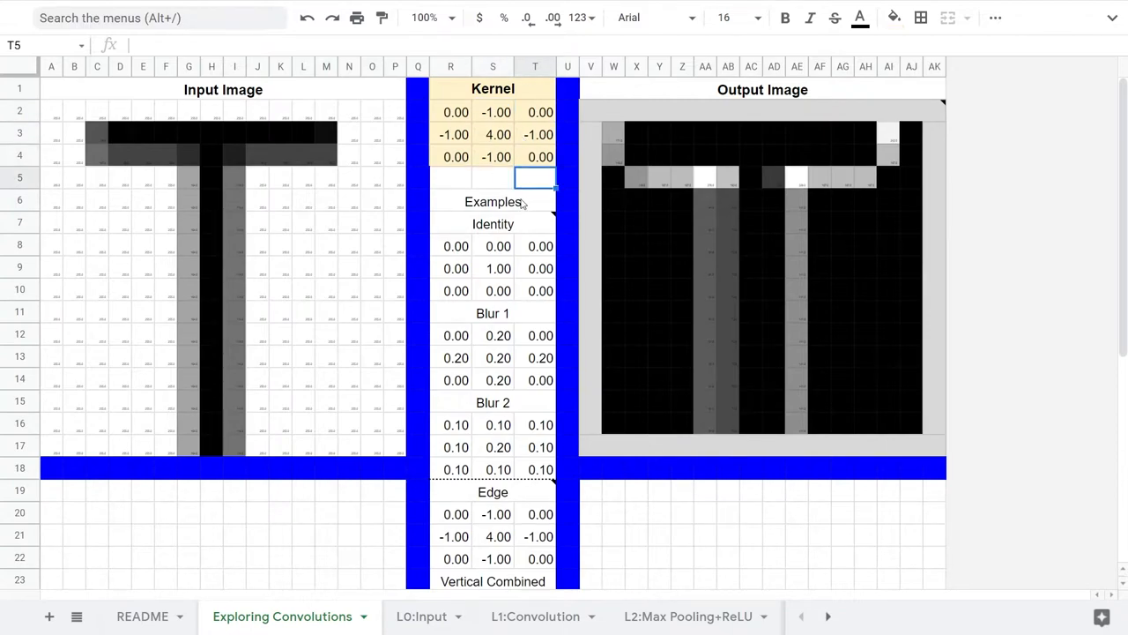
left_click(844, 266)
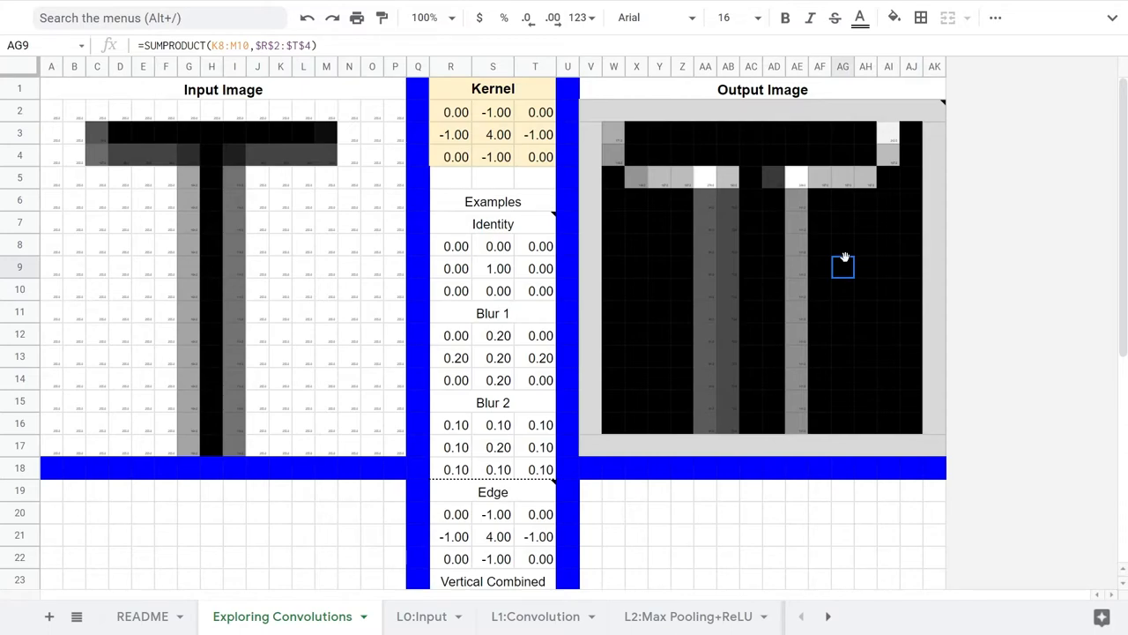
Step: Set the output image's conditional-formatting colour scale maxpoint colour to red
right_click(842, 266)
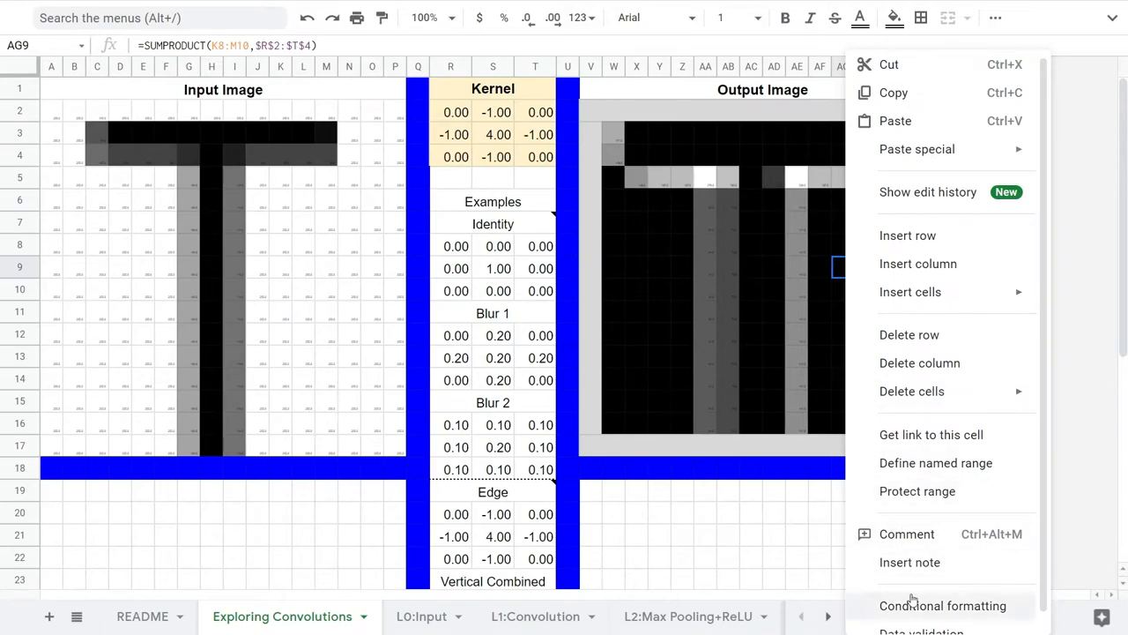
left_click(943, 605)
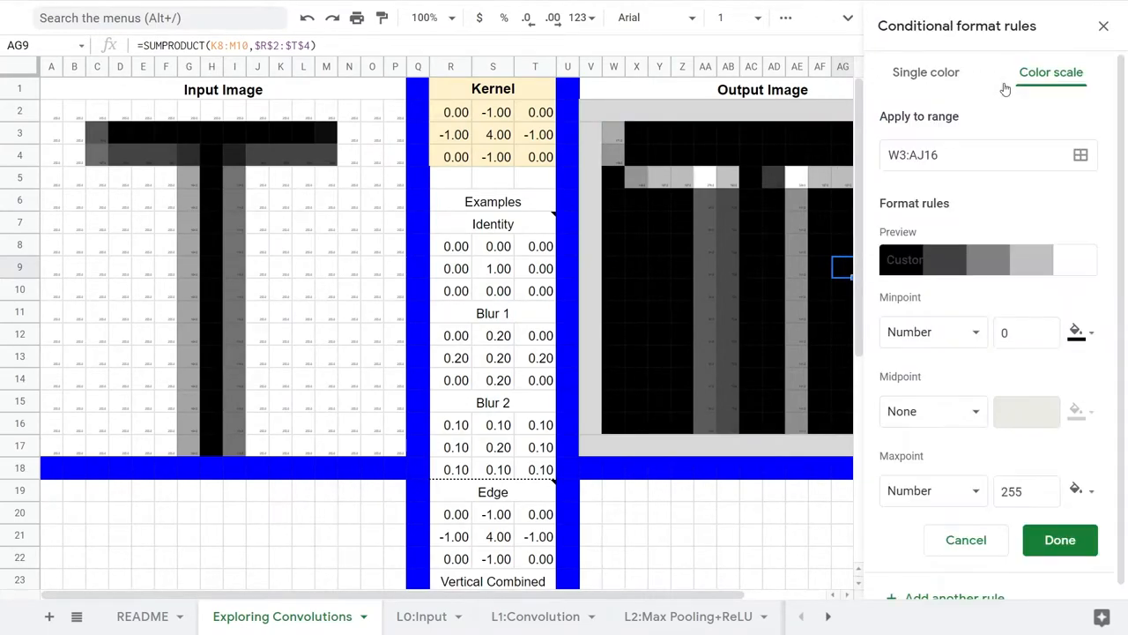
left_click(1076, 331)
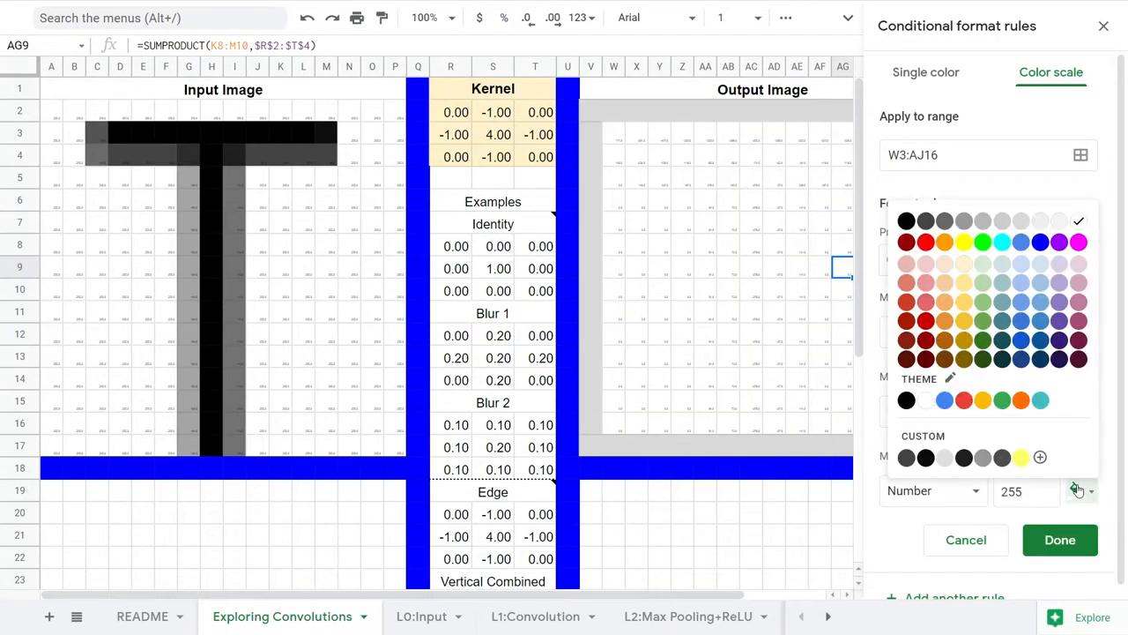
left_click(926, 242)
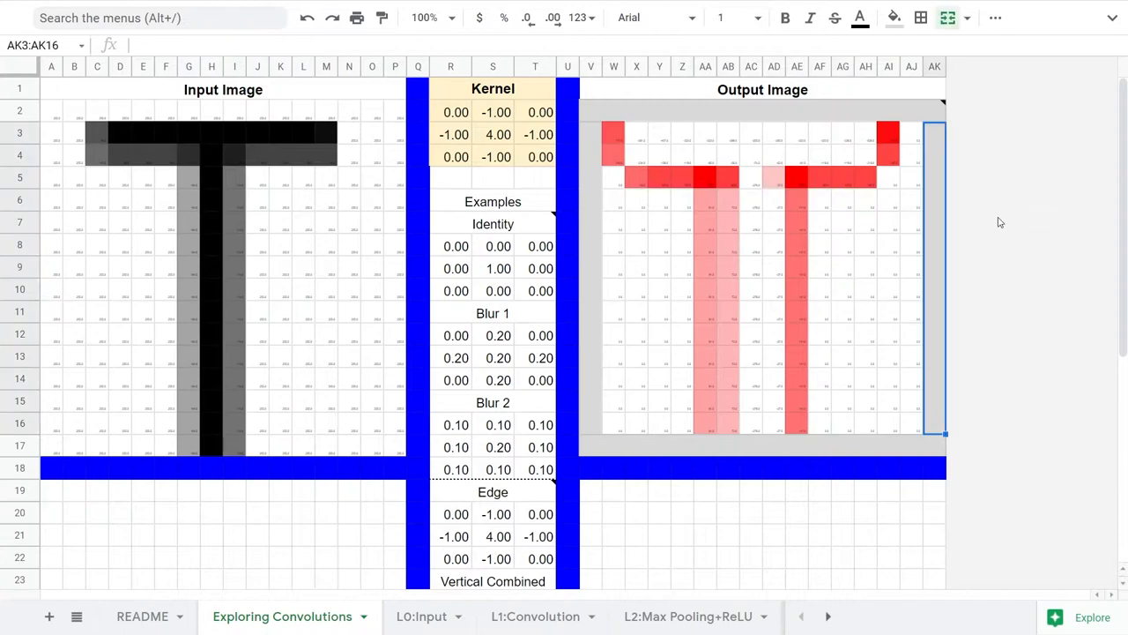
mouse_move(946, 233)
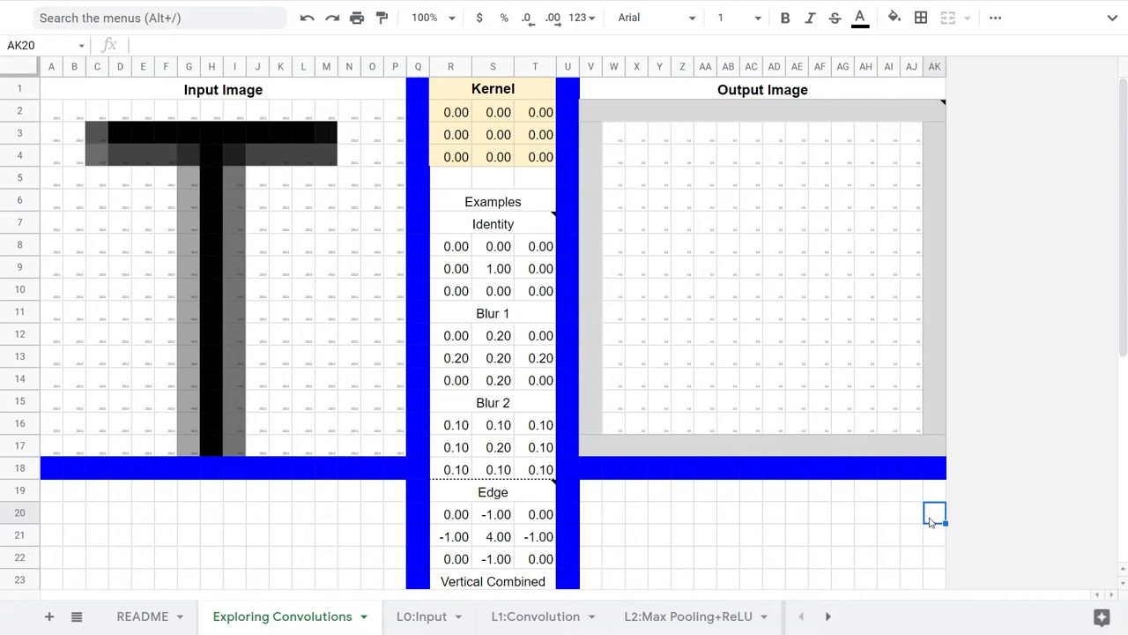
mouse_move(194, 356)
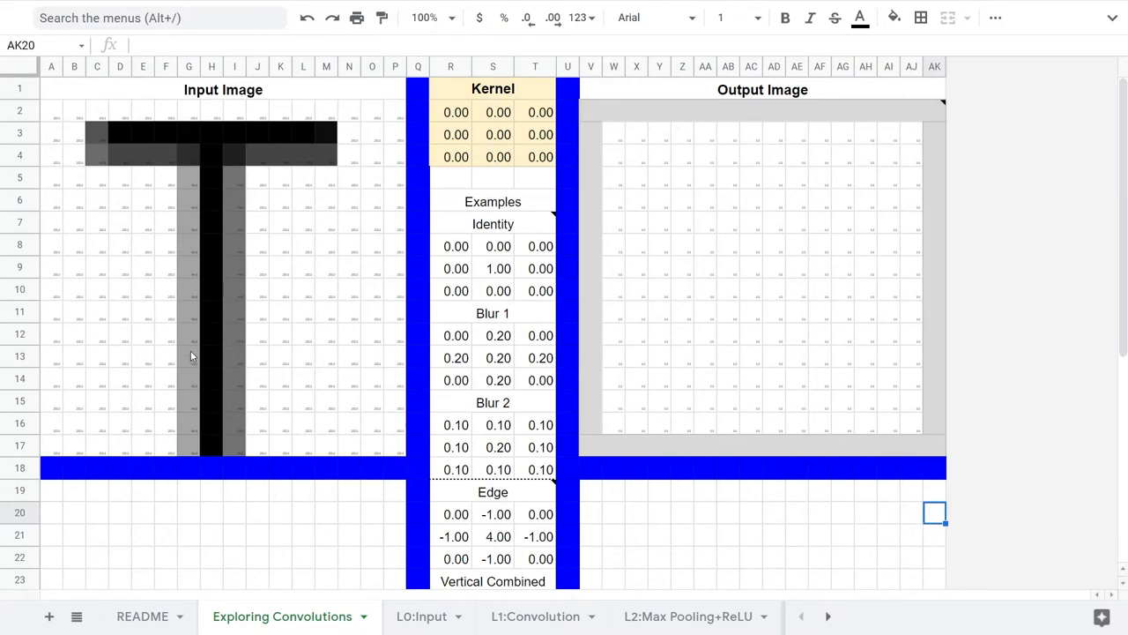
mouse_move(186, 322)
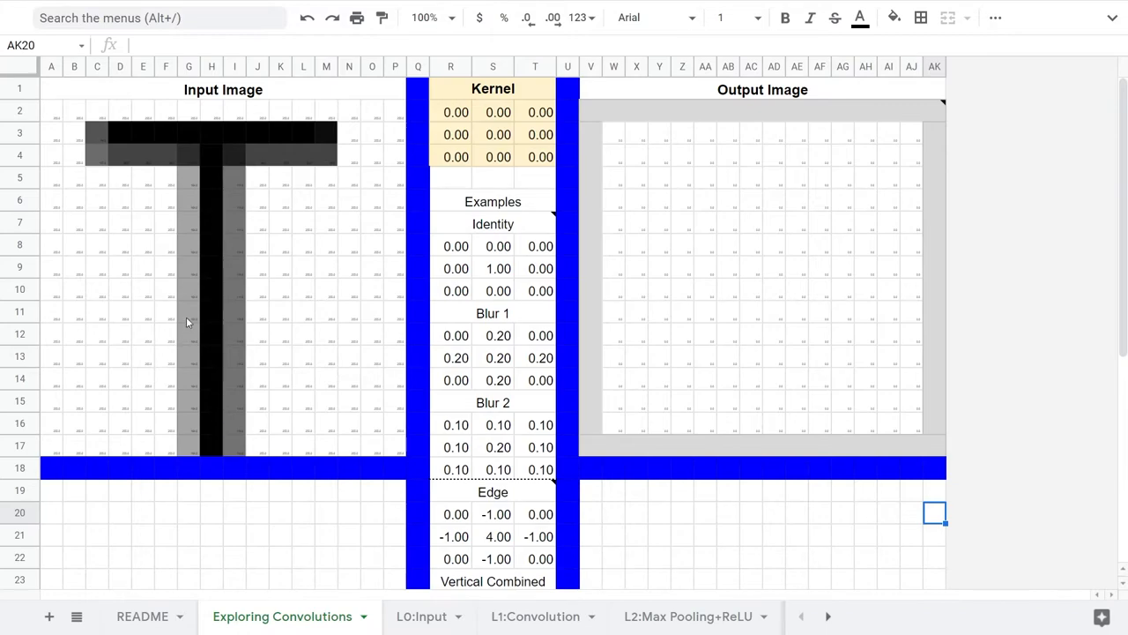
Step: Check grey T pixel values, then enter 1, -2, 1 in kernel row R3:T3
left_click(188, 312)
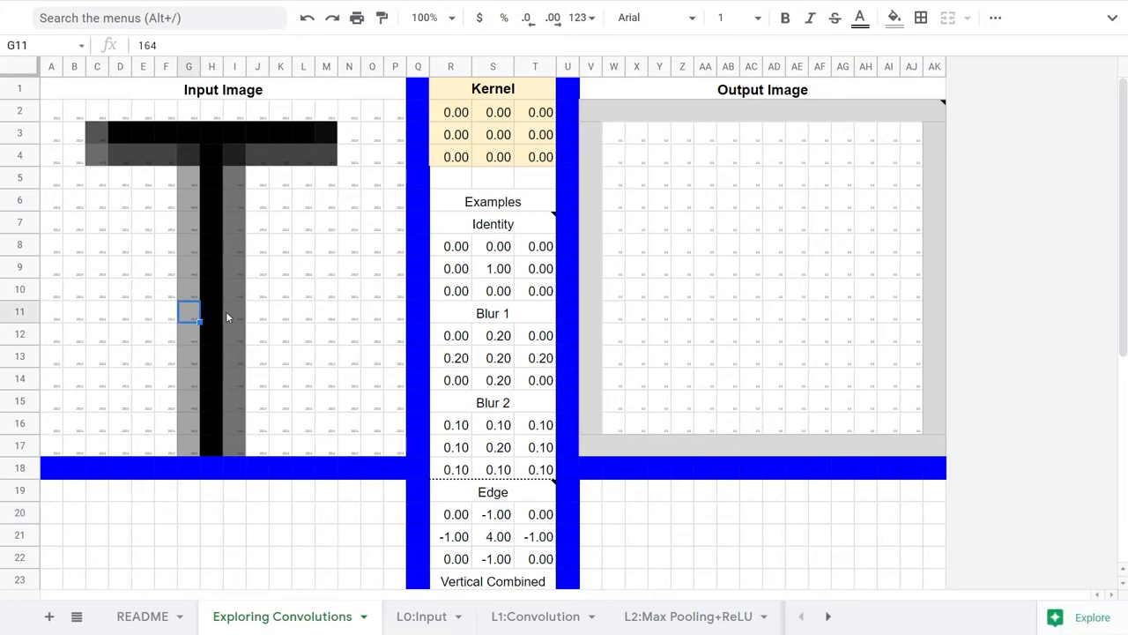
left_click(235, 311)
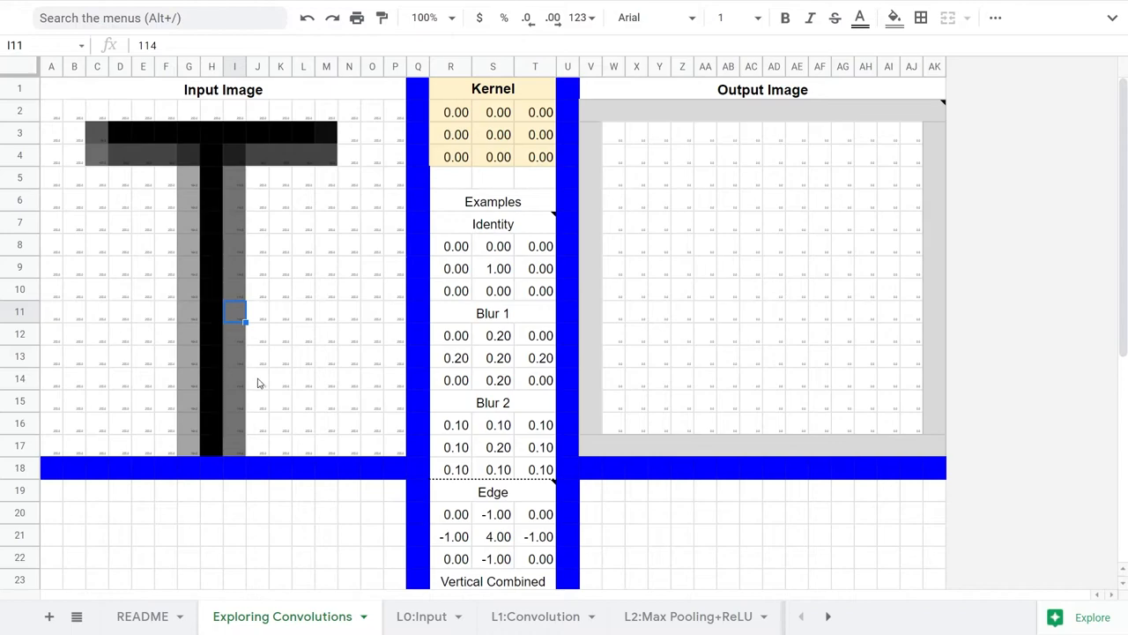
mouse_move(253, 373)
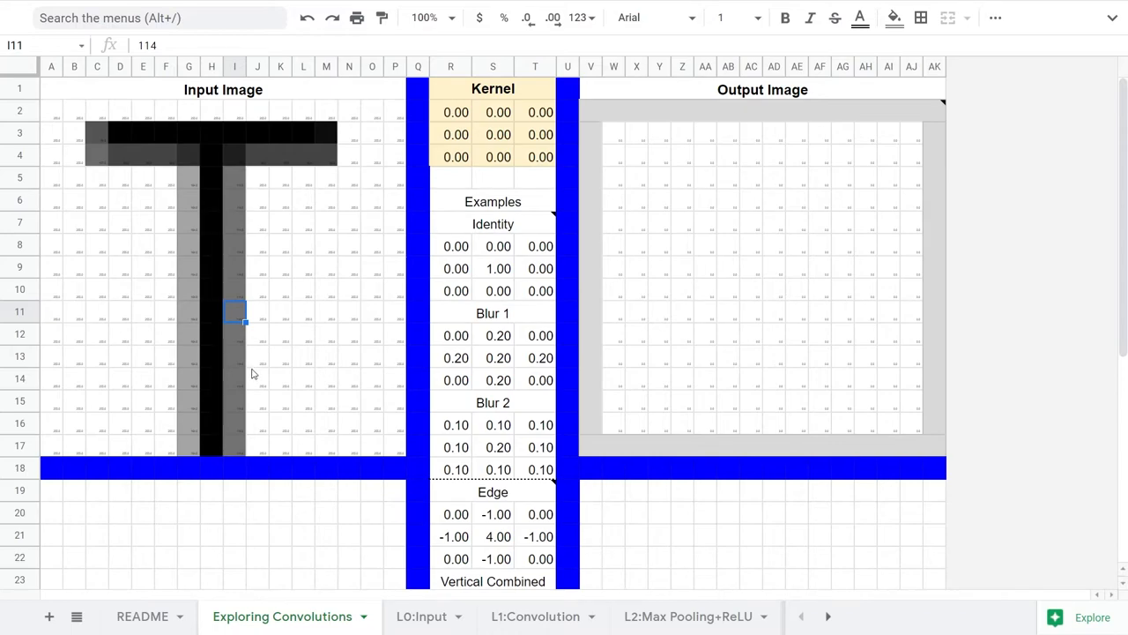
mouse_move(393, 234)
type("1")
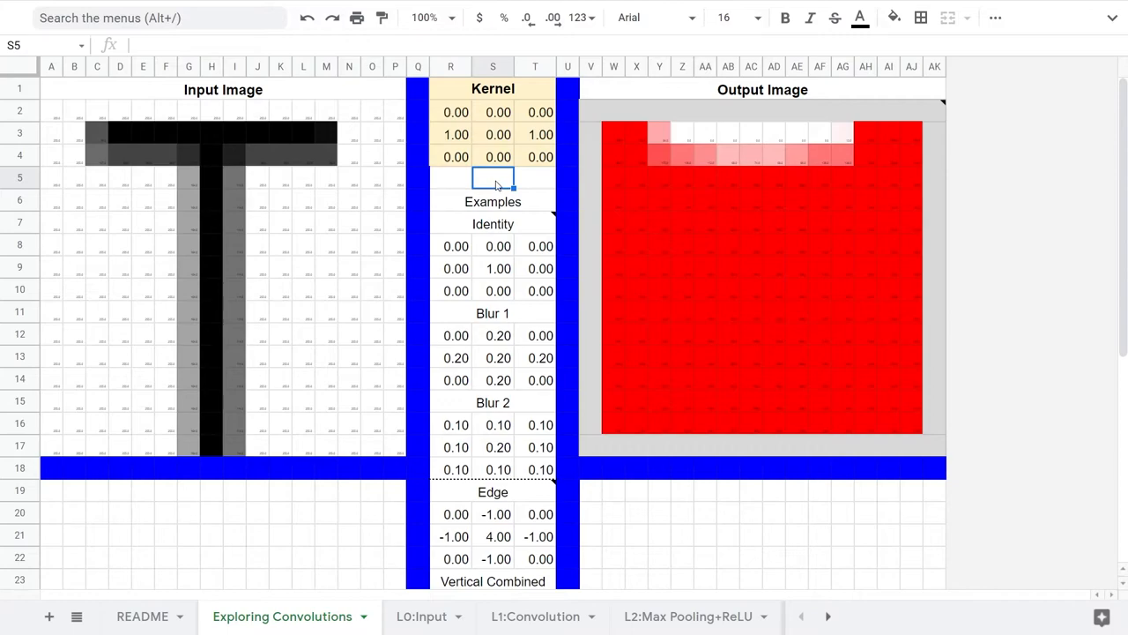
mouse_move(665, 244)
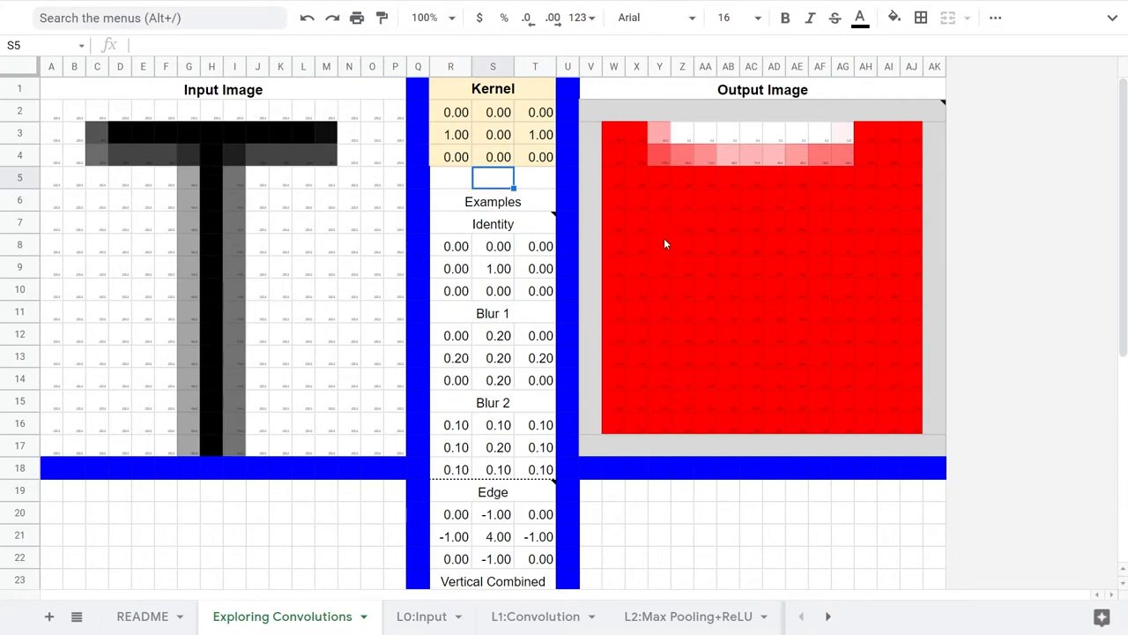
mouse_move(503, 143)
type("-2")
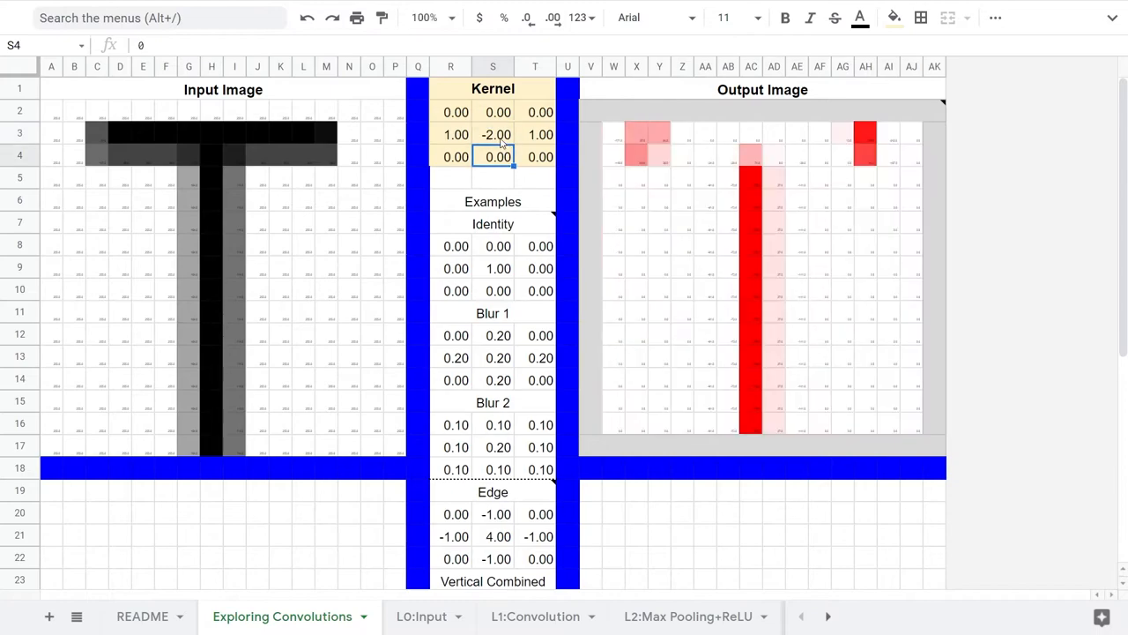
left_click(535, 178)
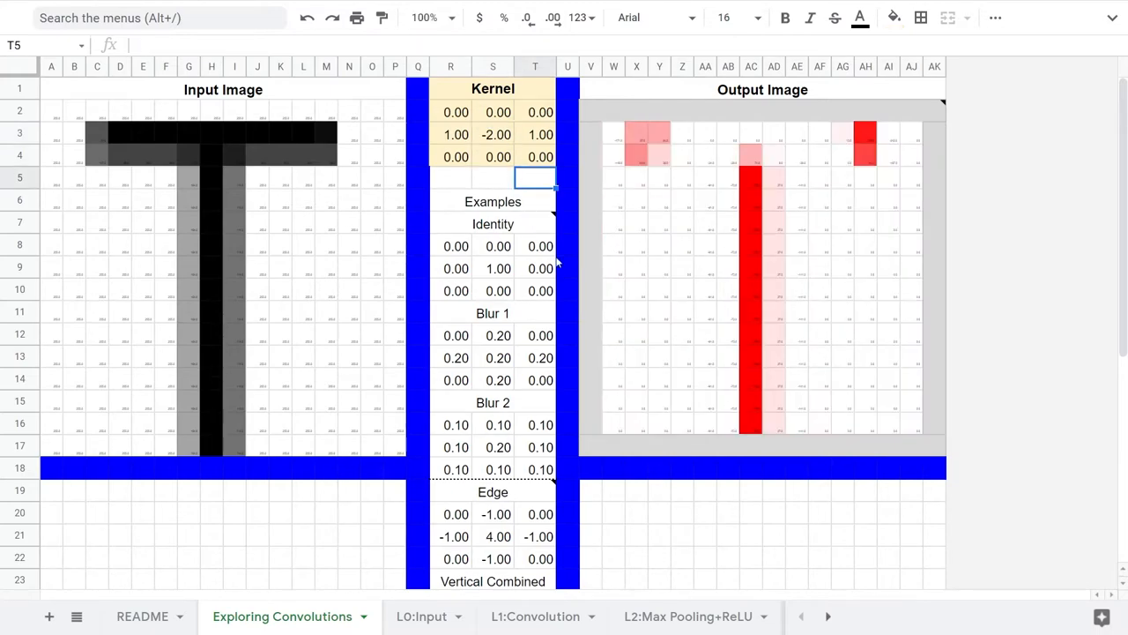
mouse_move(203, 355)
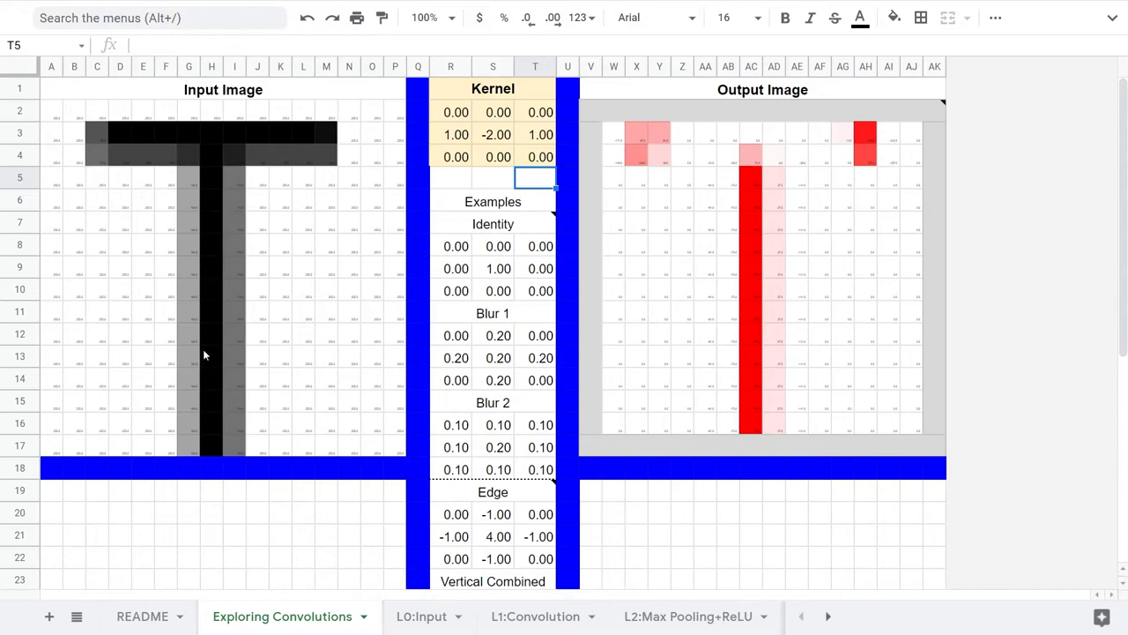
mouse_move(582, 529)
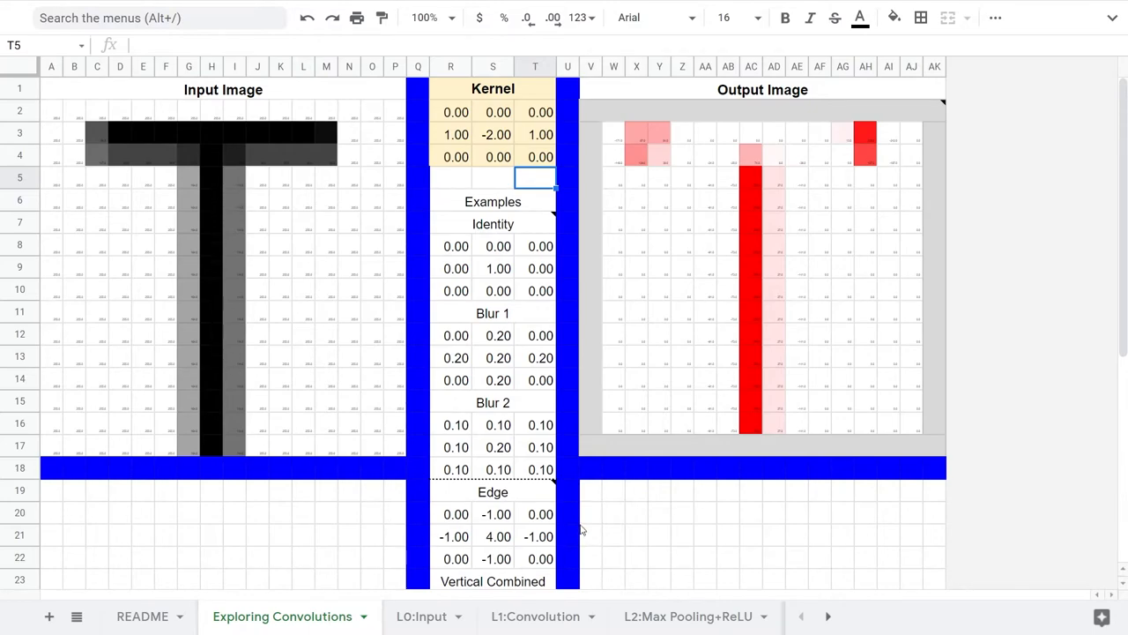
Step: Paste the vertical-line kernel with columns 0.33, -0.67, 0.33 into R2:T4
left_click(456, 134)
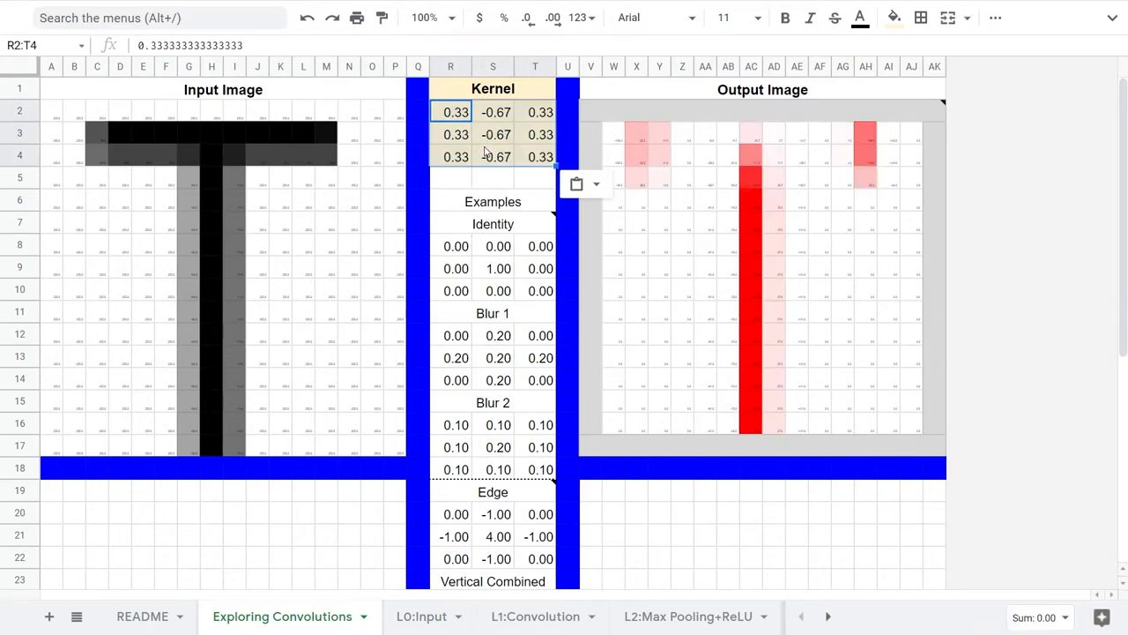
left_click(493, 178)
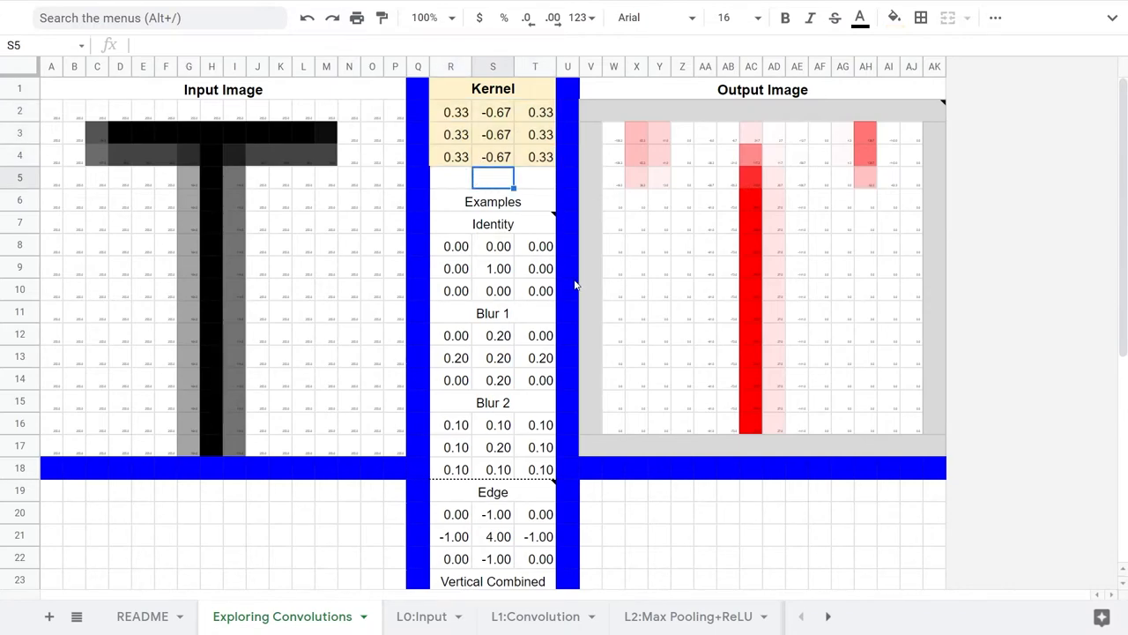
Step: Paste the horizontal-line kernel with rows 0.33 / -0.67 / 0.33 into R2:T4
left_click(456, 112)
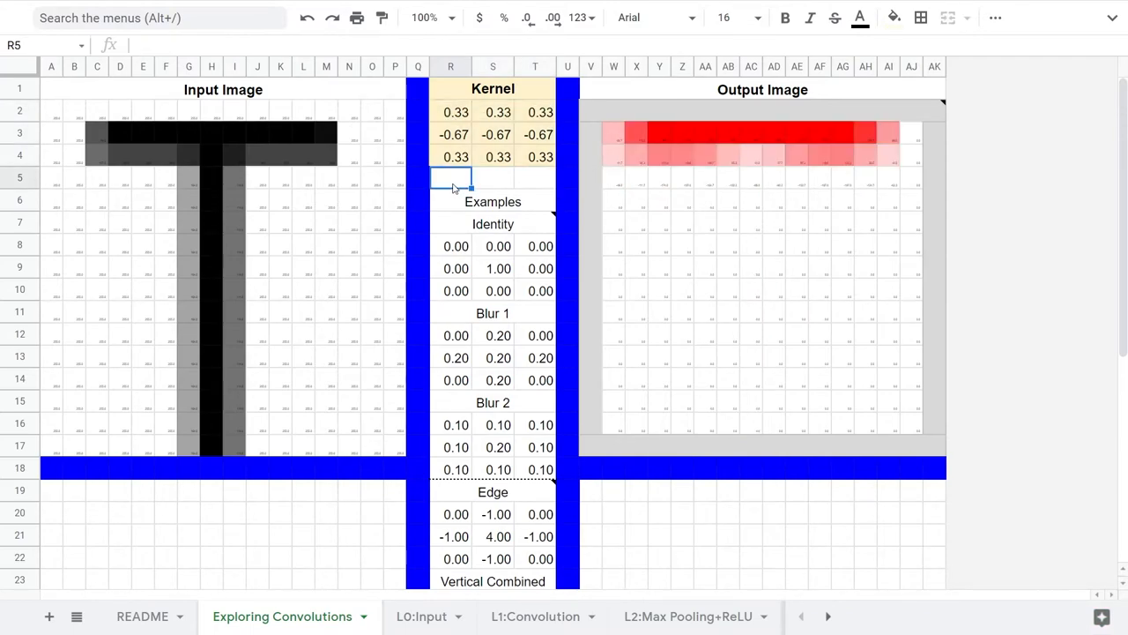
mouse_move(625, 148)
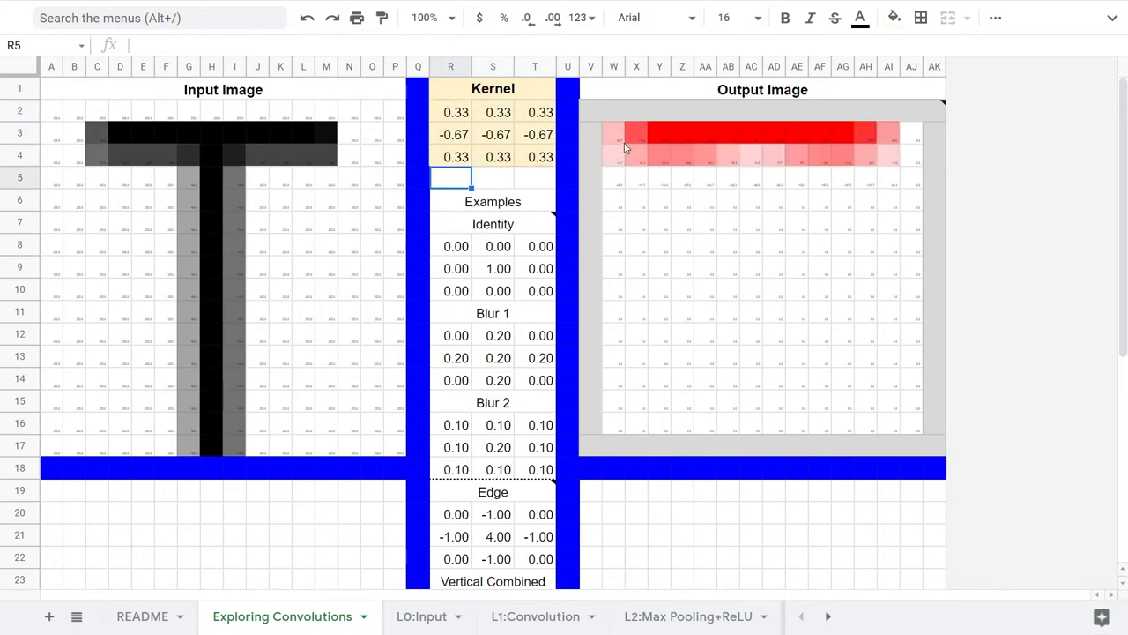
mouse_move(697, 183)
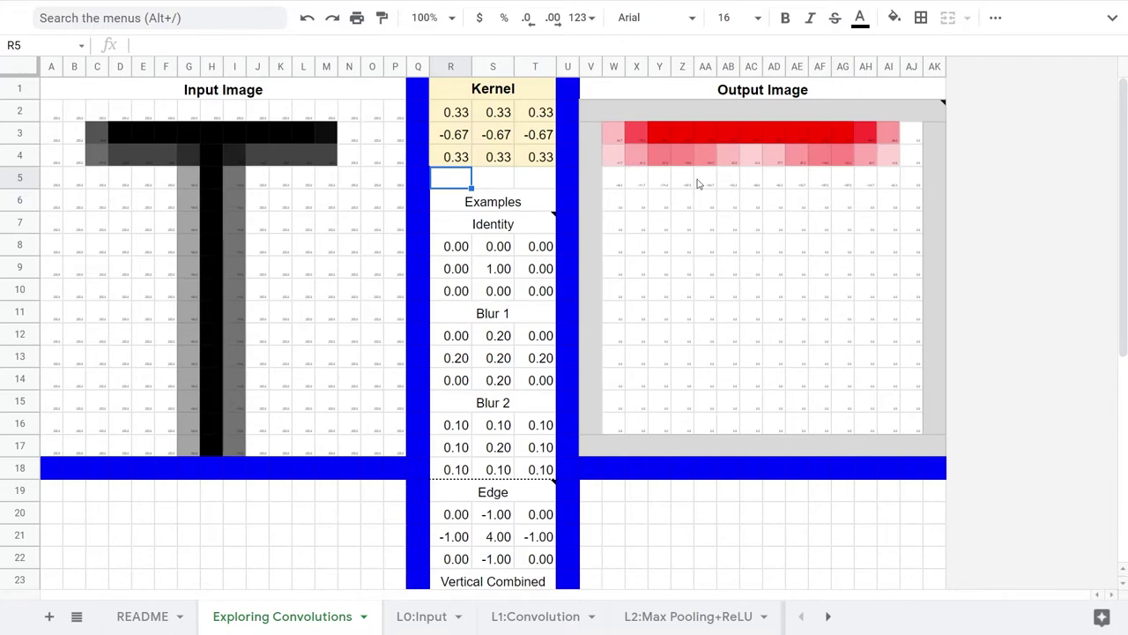
left_click(820, 557)
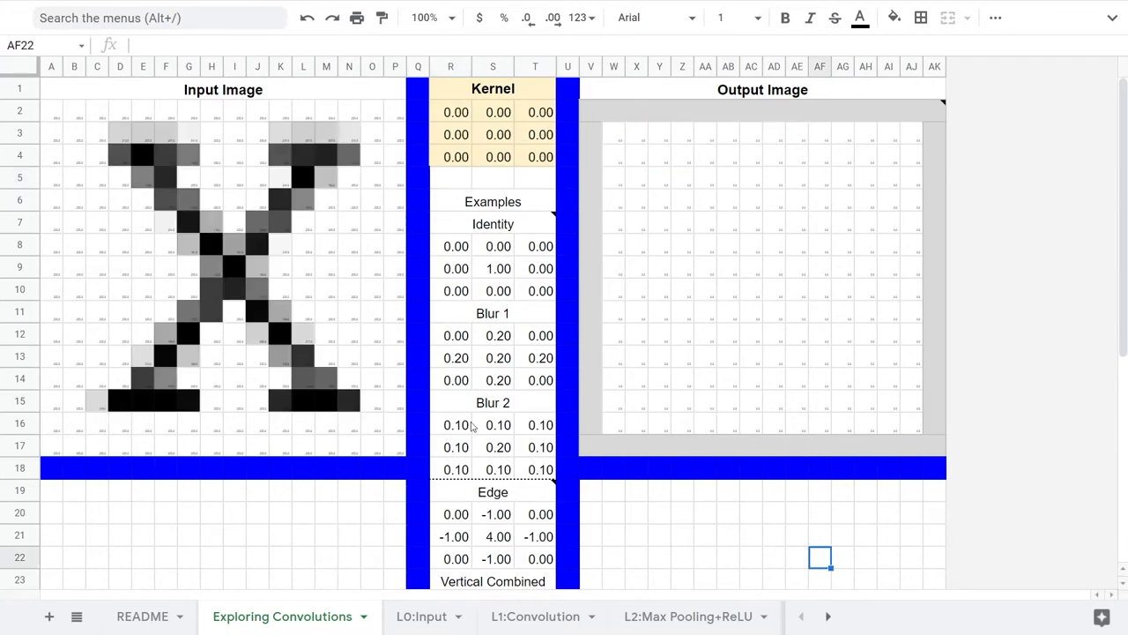
mouse_move(170, 255)
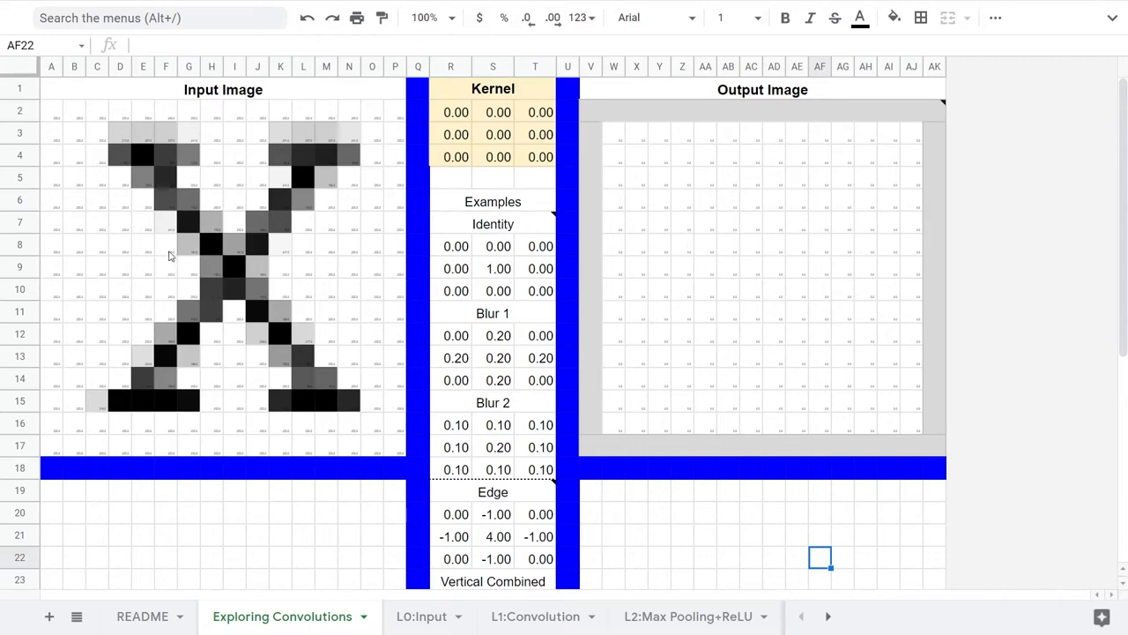
Step: Enter kernel rows -0.5, -0.25, 1 / -0.25, -0.5, -0.25 / 1, -0.25, -0.5
left_click(166, 244)
type("-0.5")
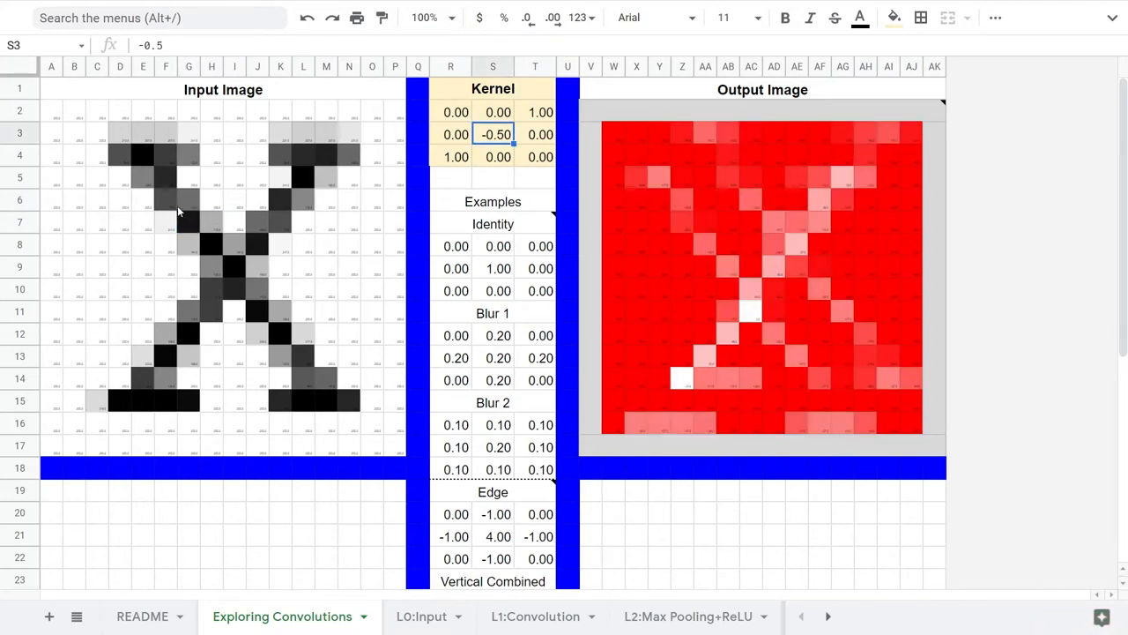
left_click(455, 112)
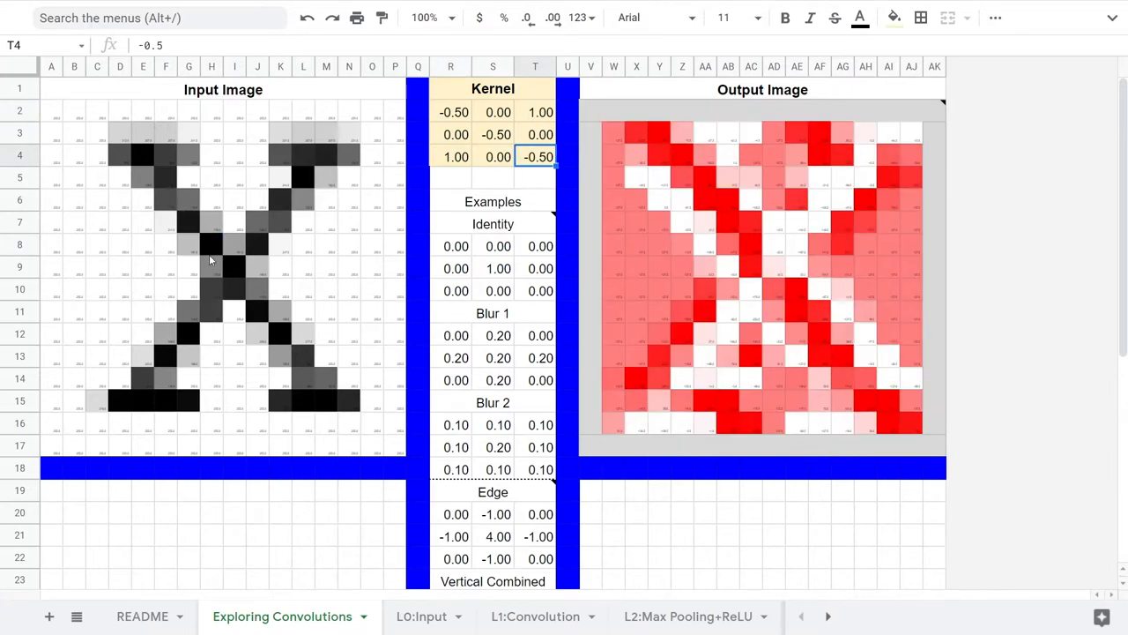
mouse_move(209, 260)
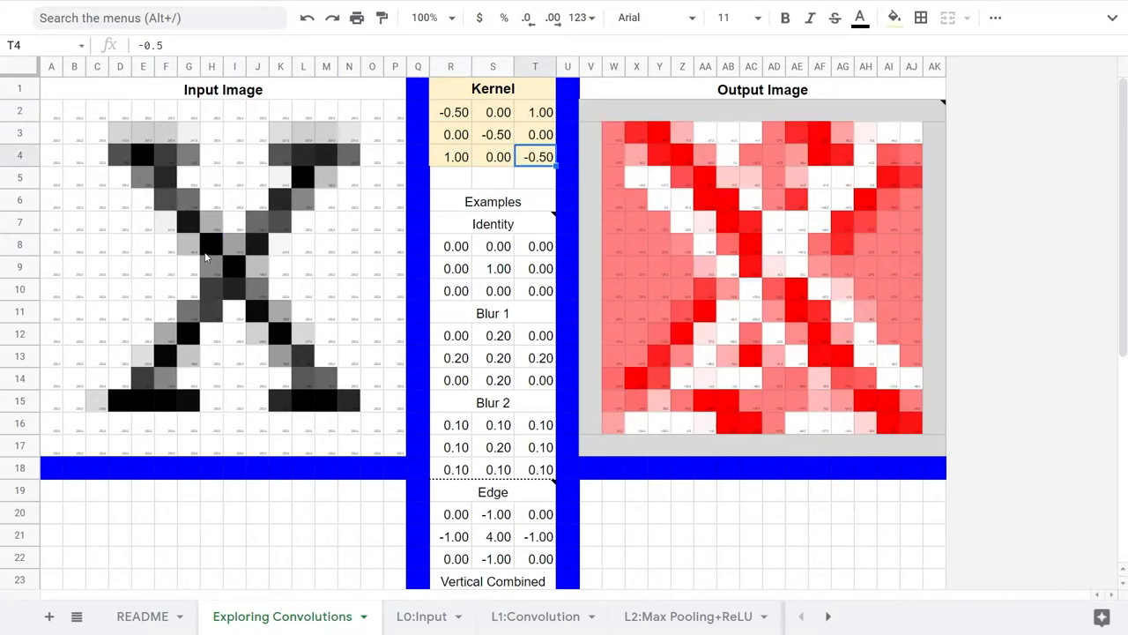
mouse_move(639, 265)
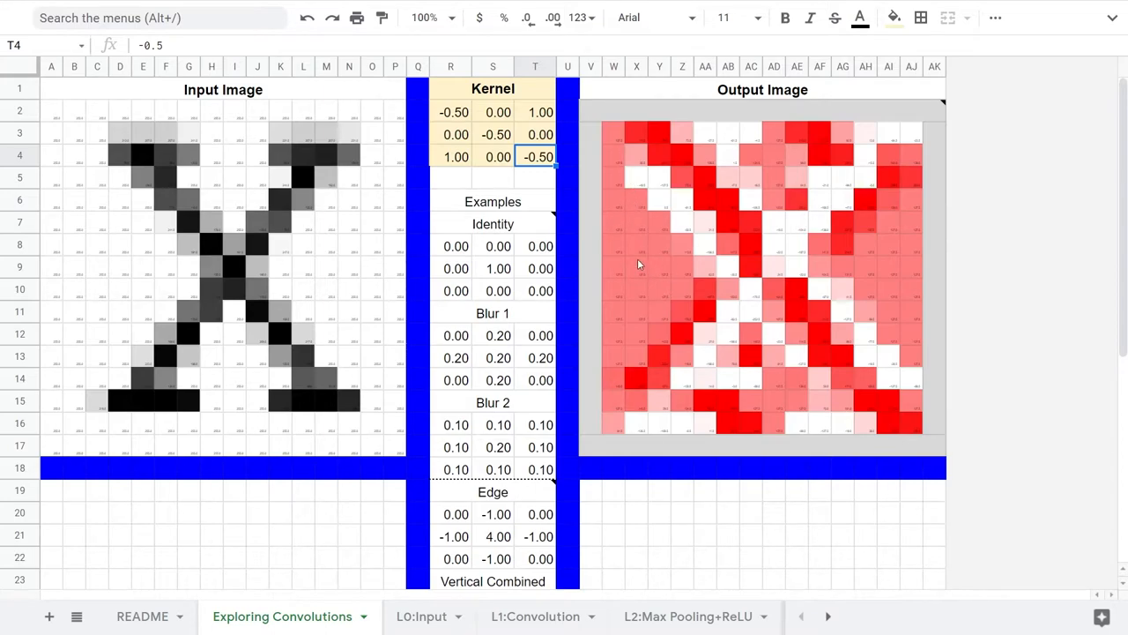
left_click(637, 267)
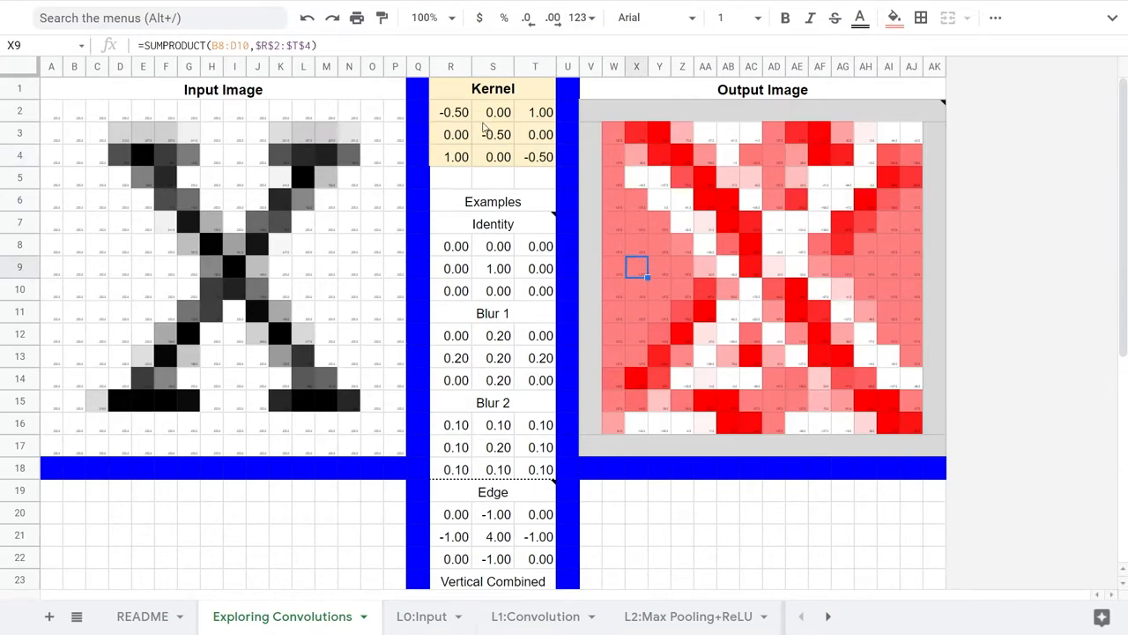
left_click_drag(453, 112, 541, 157)
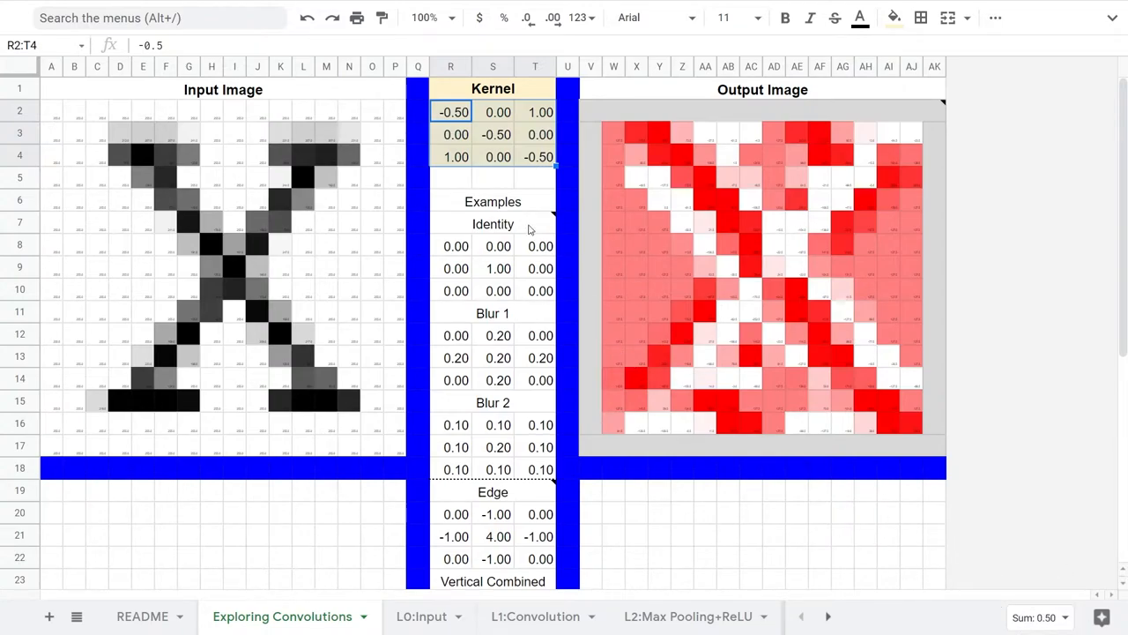
left_click(535, 178)
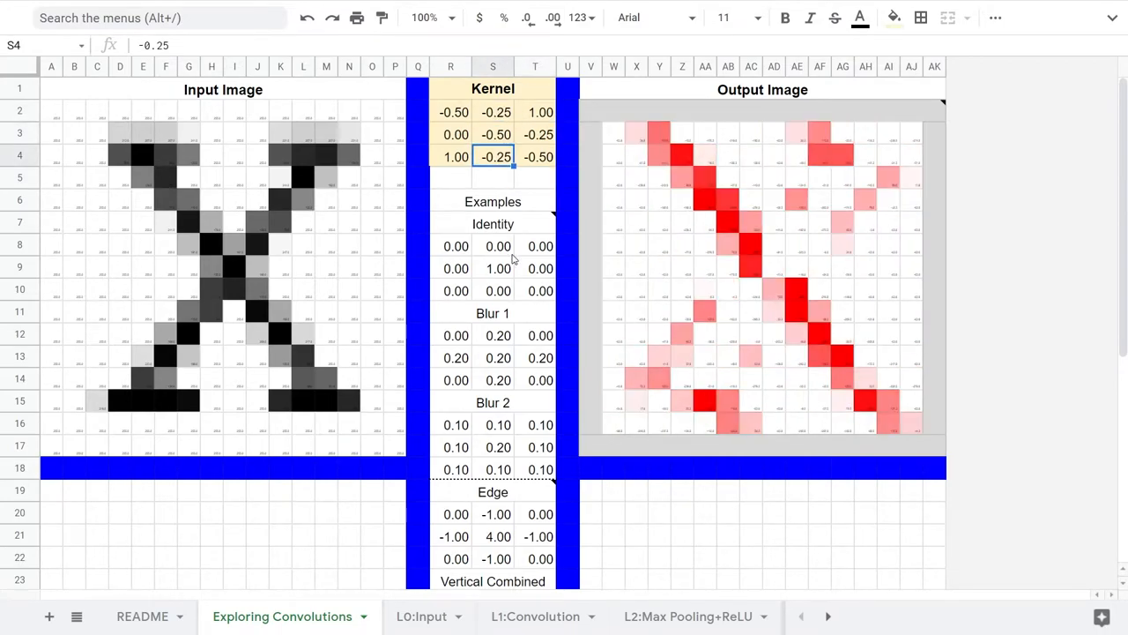
left_click(453, 134)
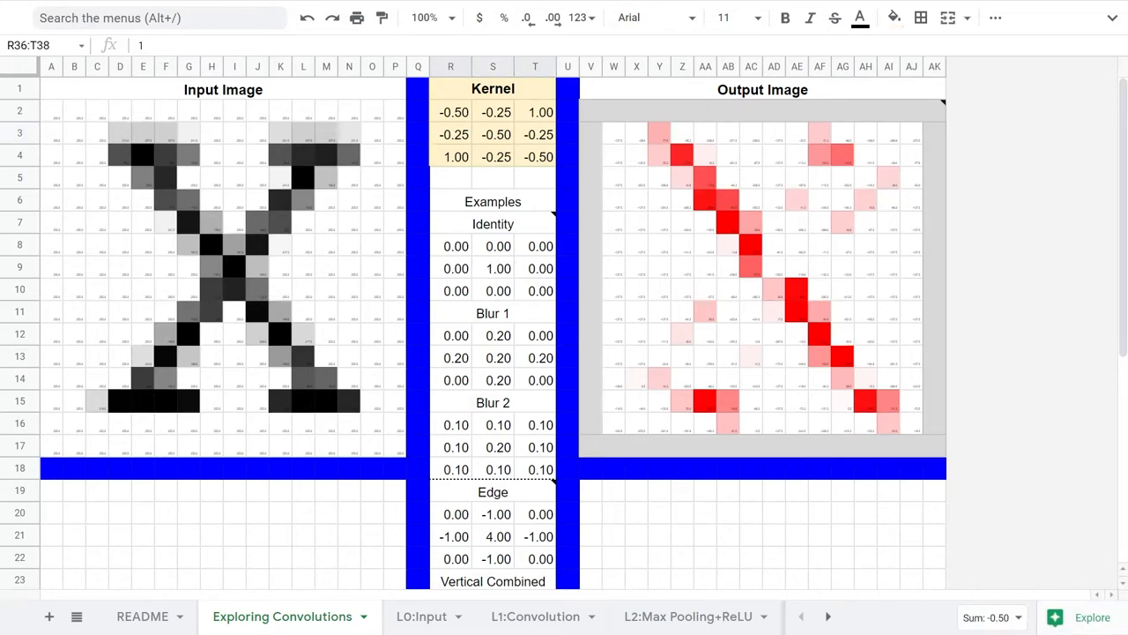
left_click(453, 112)
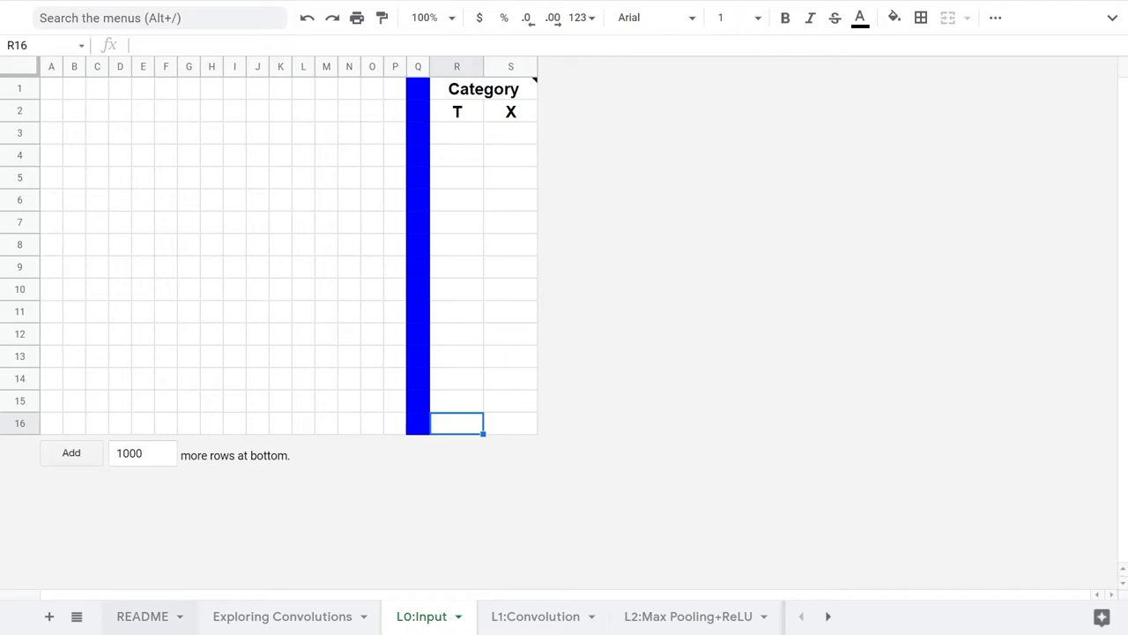
Step: Copy the x5.png pixel values from README and paste them into L0:Input A1
left_click(142, 616)
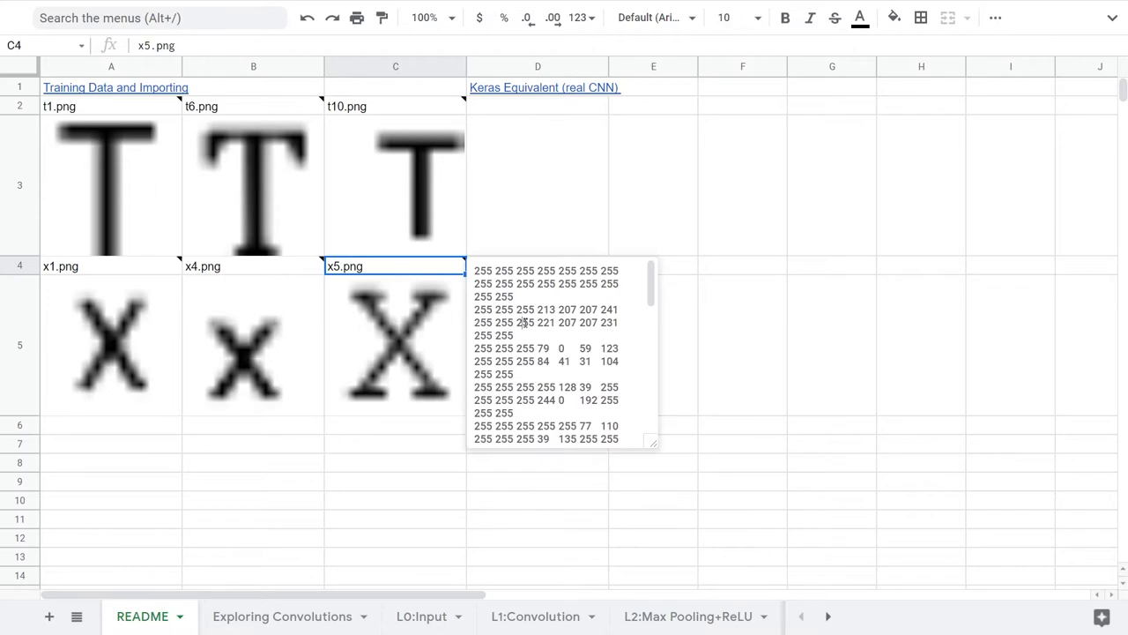
left_click(538, 481)
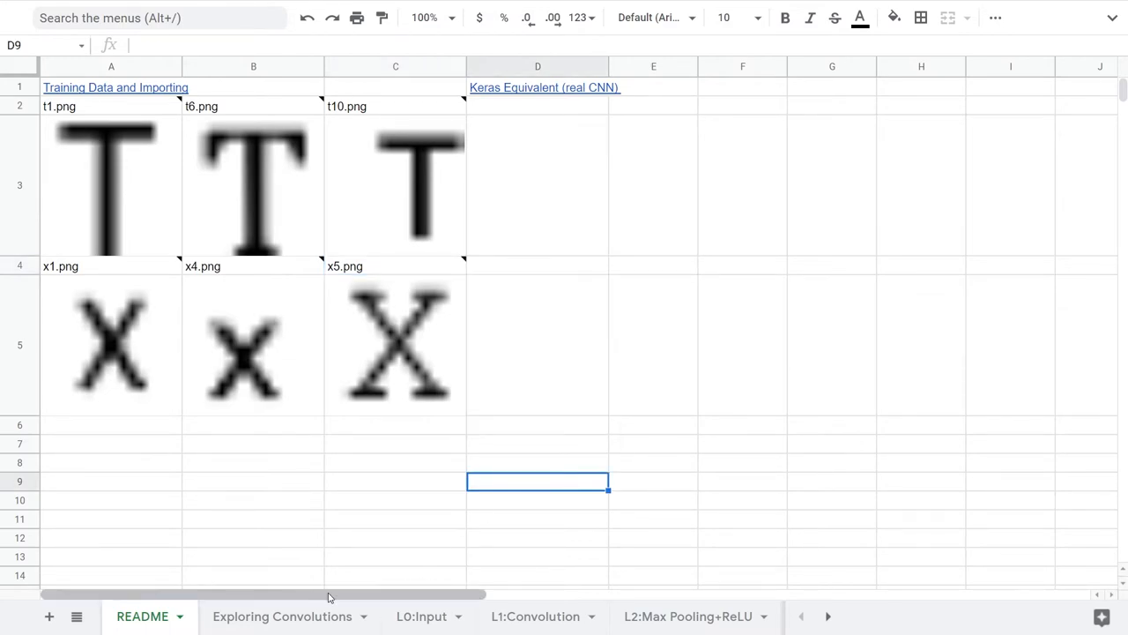
left_click(421, 616)
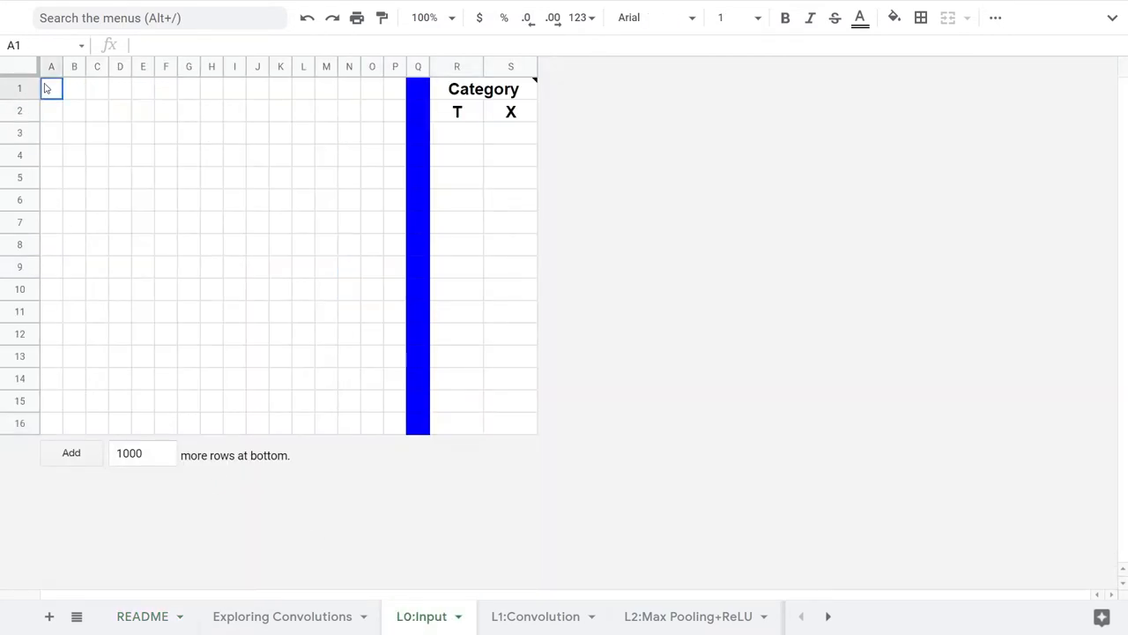
left_click(511, 423)
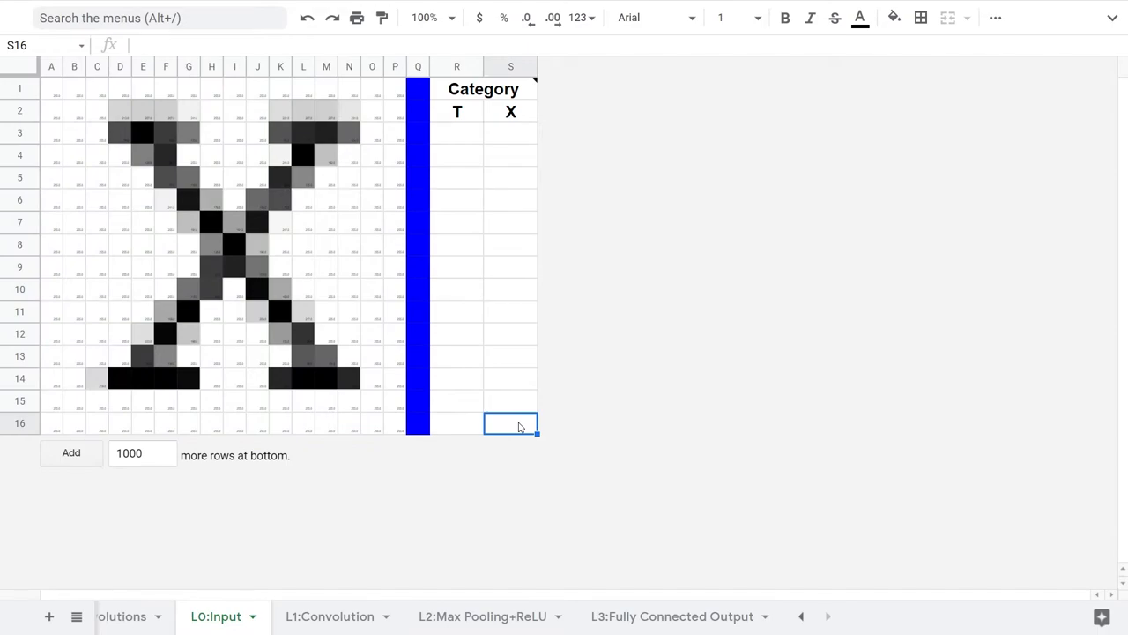
Step: Scroll through the L1:Convolution sheet's Features 1–4 kernels and return to A1
left_click(330, 617)
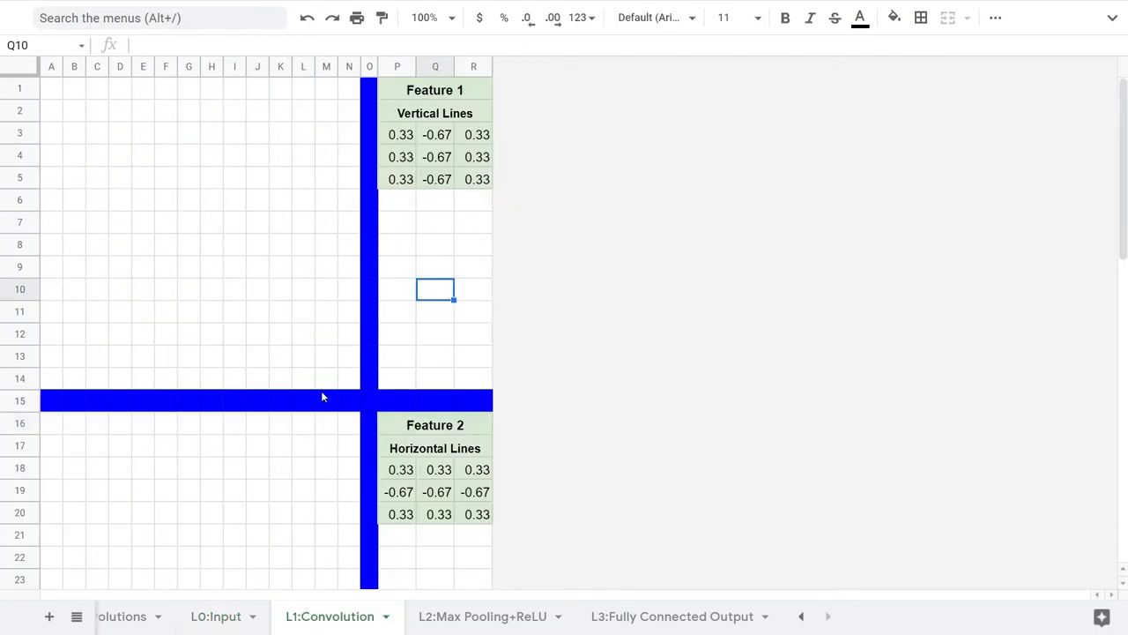
mouse_move(96, 119)
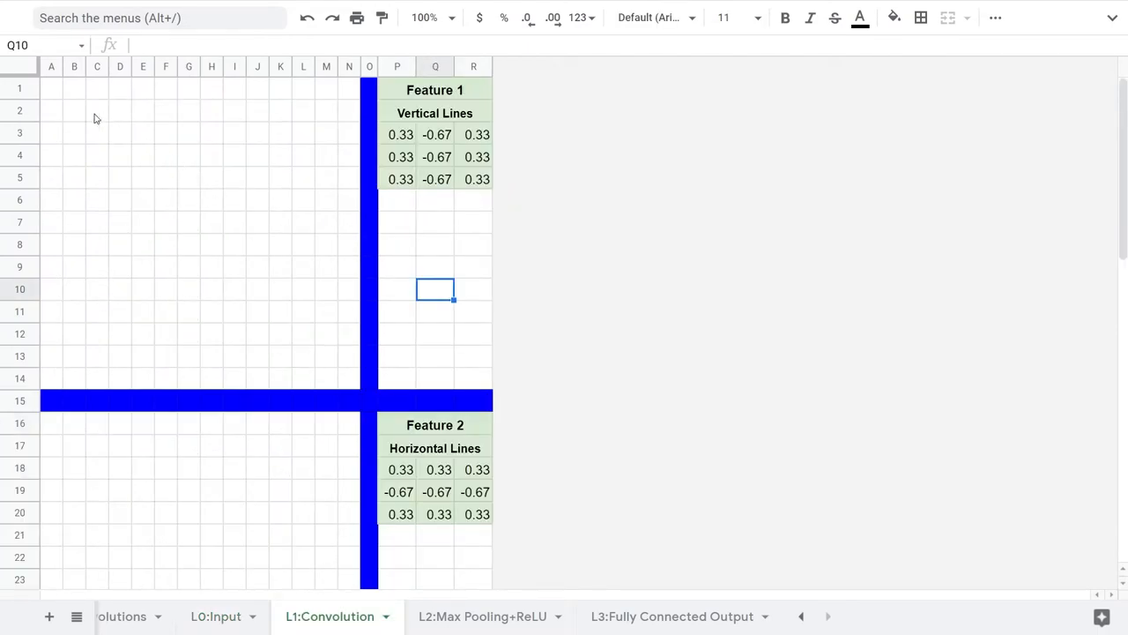
scroll("down", 3)
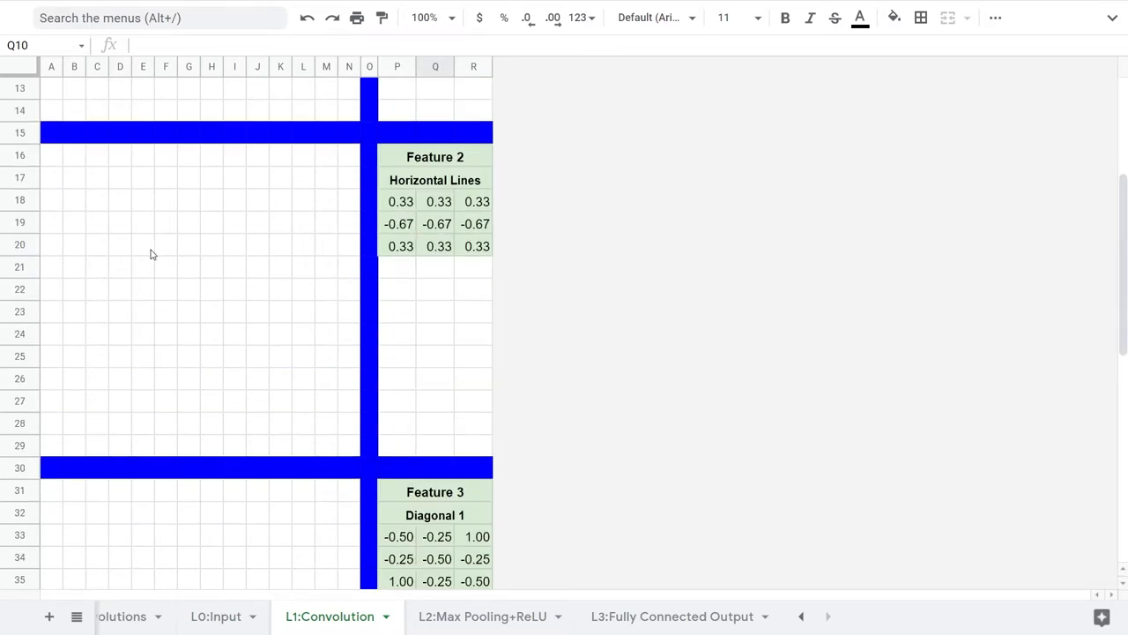
scroll("down", 3)
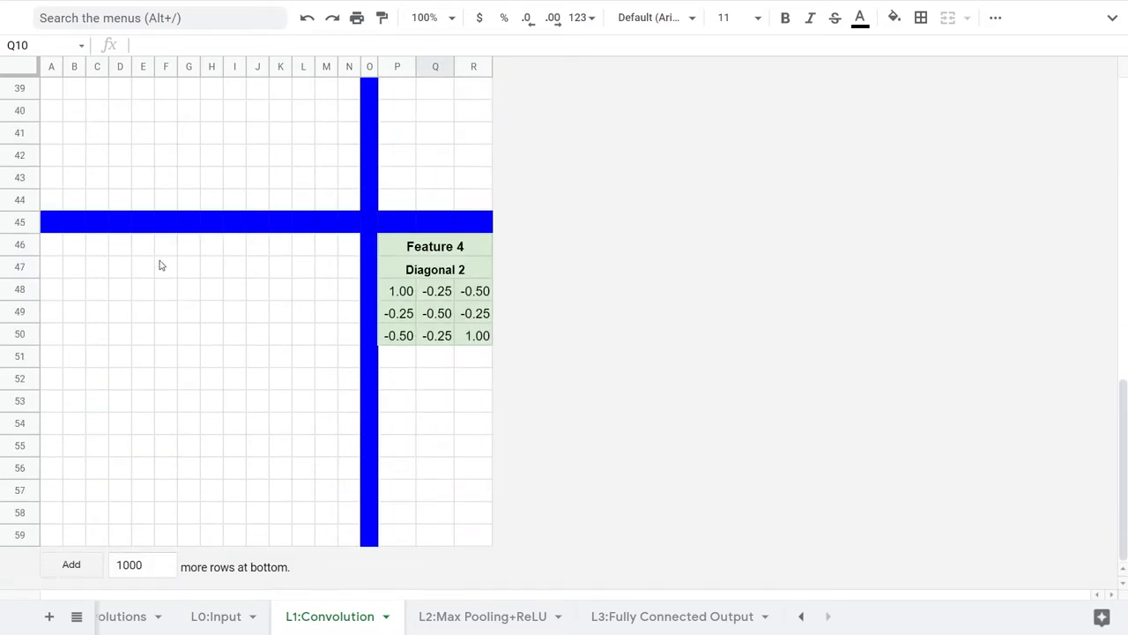
scroll("up", 3)
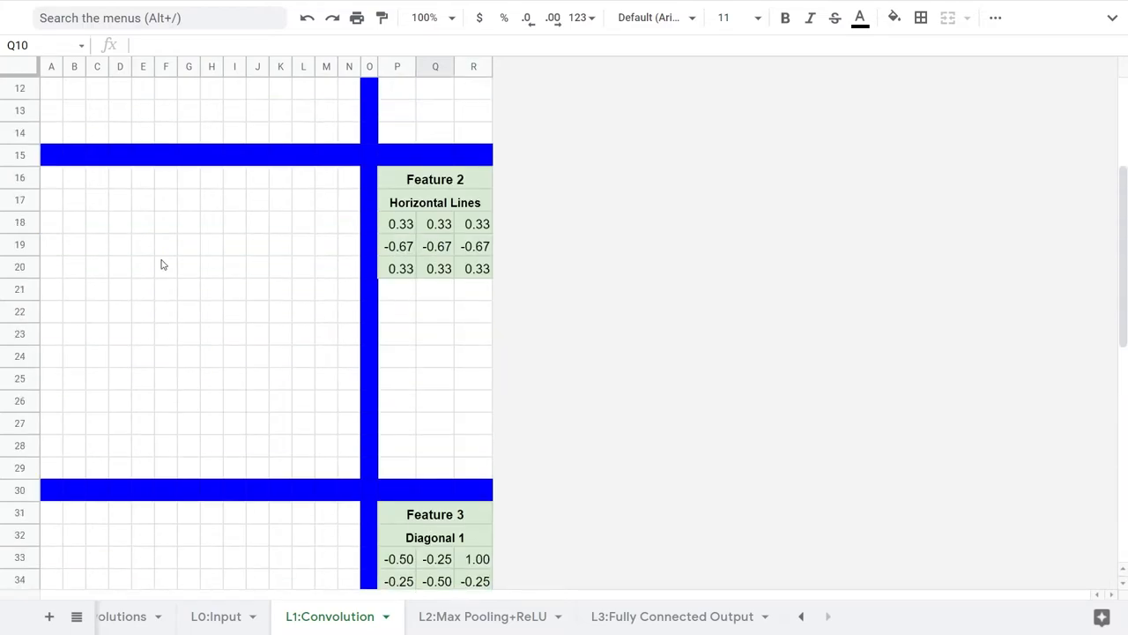
scroll("up", 3)
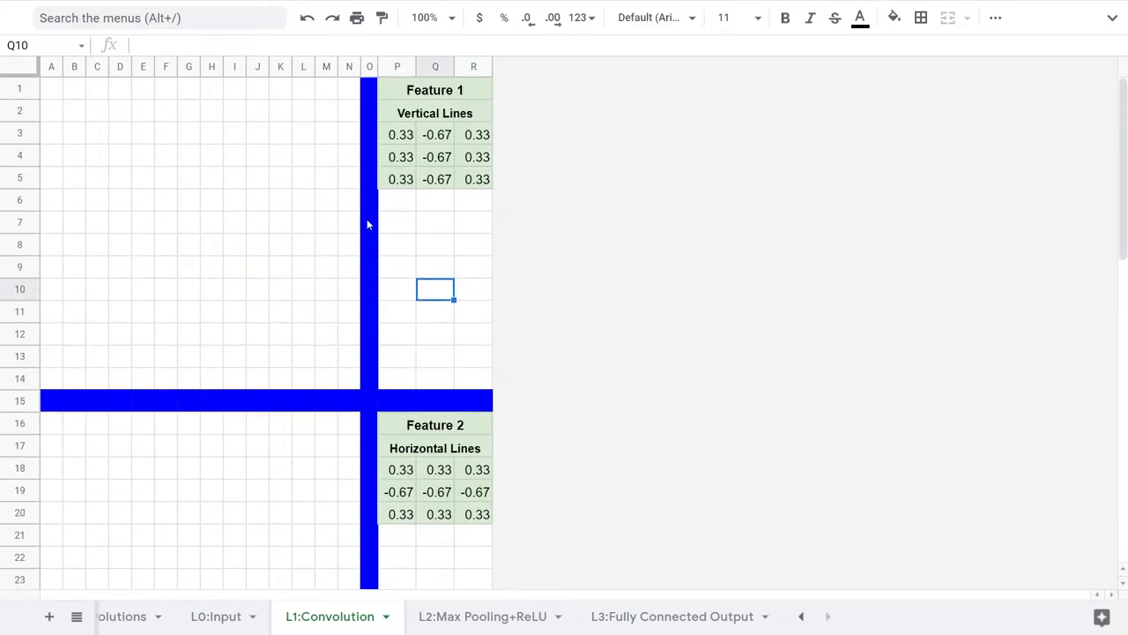
left_click(435, 266)
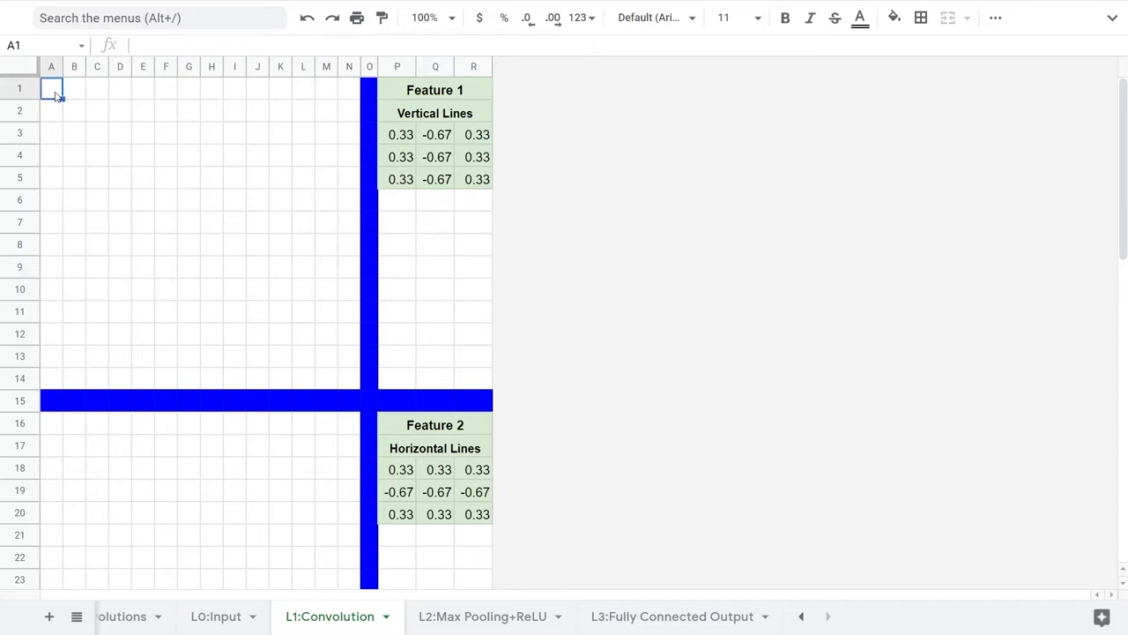
Step: Enter =SUMPRODUCT('L0:Input'!A1:C3,$P$3:$R$5) in A1 and fill it across A1:N14
type("=SUMPR")
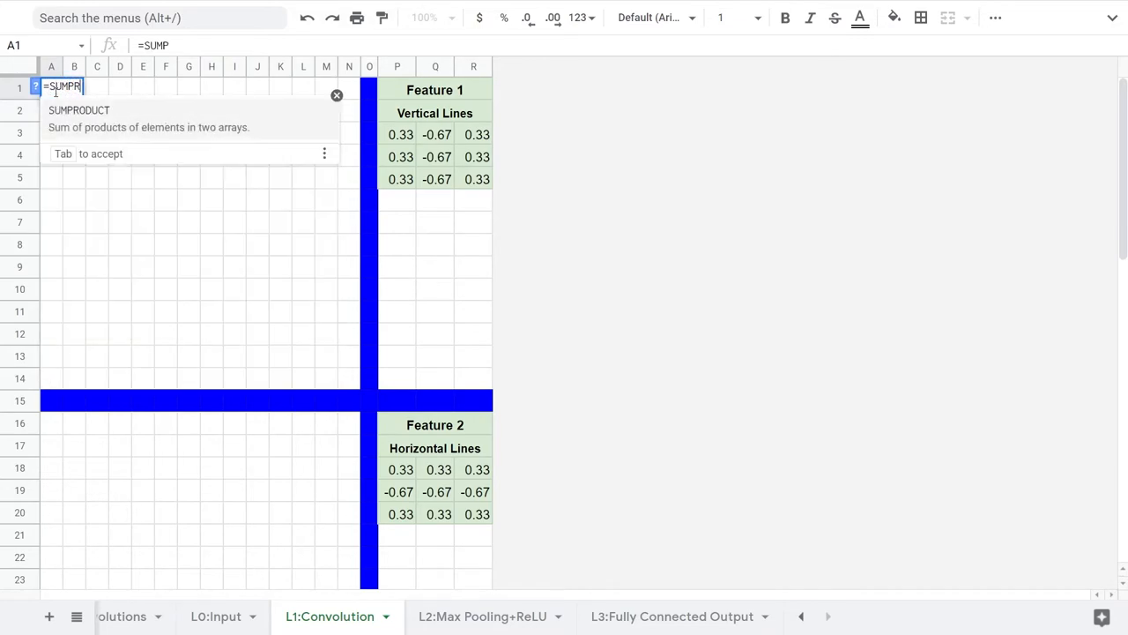
key("Tab")
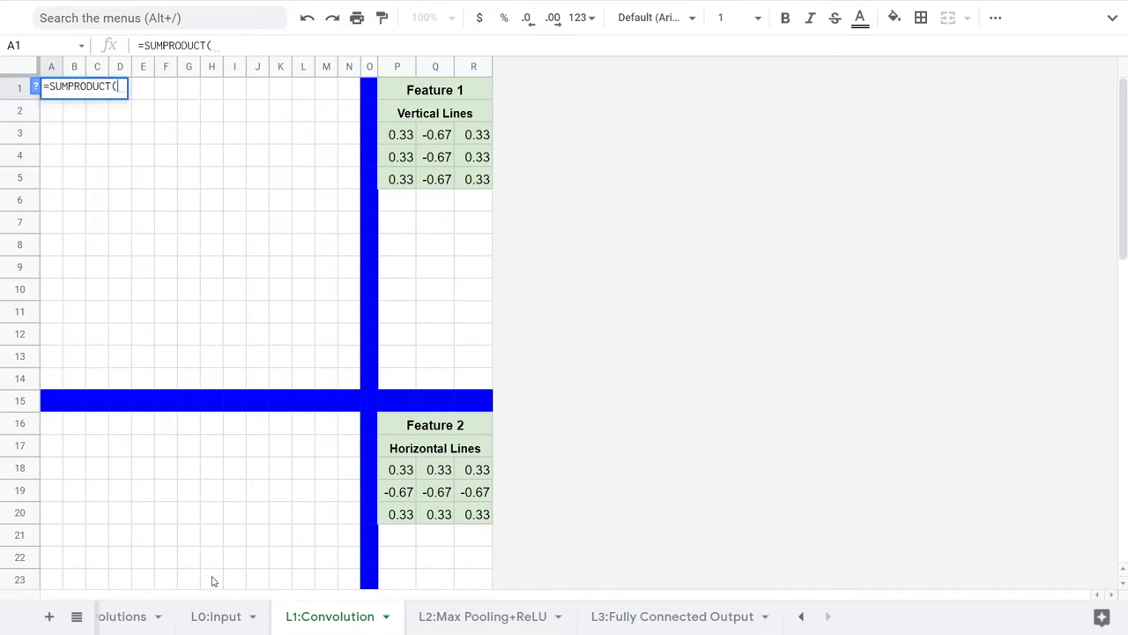
left_click(216, 616)
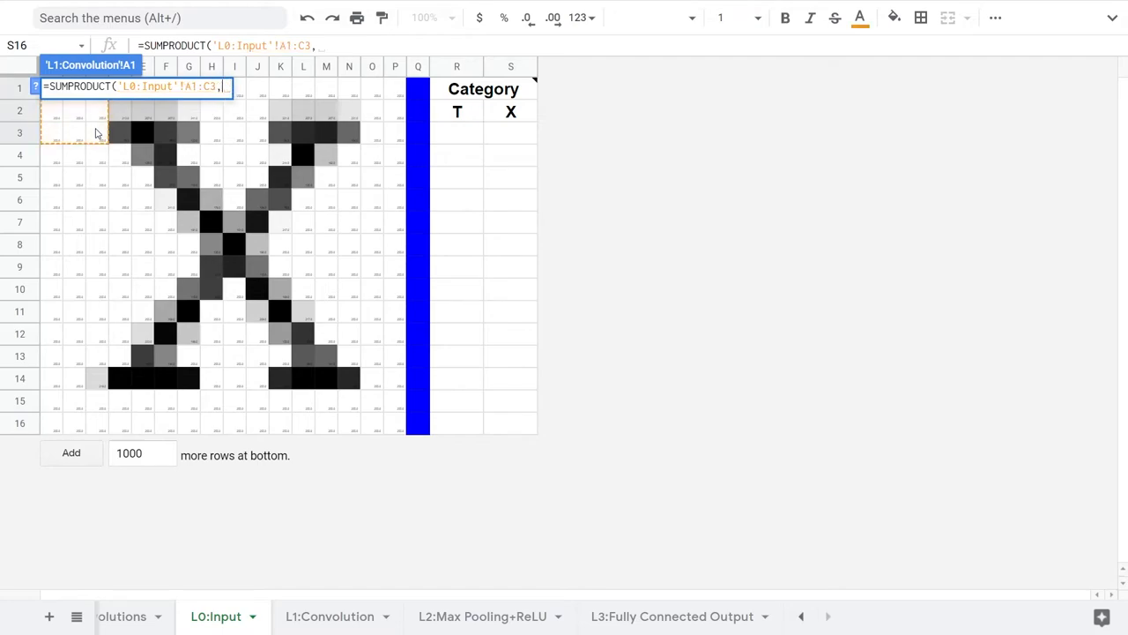
left_click(330, 616)
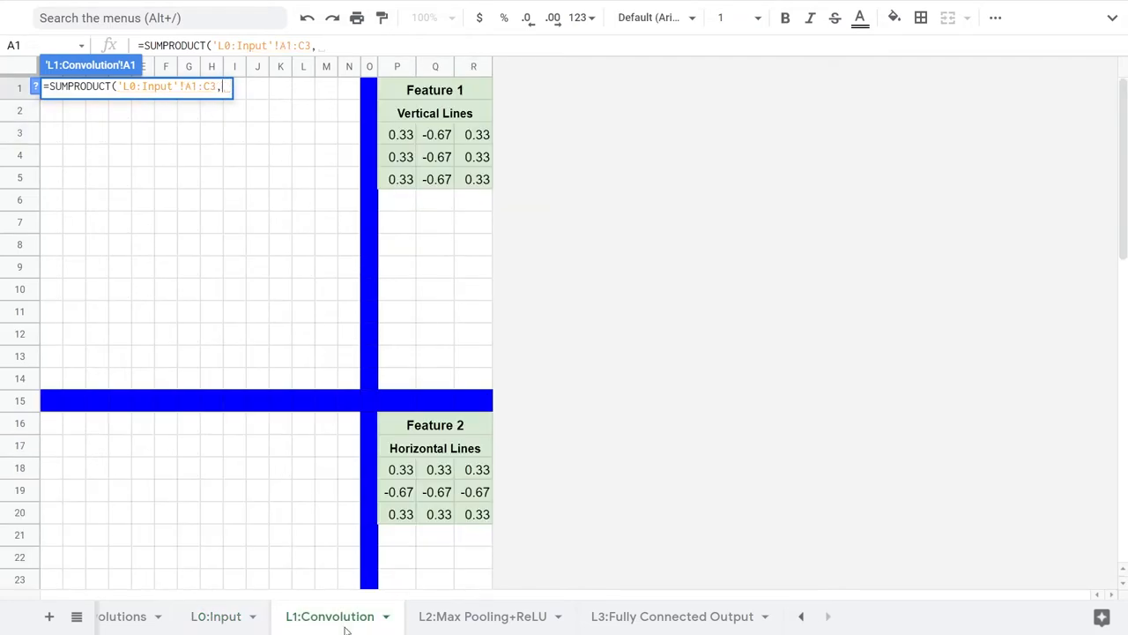
left_click_drag(389, 135, 491, 179)
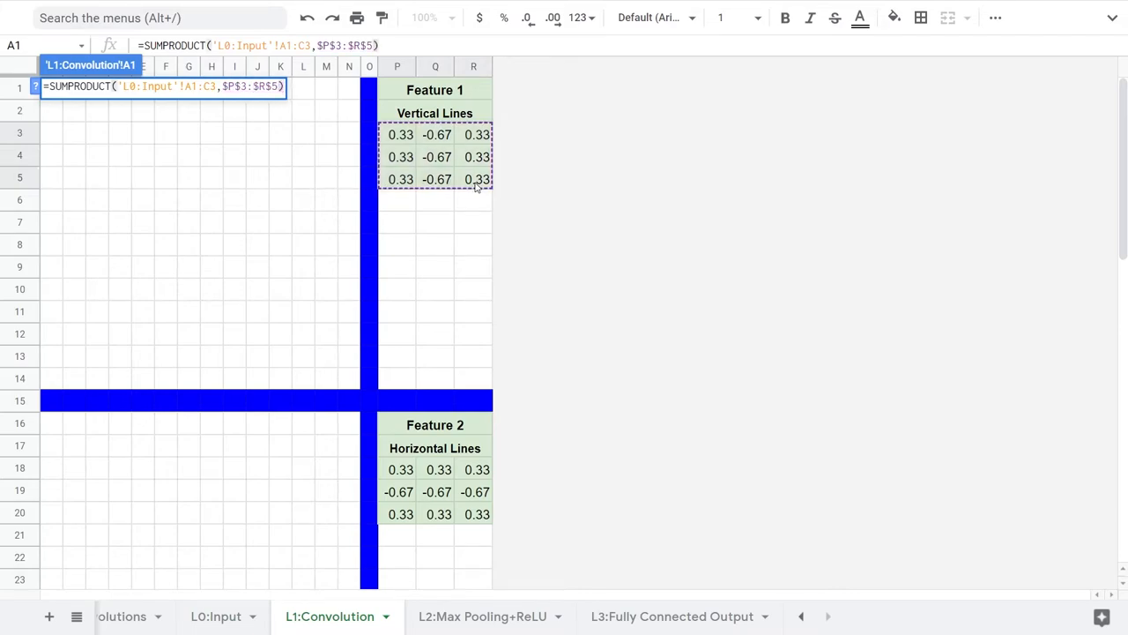
key("Escape")
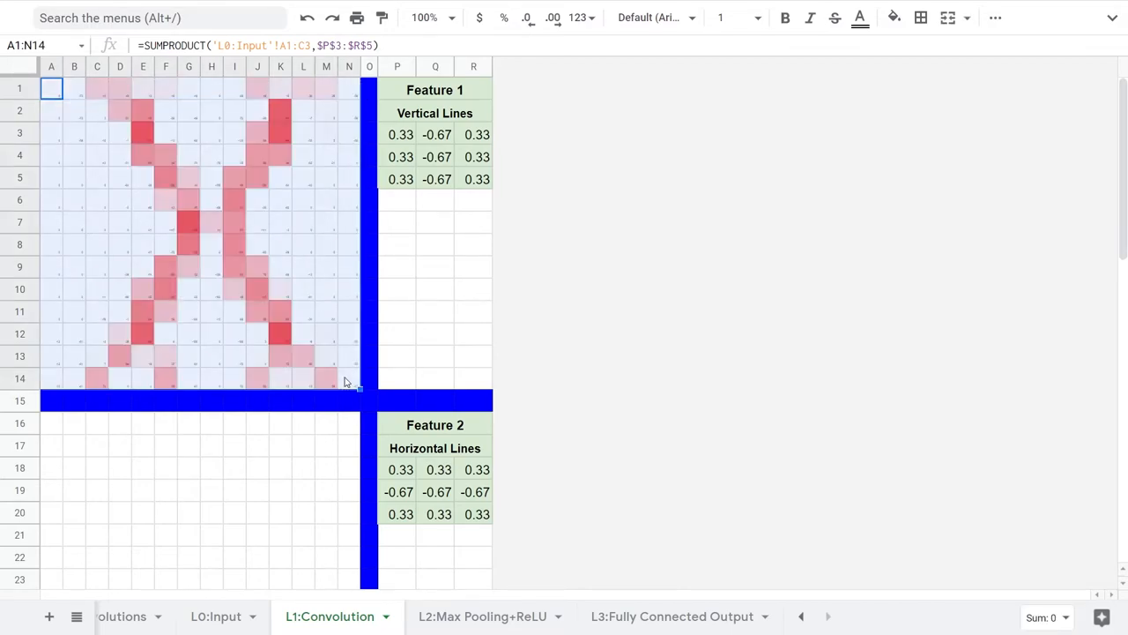
left_click(51, 87)
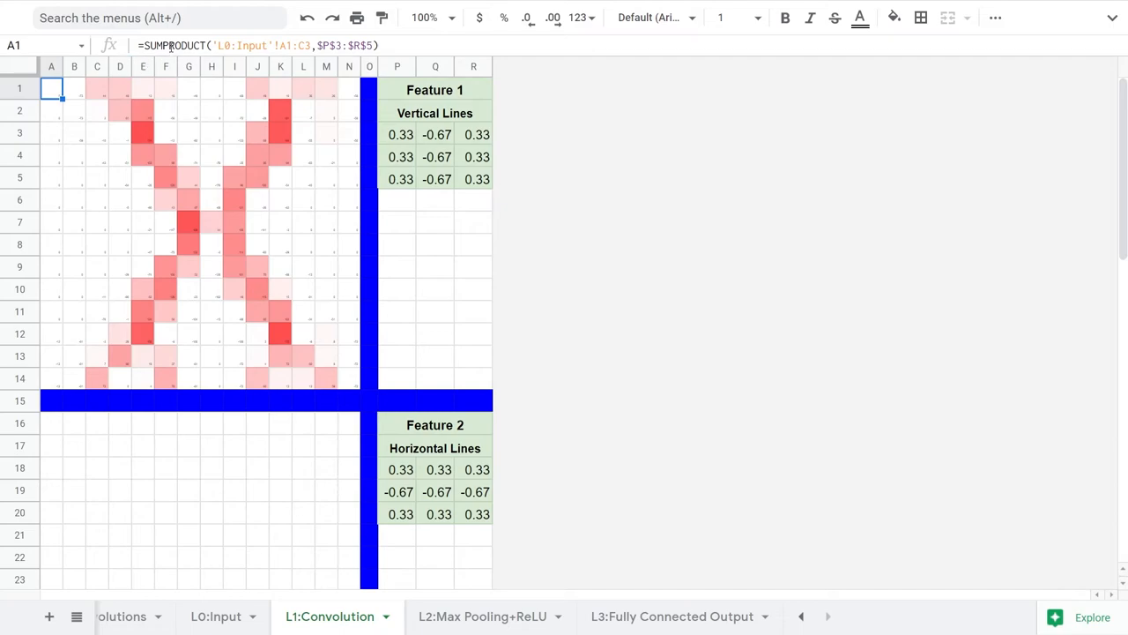
mouse_move(59, 392)
type("=SUMPRODUCT('L0:Input'!A1:C3, )")
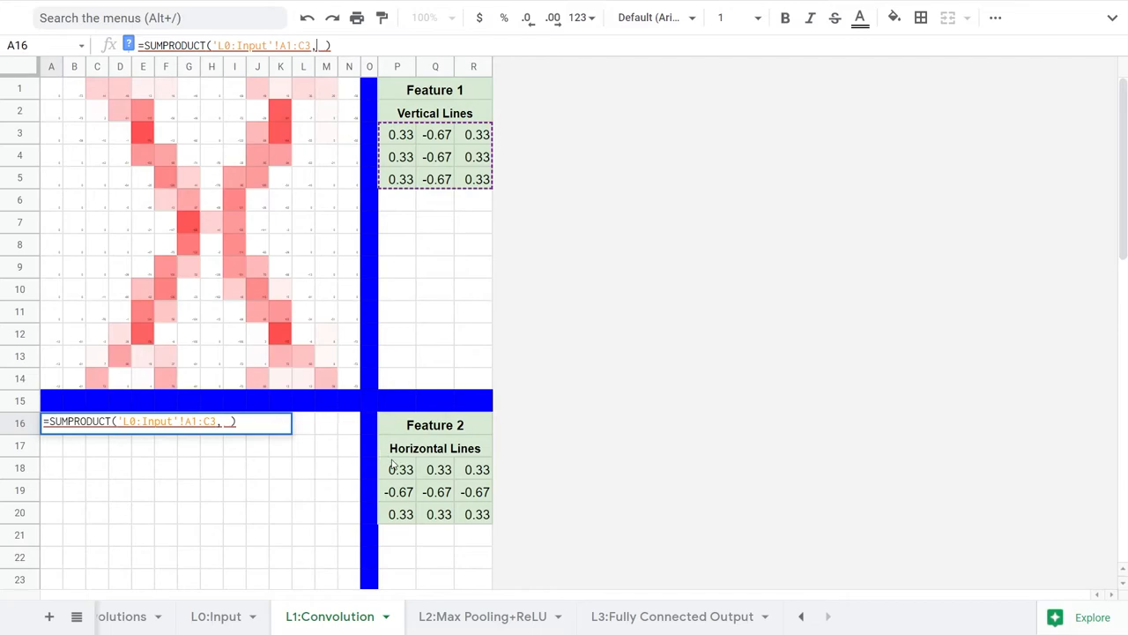
Step: Convolve the input with kernel $P$18:$R$20, then review the horizontal and diagonal maps
left_click_drag(401, 469, 477, 514)
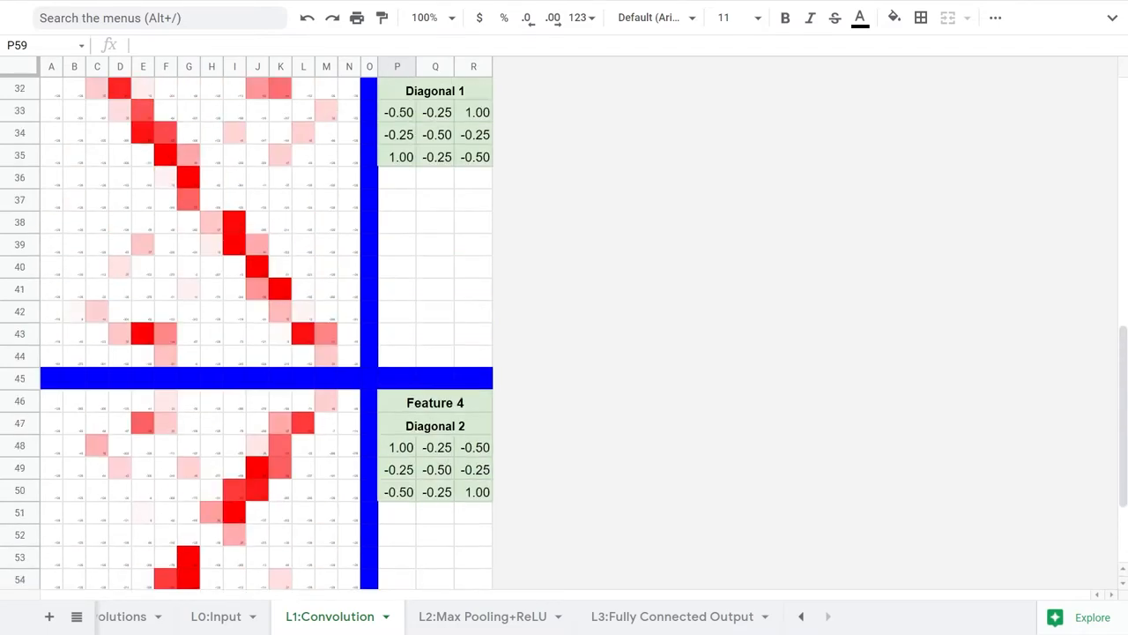
scroll("up", 3)
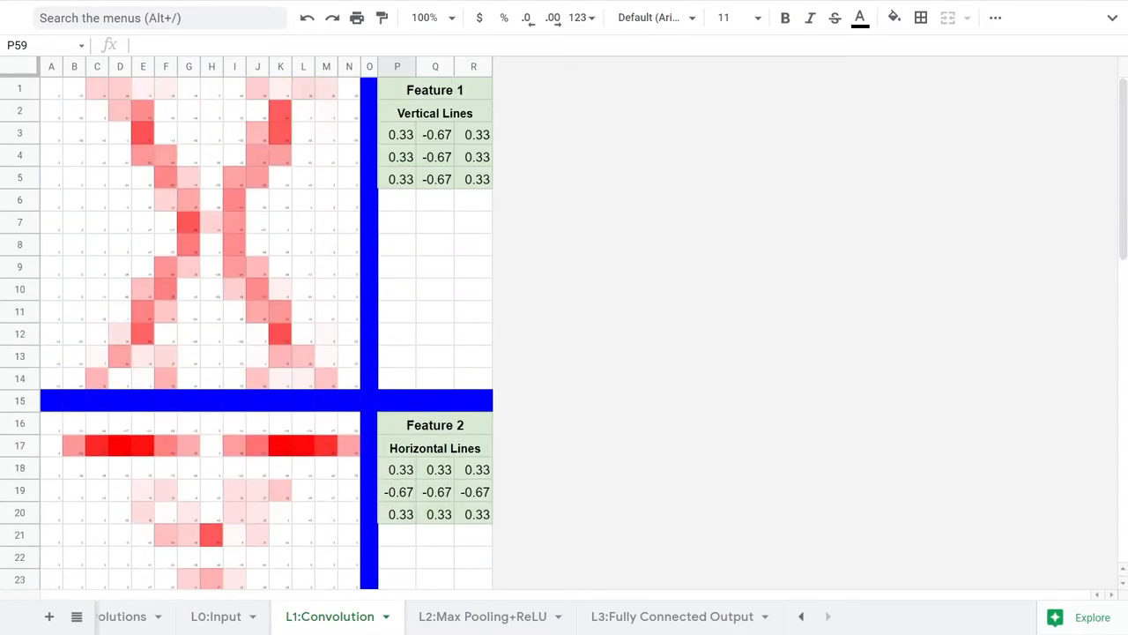
scroll("down", 3)
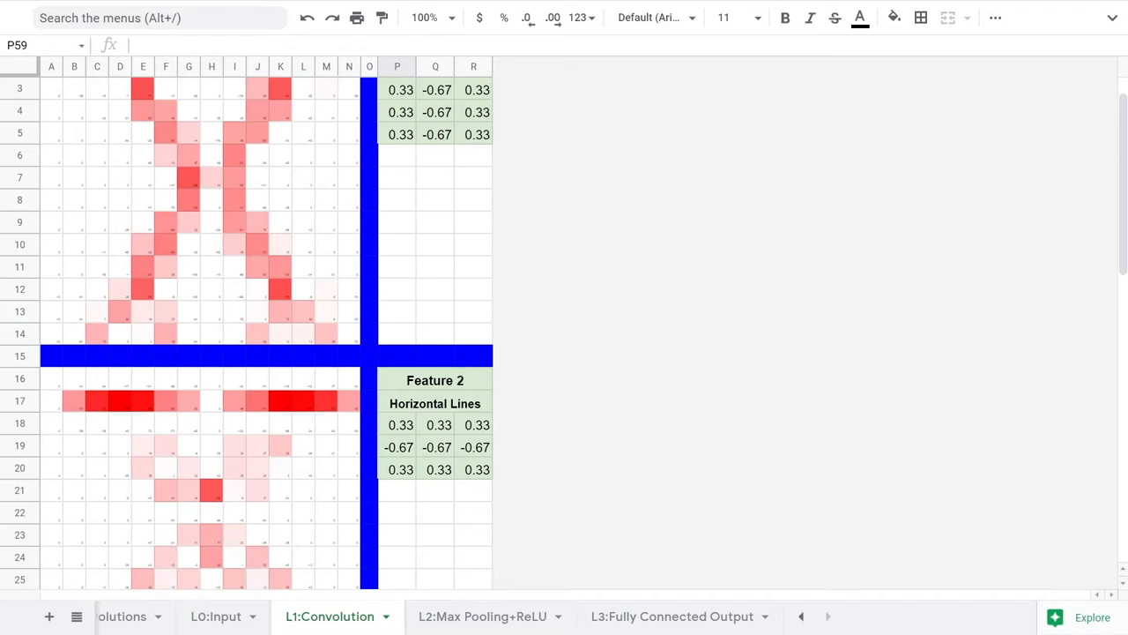
scroll("down", 3)
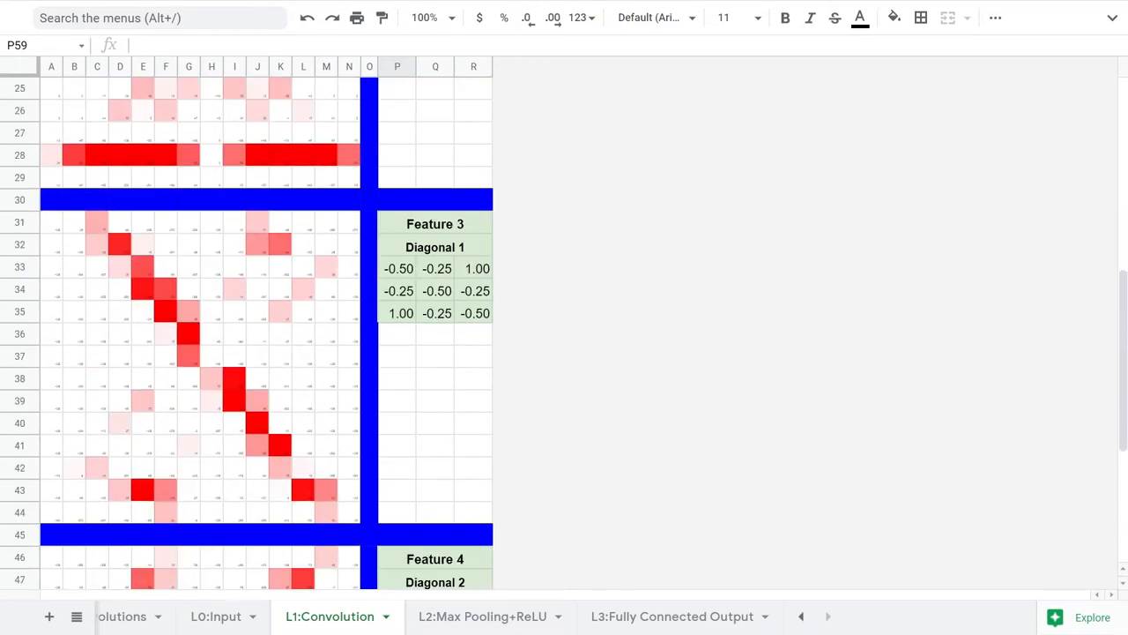
scroll("down", 3)
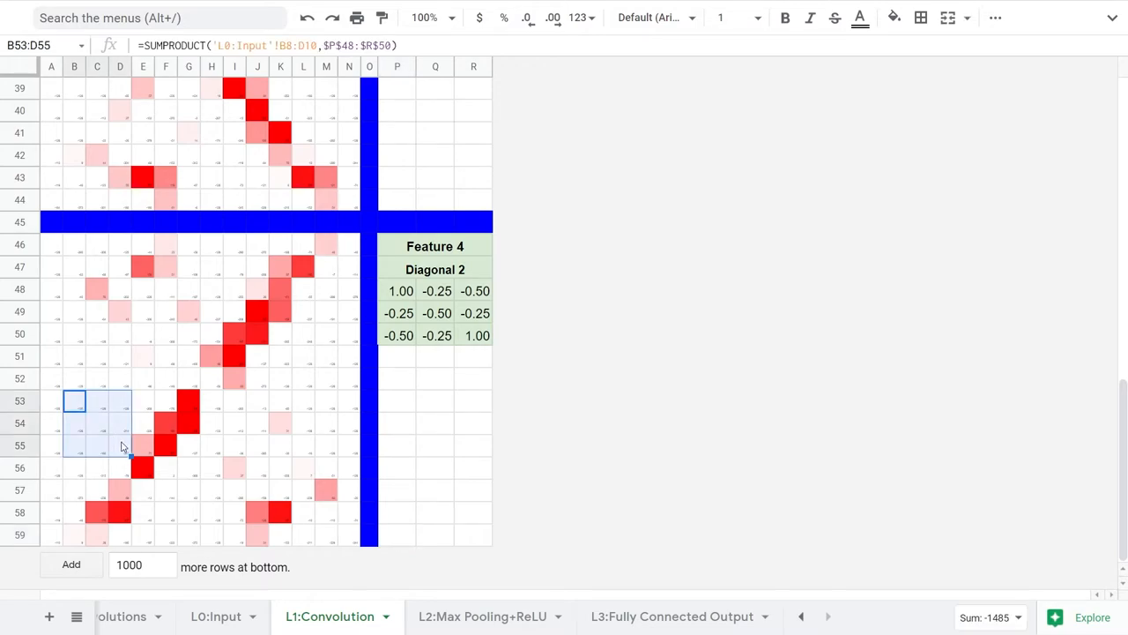
Step: Inspect Diagonal 2 map cells and kernel label, then show L2:Max Pooling+ReLU
left_click(721, 18)
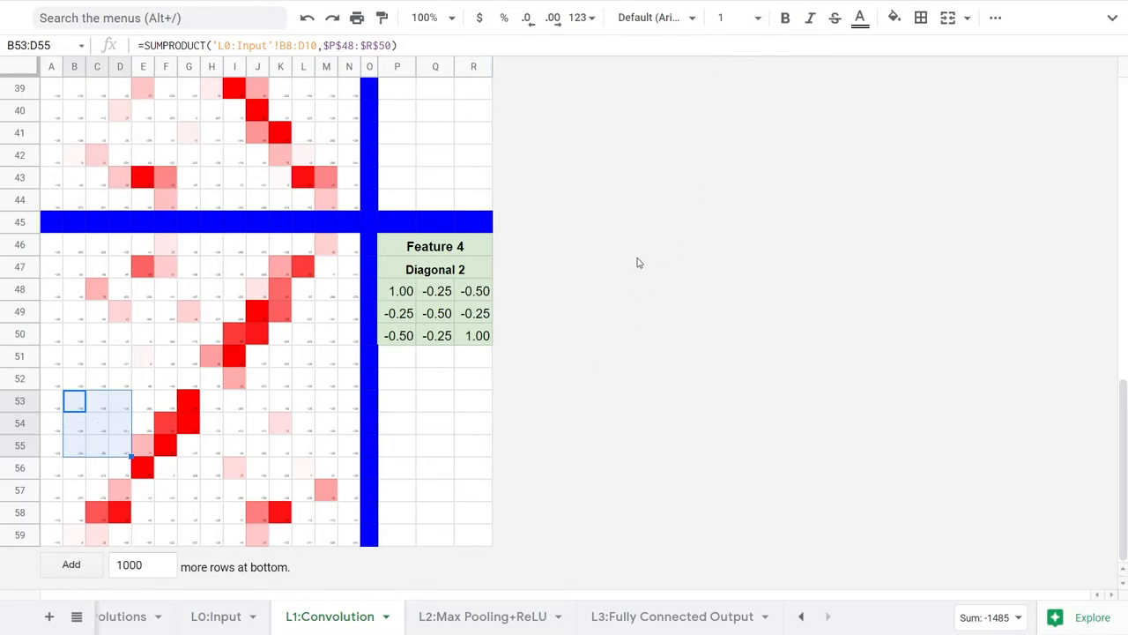
left_click(434, 269)
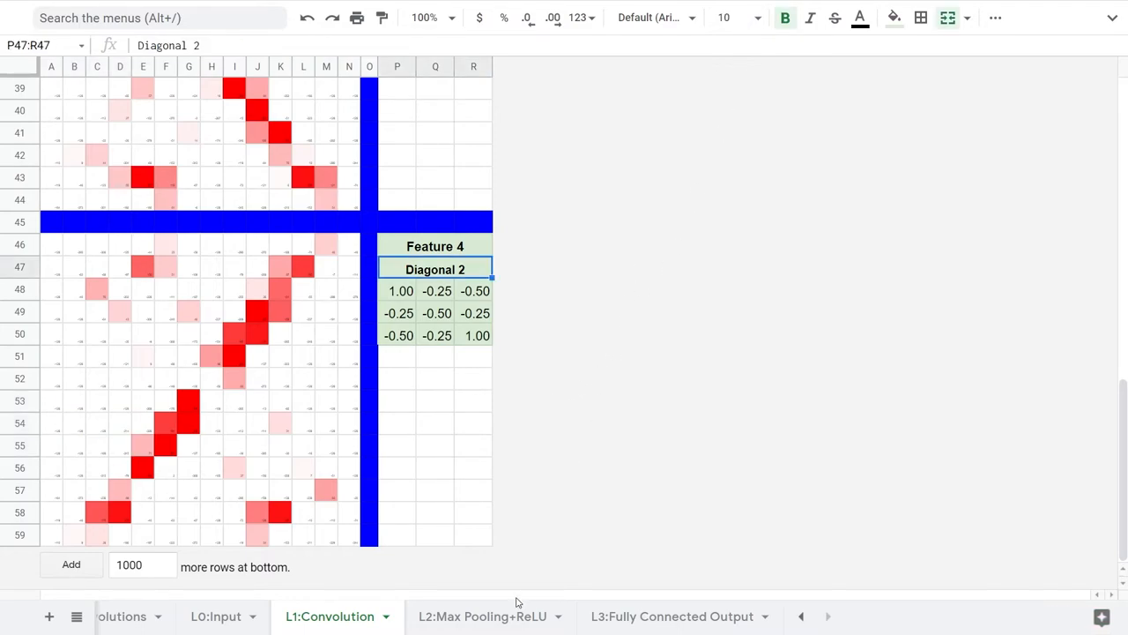
left_click(483, 616)
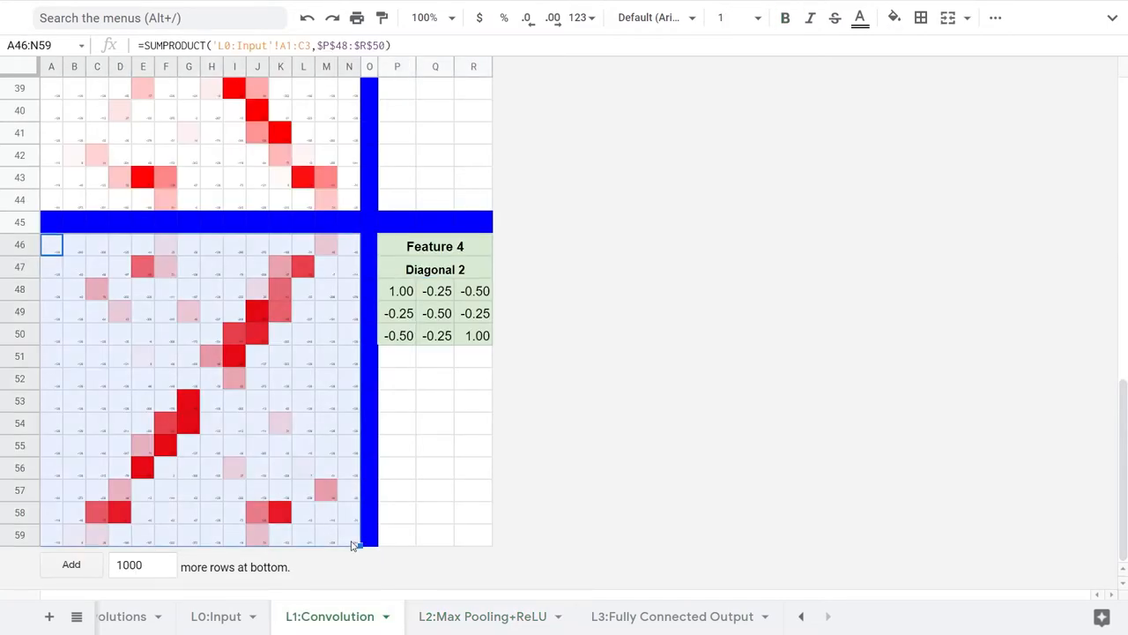
left_click(482, 615)
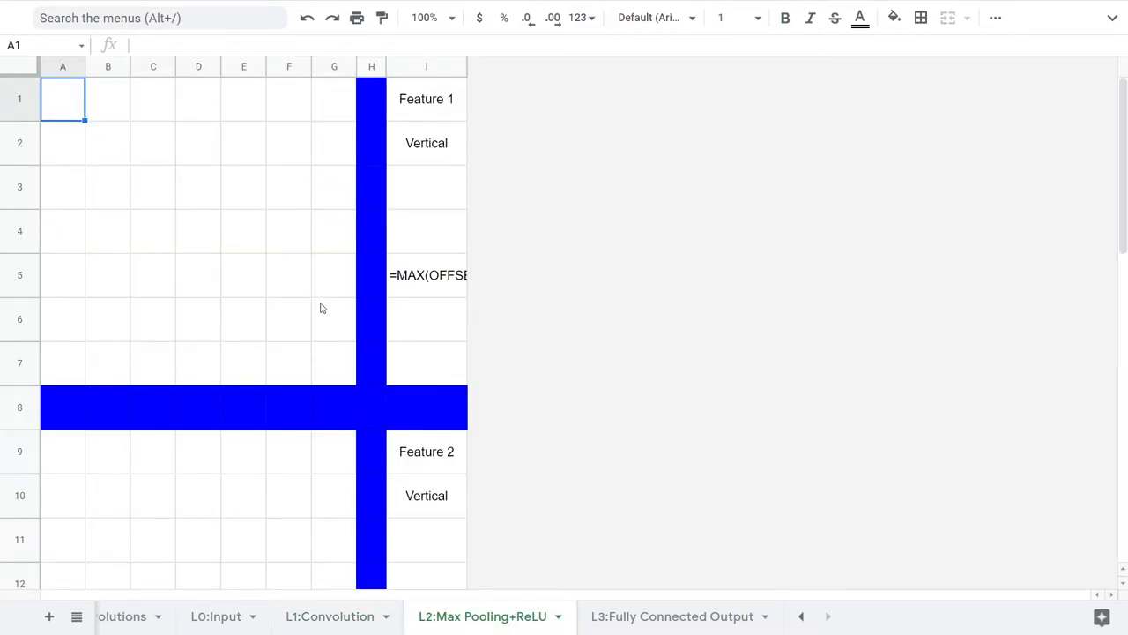
Step: Start A1's pooling formula as =MAX( ,0) after checking a 2×2 convolution block
left_click(333, 363)
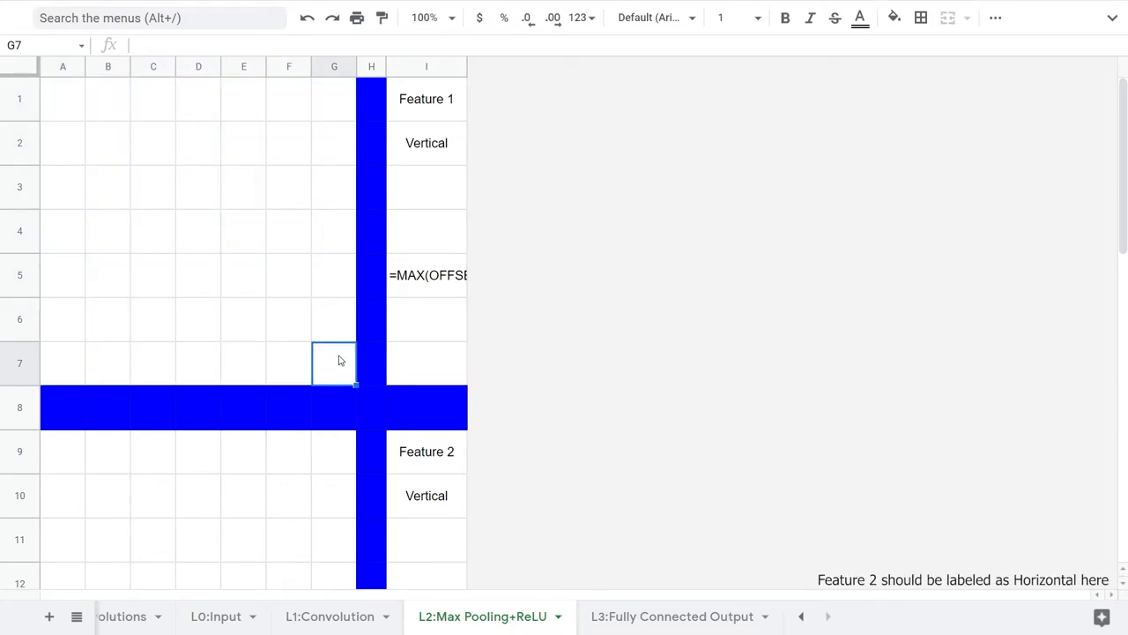
left_click(371, 363)
type("=")
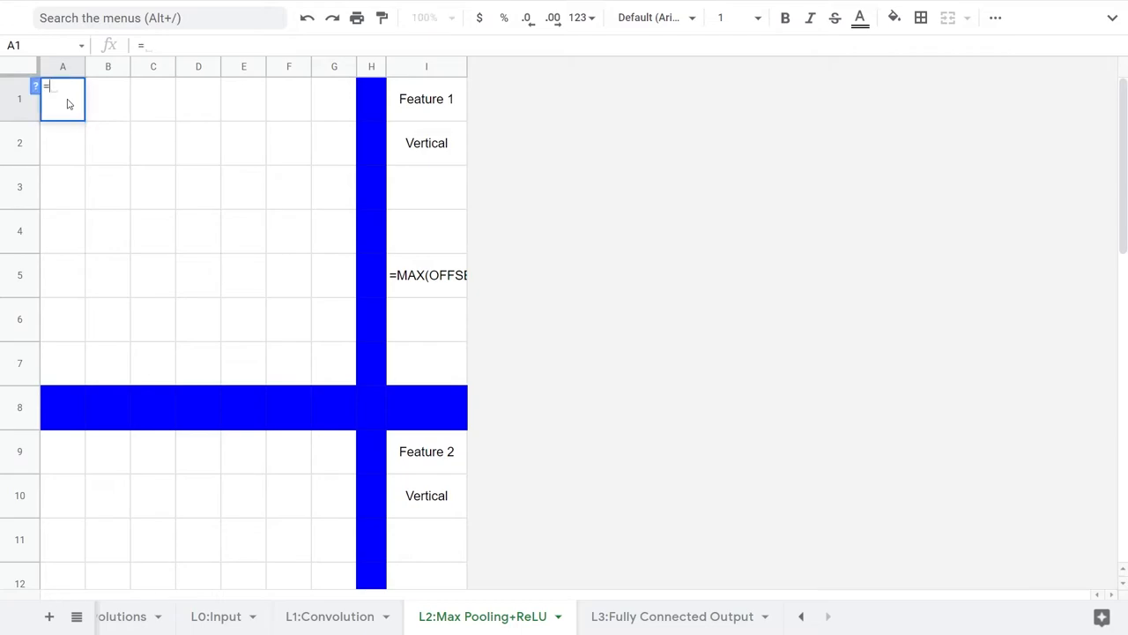
type("MAX('L1:Convolution'!A1:B2")
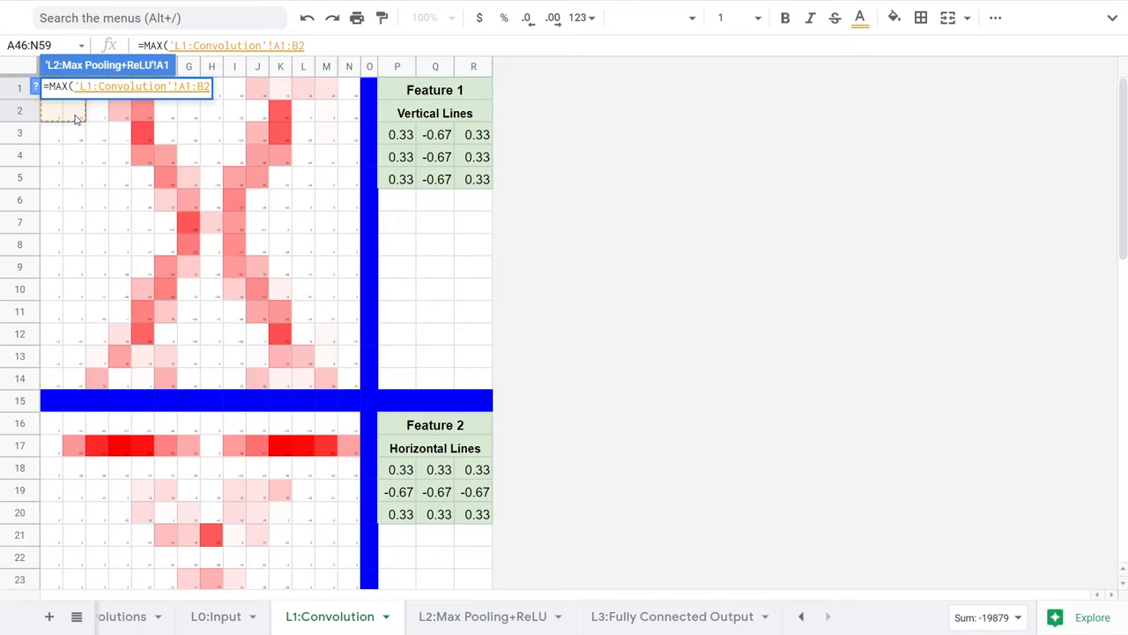
type(",0")
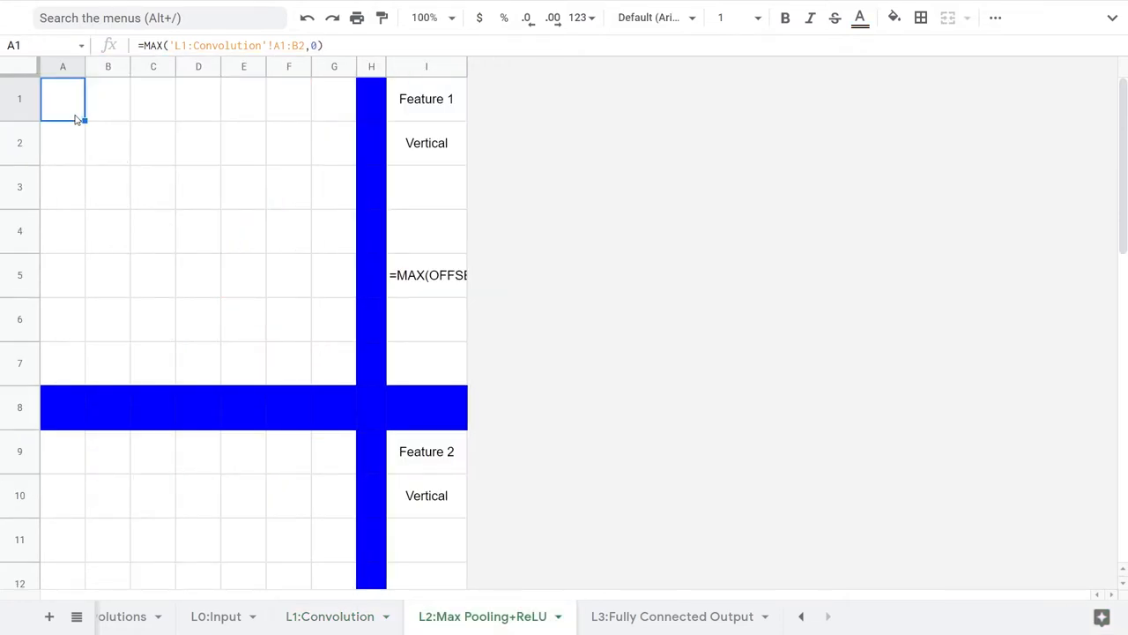
mouse_move(97, 145)
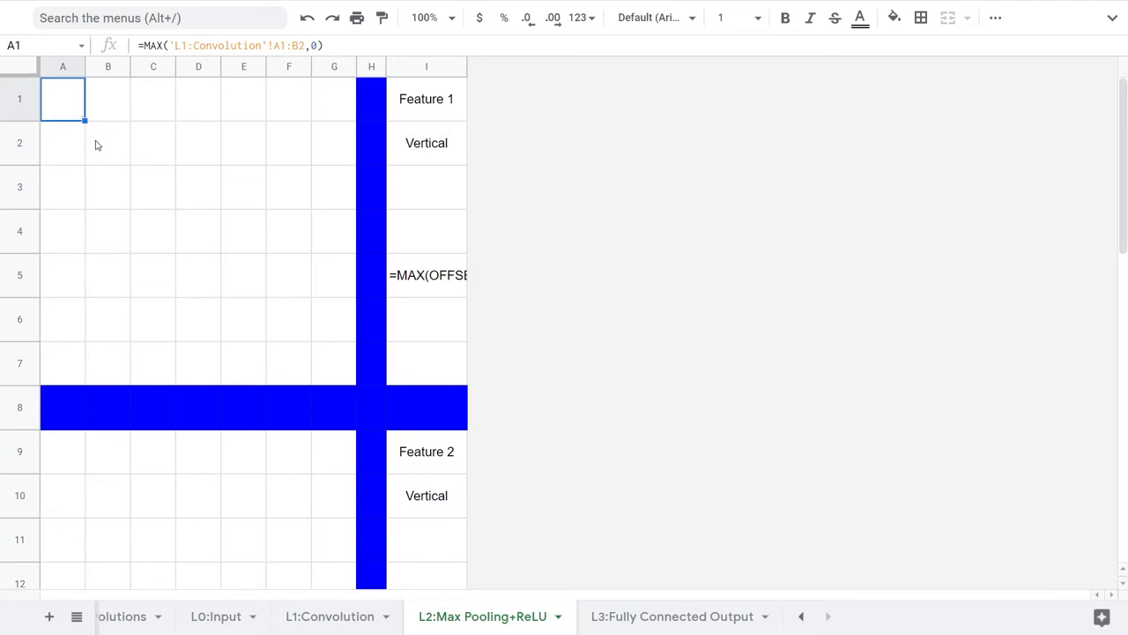
mouse_move(95, 145)
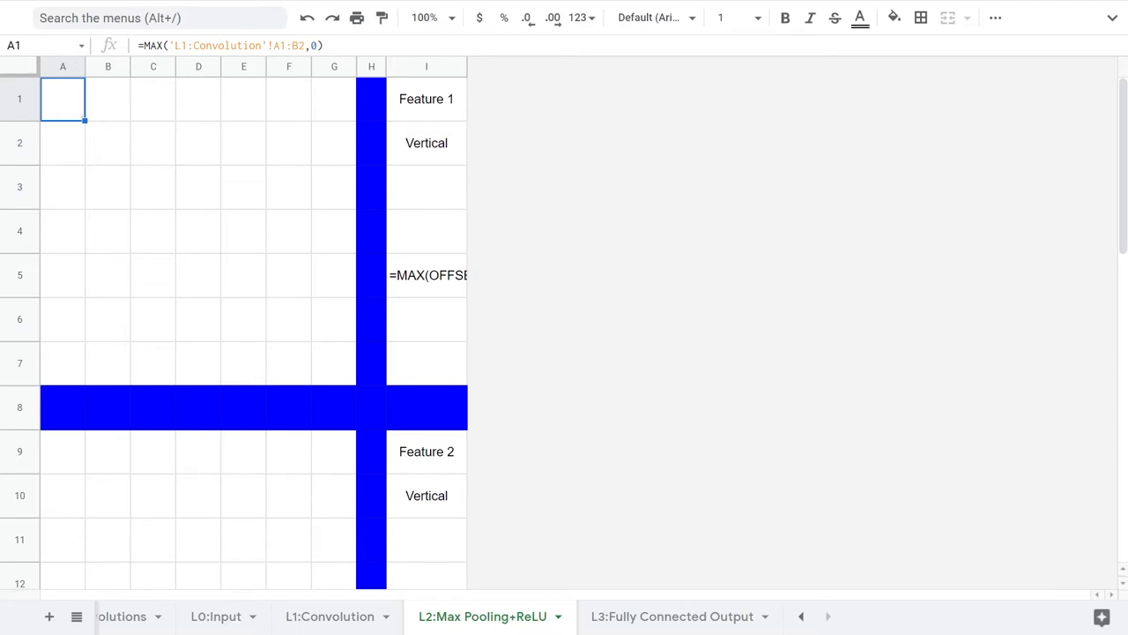
left_click(329, 616)
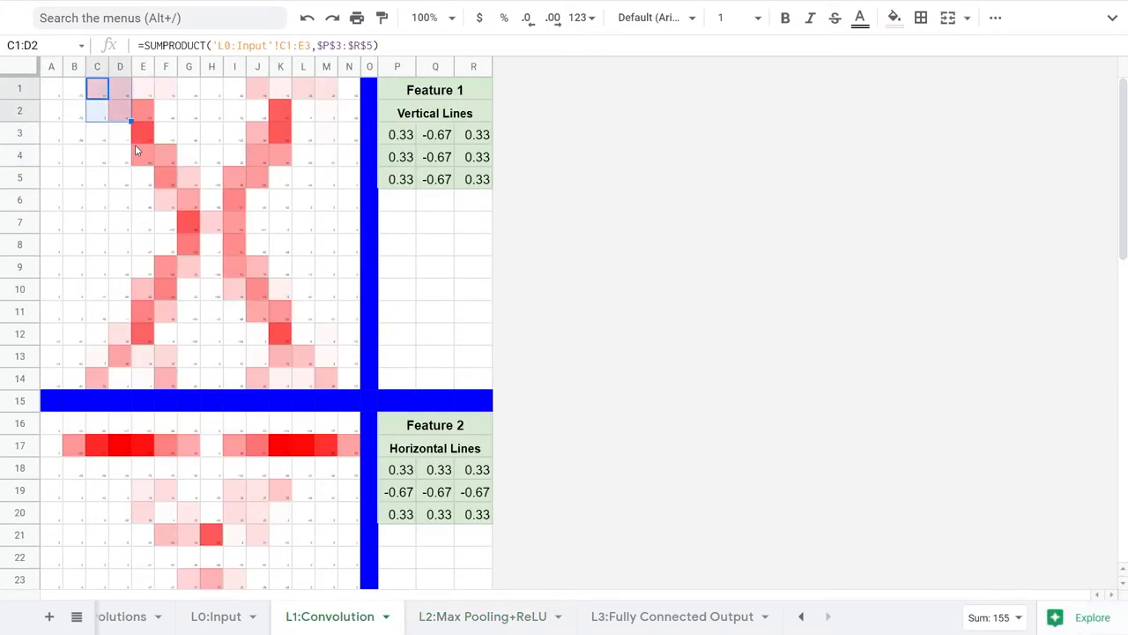
left_click(482, 616)
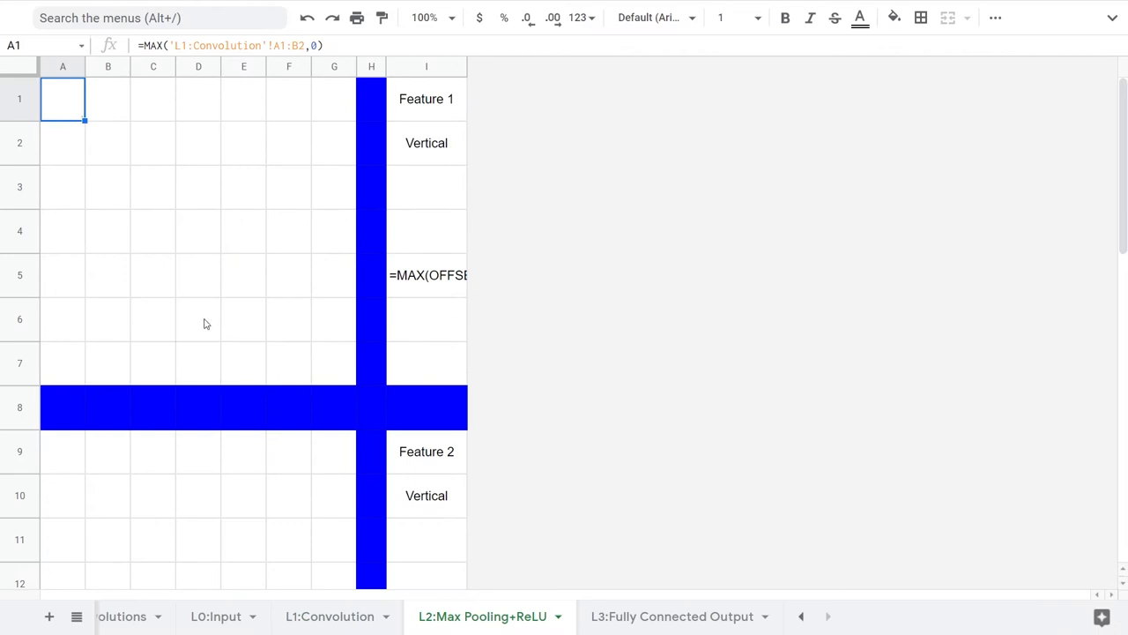
mouse_move(106, 113)
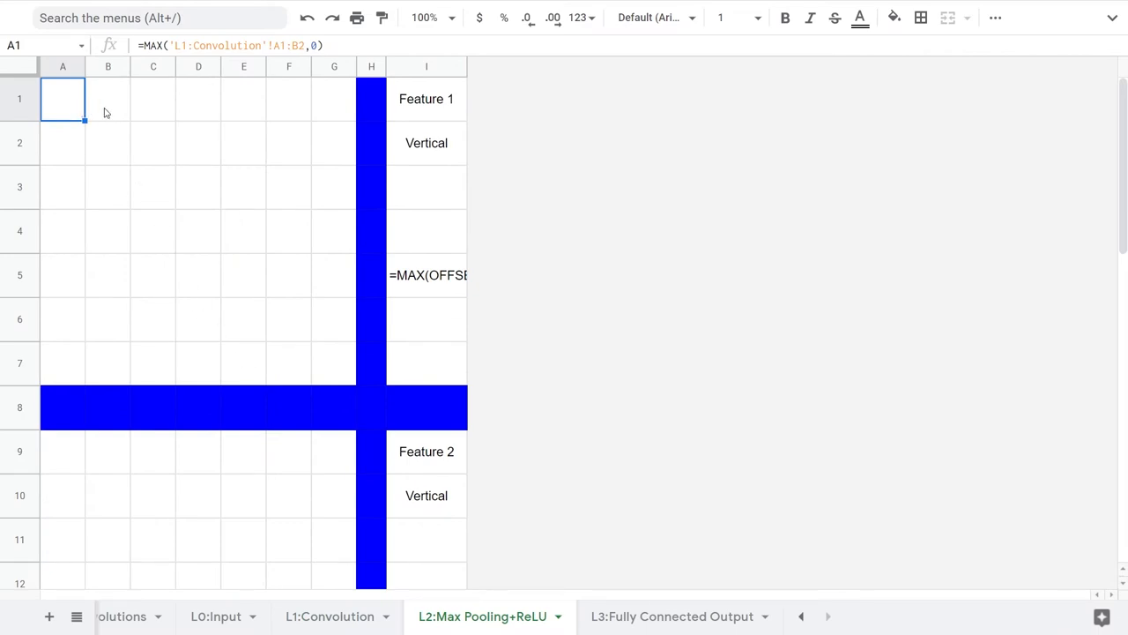
left_click(107, 98)
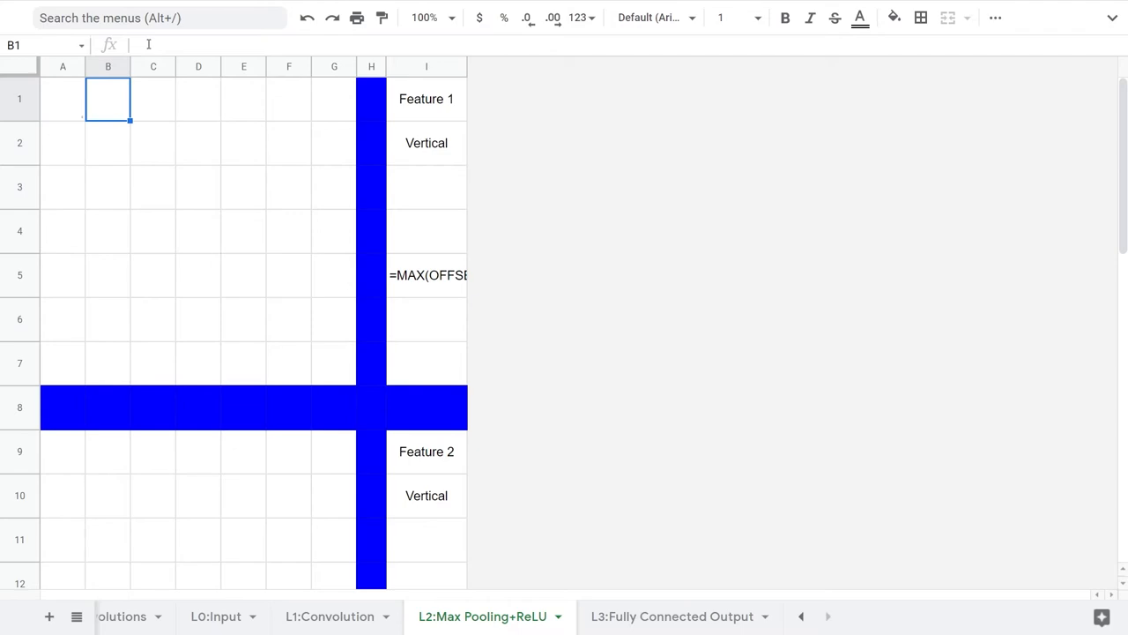
left_click(63, 98)
type("=MAX(,0")
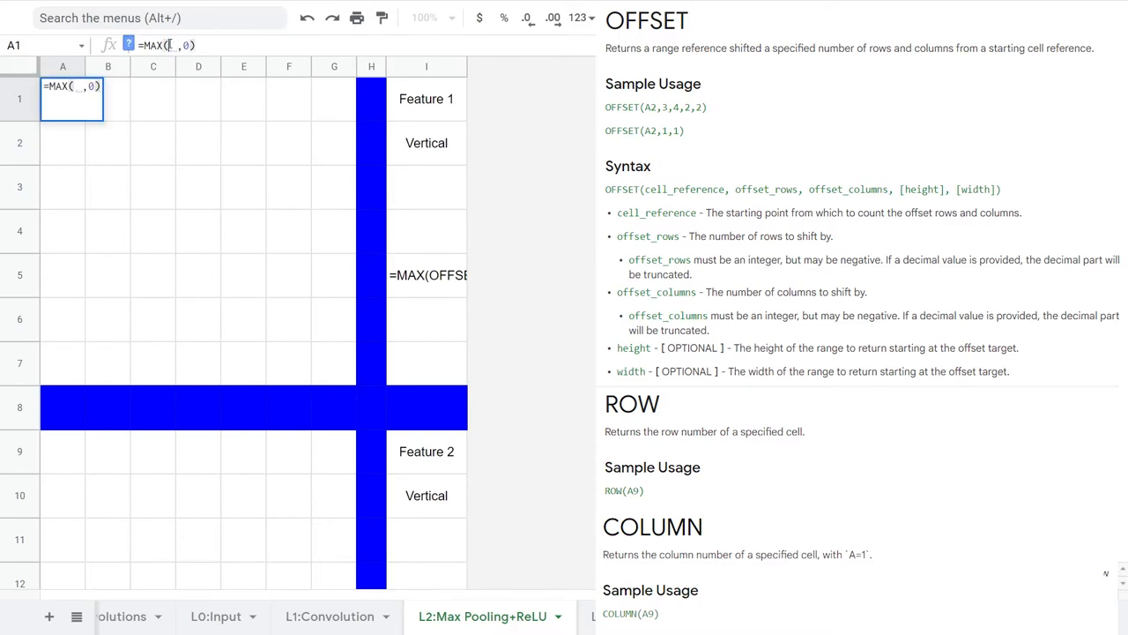
Step: Make A1 =MAX(OFFSET('L1:Convolution'!$A$1,0,0,2,2),0) with ROW() as the row offset
type("OFFSET('L1:Convolution'!$A$1,0,0")
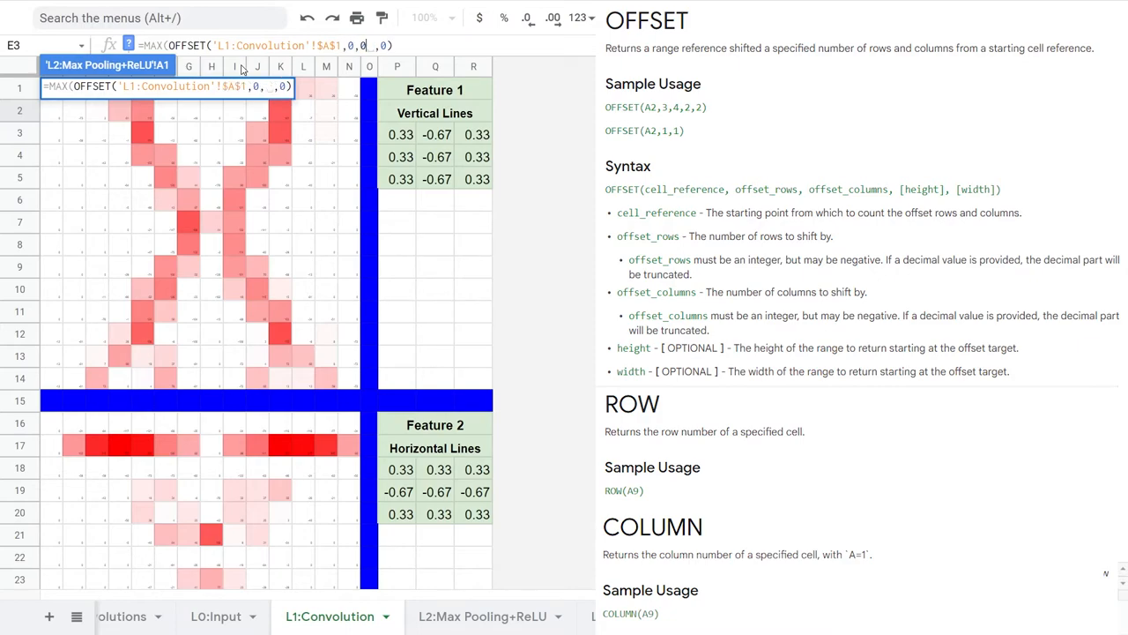
type("2,2),")
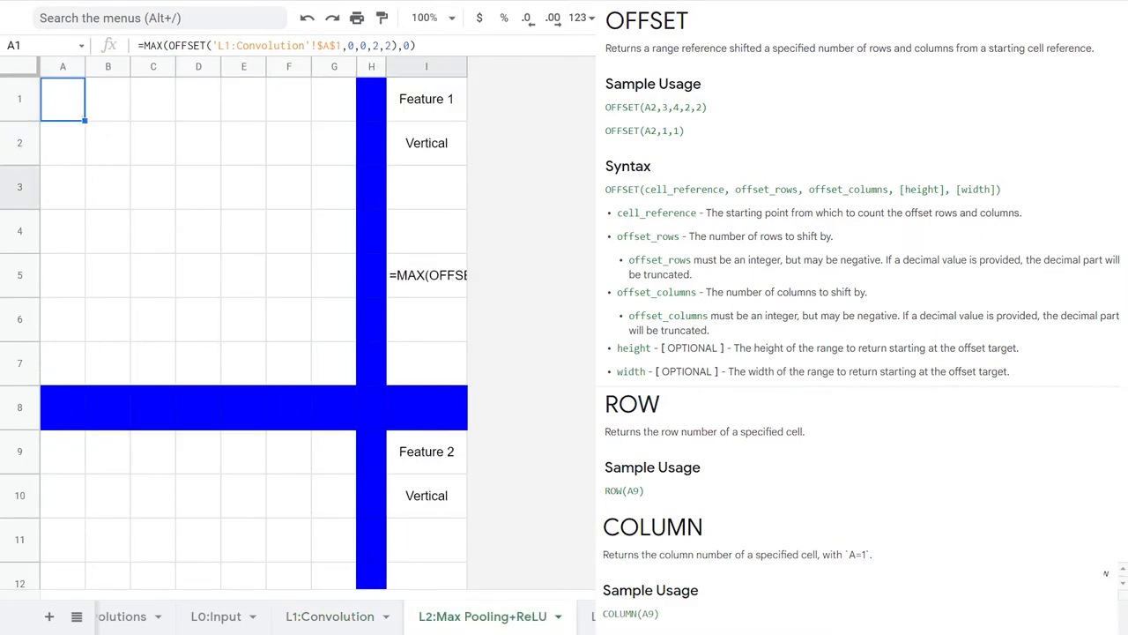
double_click(62, 99)
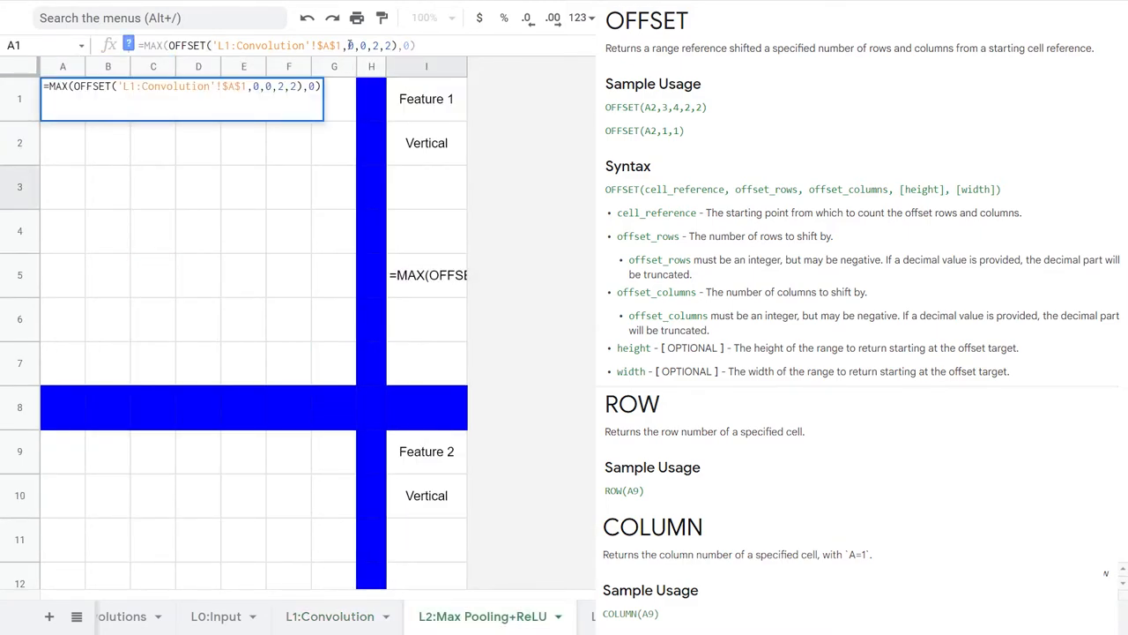
type("ROW()")
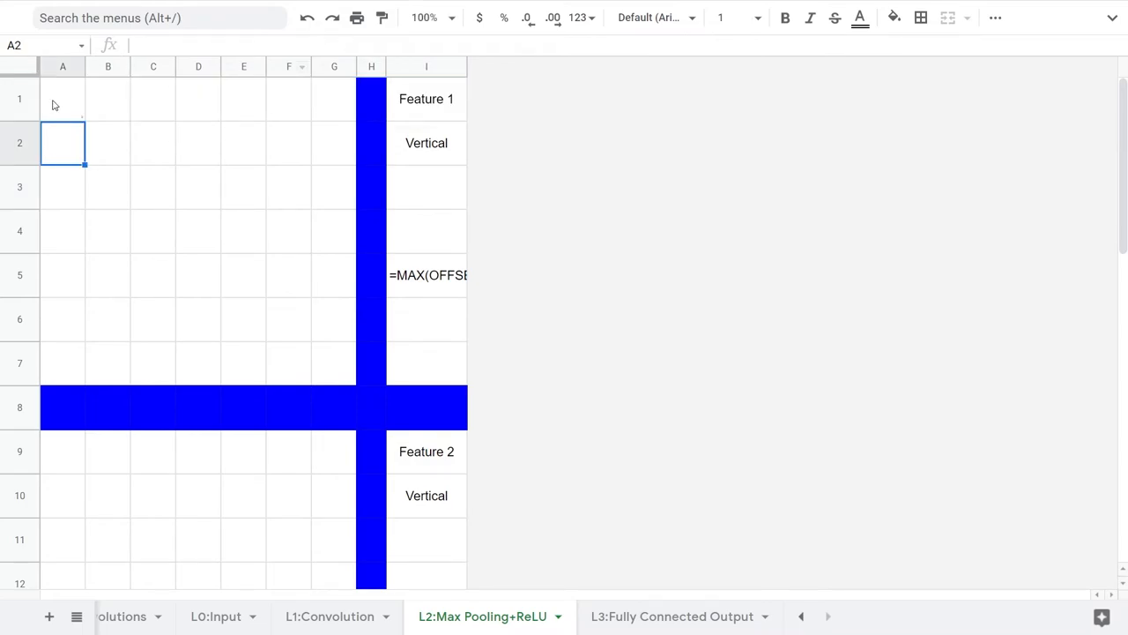
Step: Fill the Feature 1 pooling formula from A1 across its 7×7 grid
left_click(61, 99)
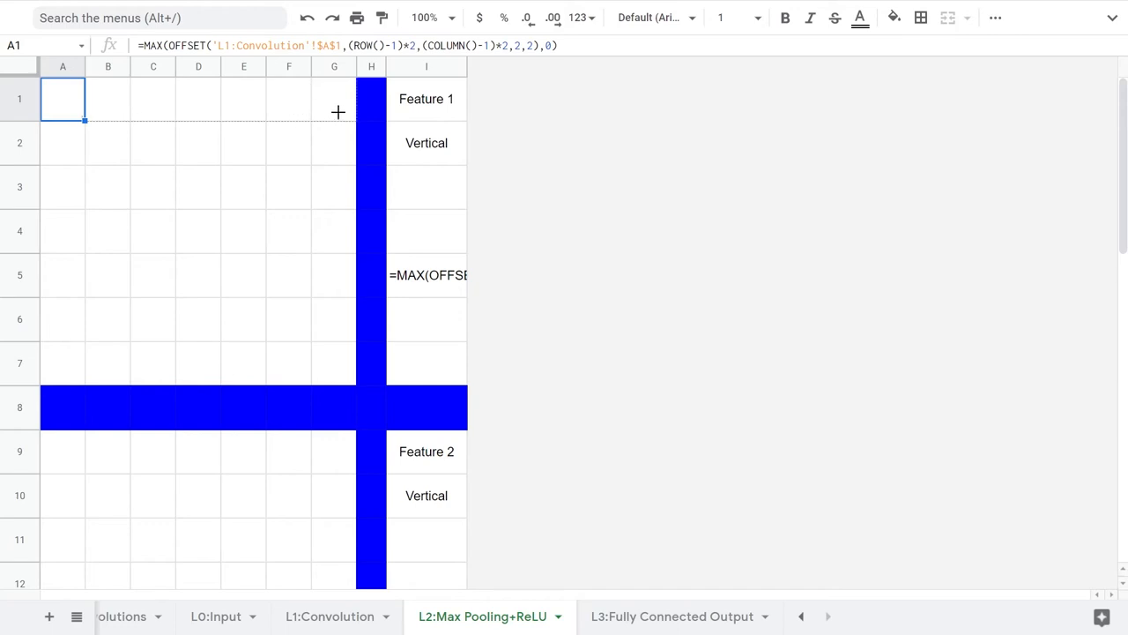
left_click_drag(62, 99, 334, 99)
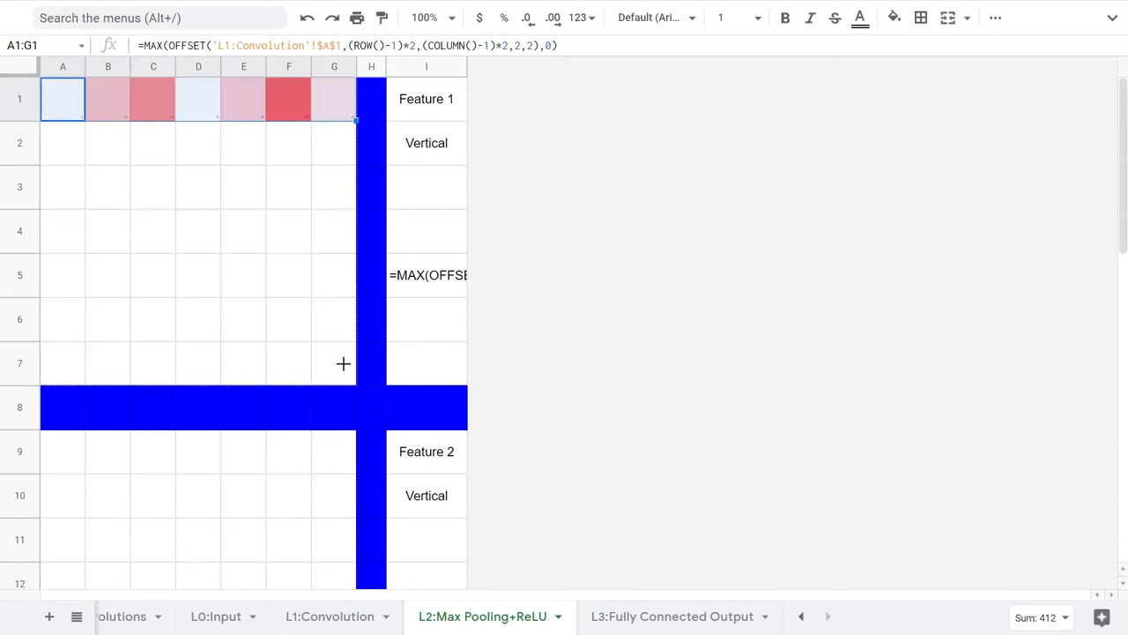
left_click(333, 407)
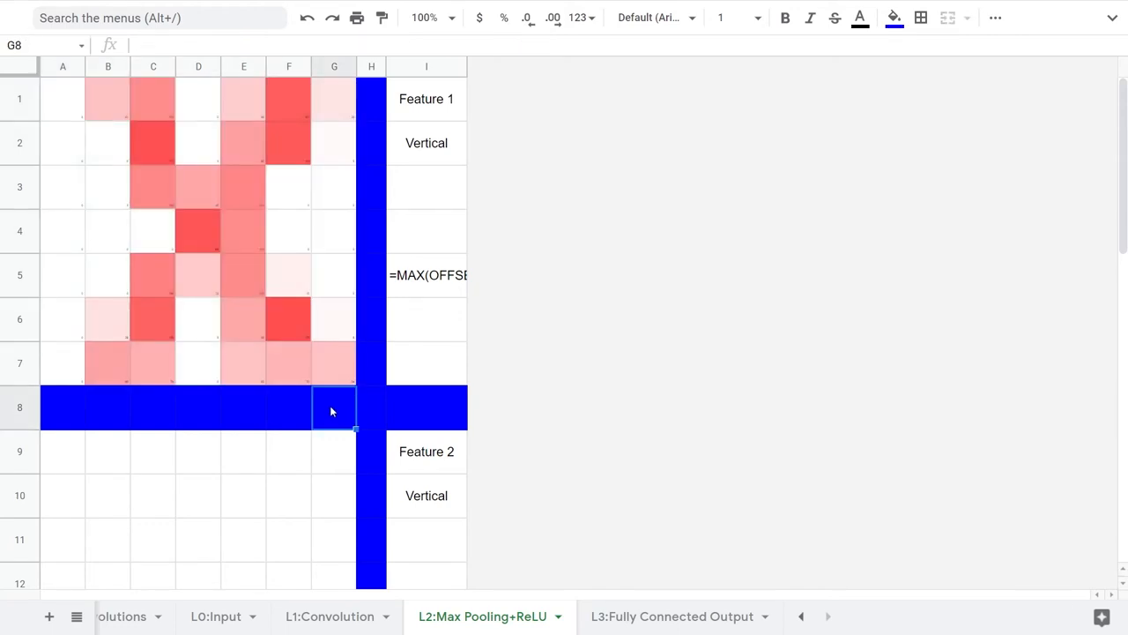
Step: Add pooling formulas for Feature 2 in A9 and Feature 3 in A17, adjusting source offsets
left_click(427, 274)
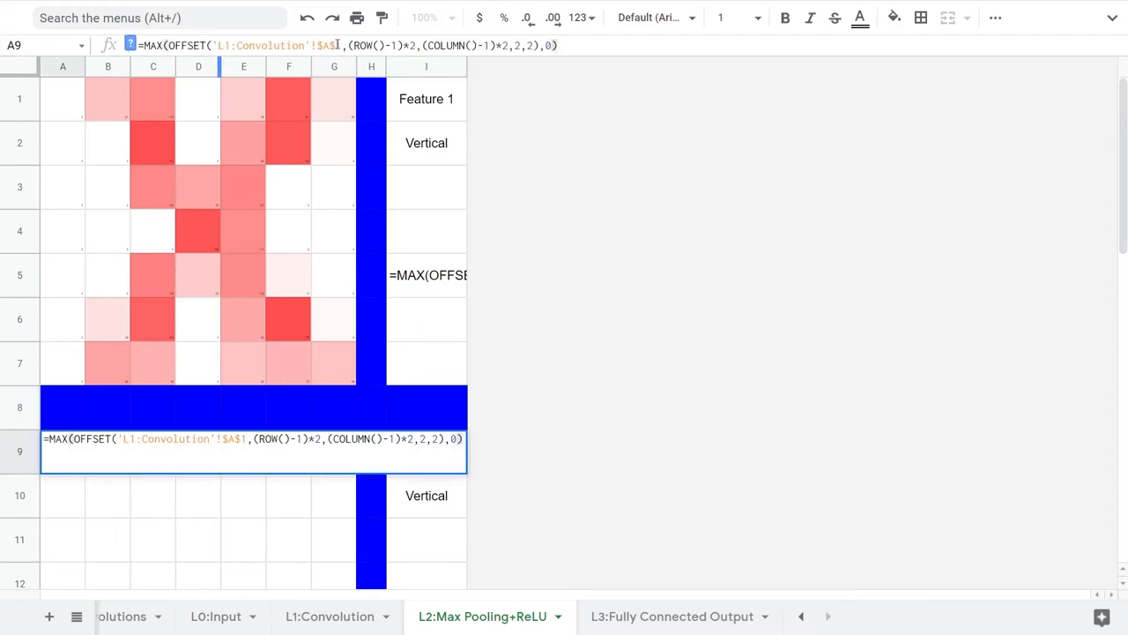
type("6")
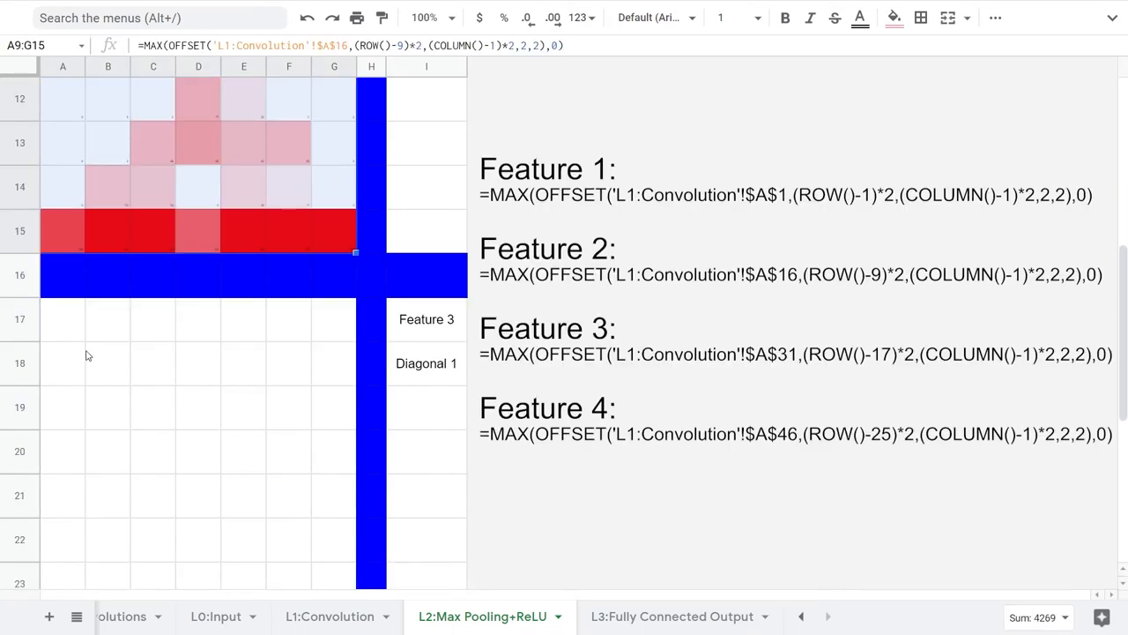
left_click(63, 319)
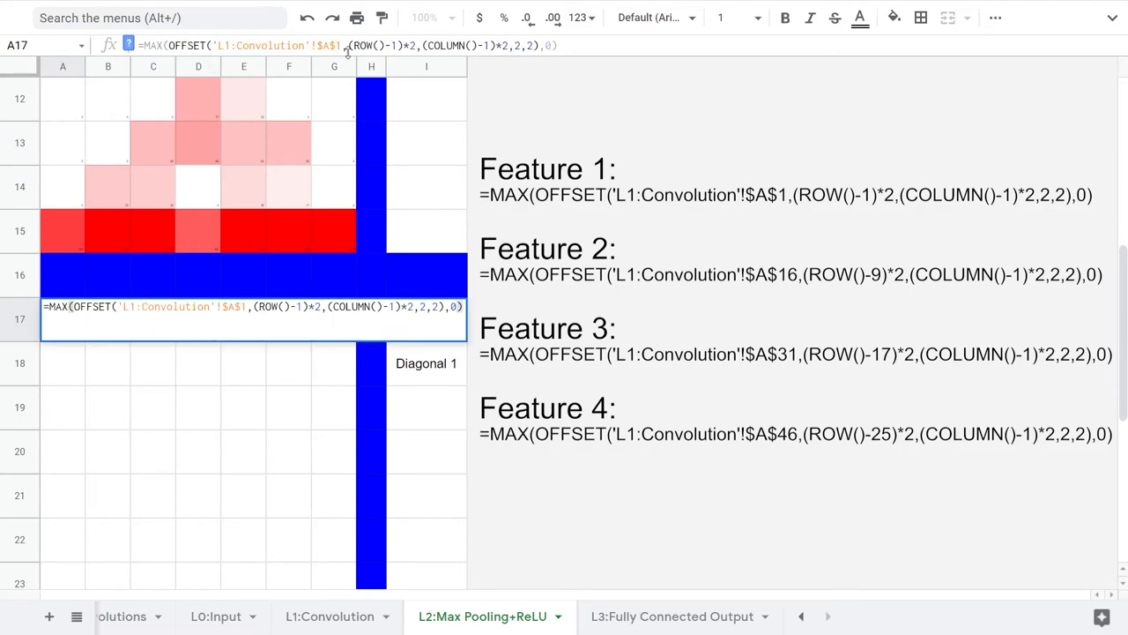
left_click(62, 363)
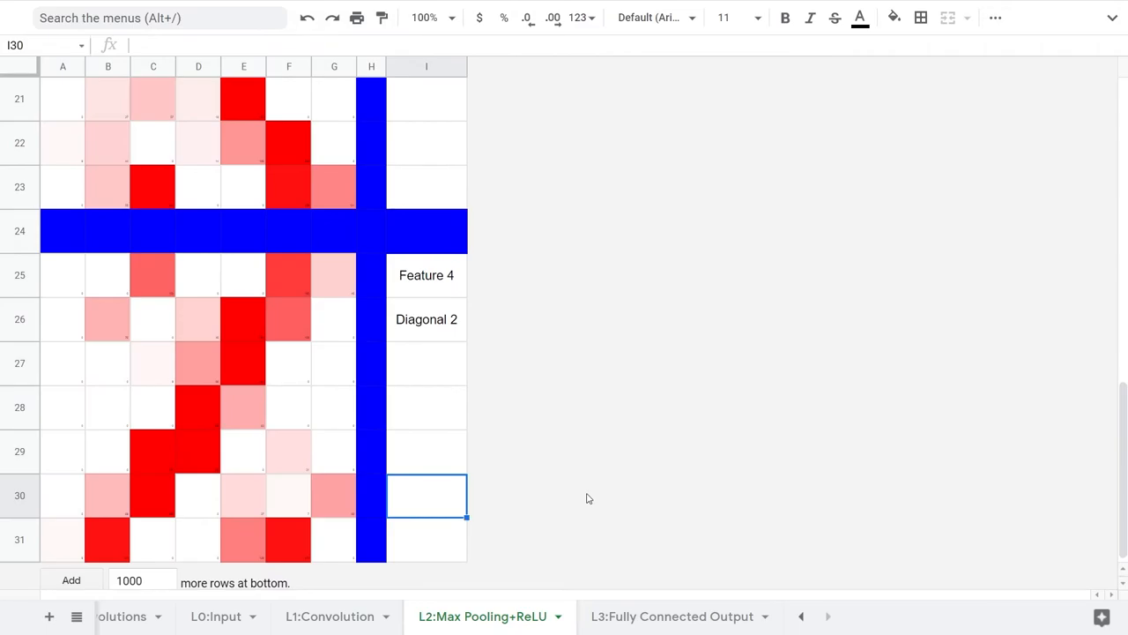
Step: Put =SUM of each feature's pooled grid into Feature 1–4 cells B3:E3
left_click(671, 616)
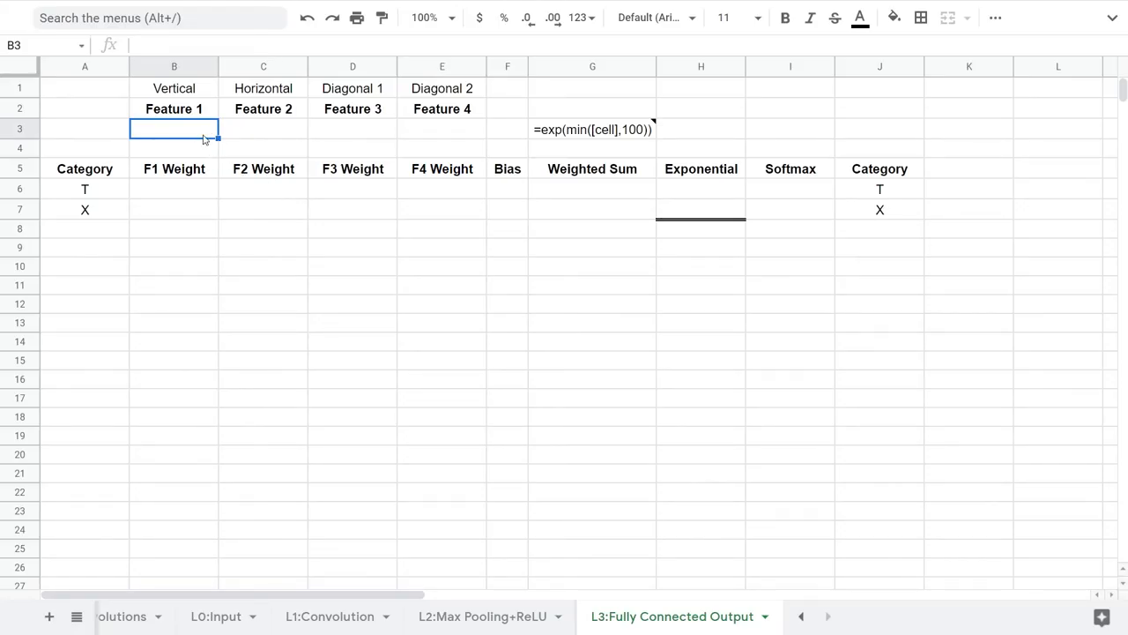
type("=SUM(")
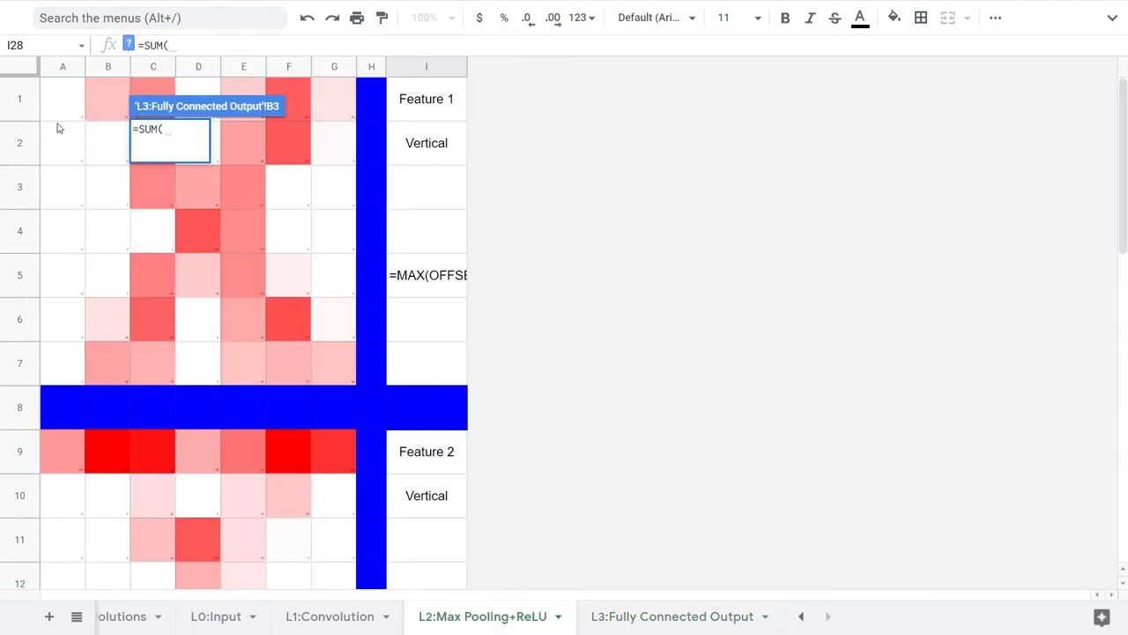
left_click(672, 615)
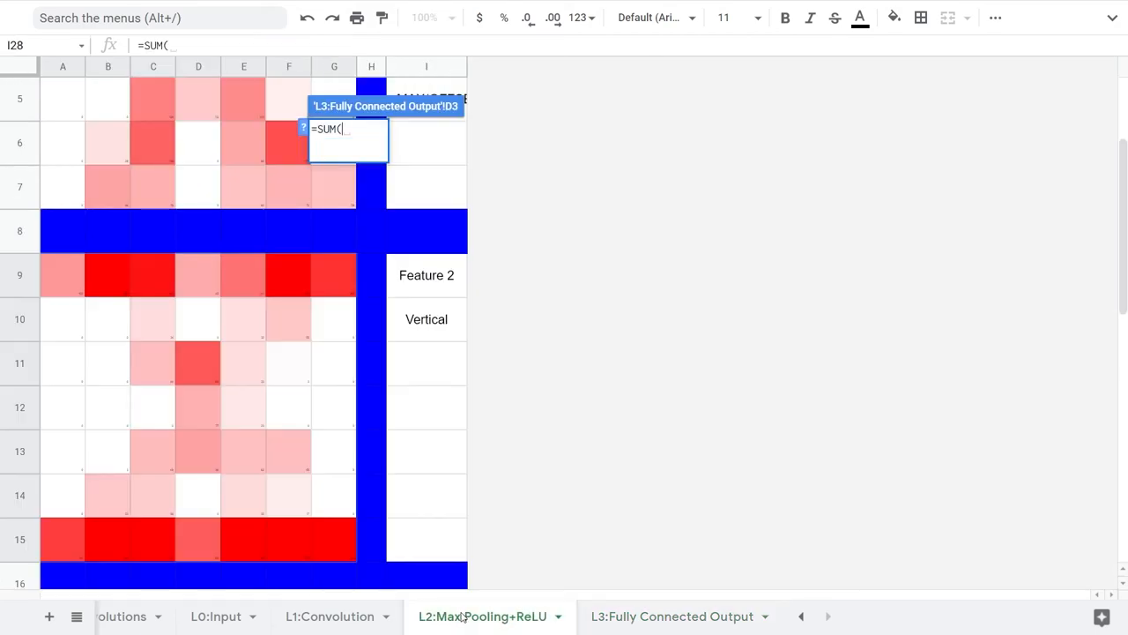
left_click(672, 616)
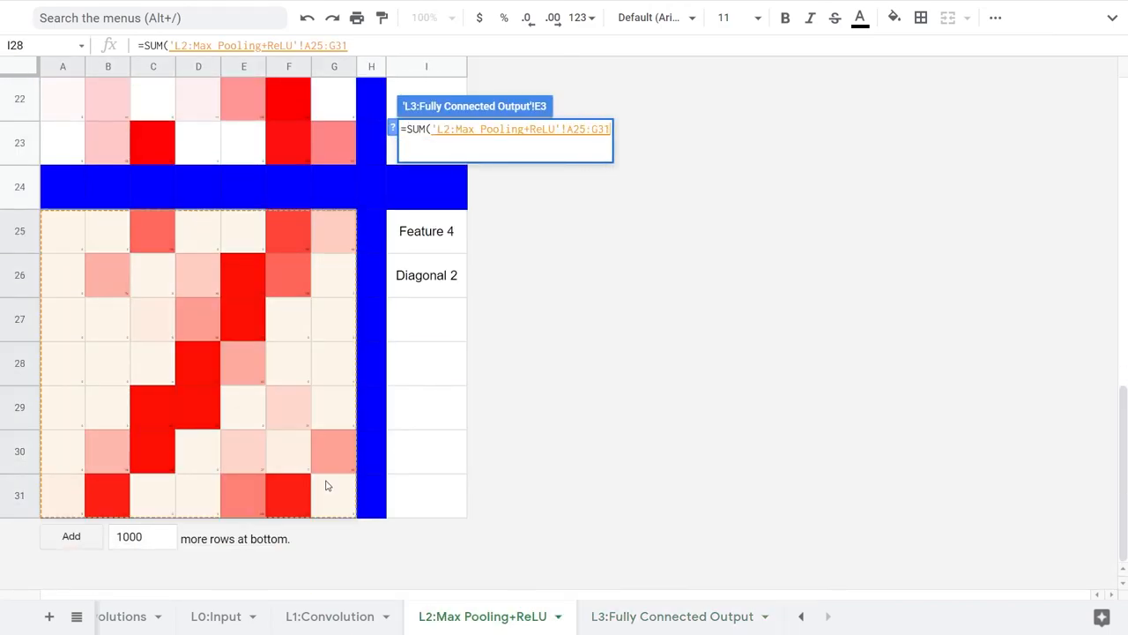
left_click(672, 616)
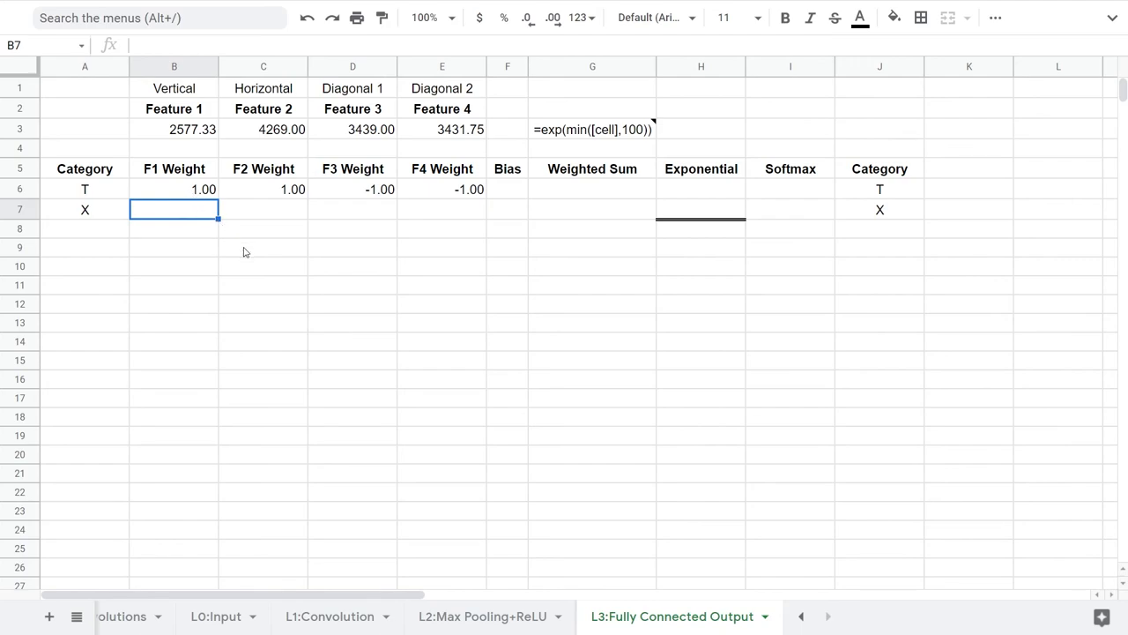
Step: Enter ±1 weights, zero biases and SUMPRODUCT weighted sums: −24.42 for T, 24.42 for X
type("-1.00")
left_click(592, 189)
type("=")
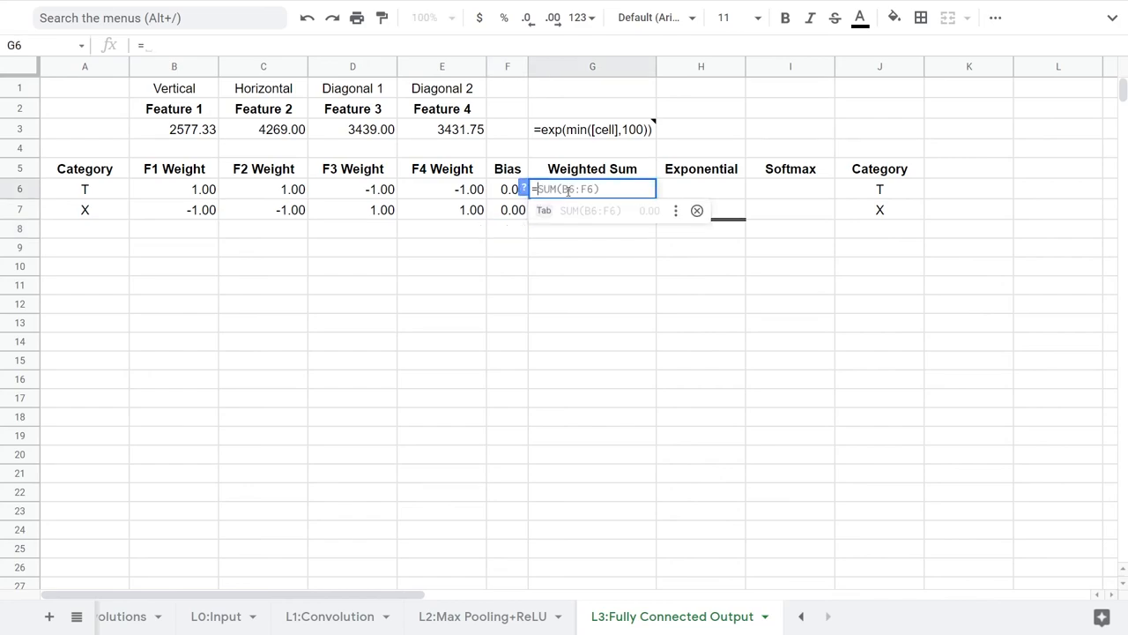
type("SUMPRODUCT(")
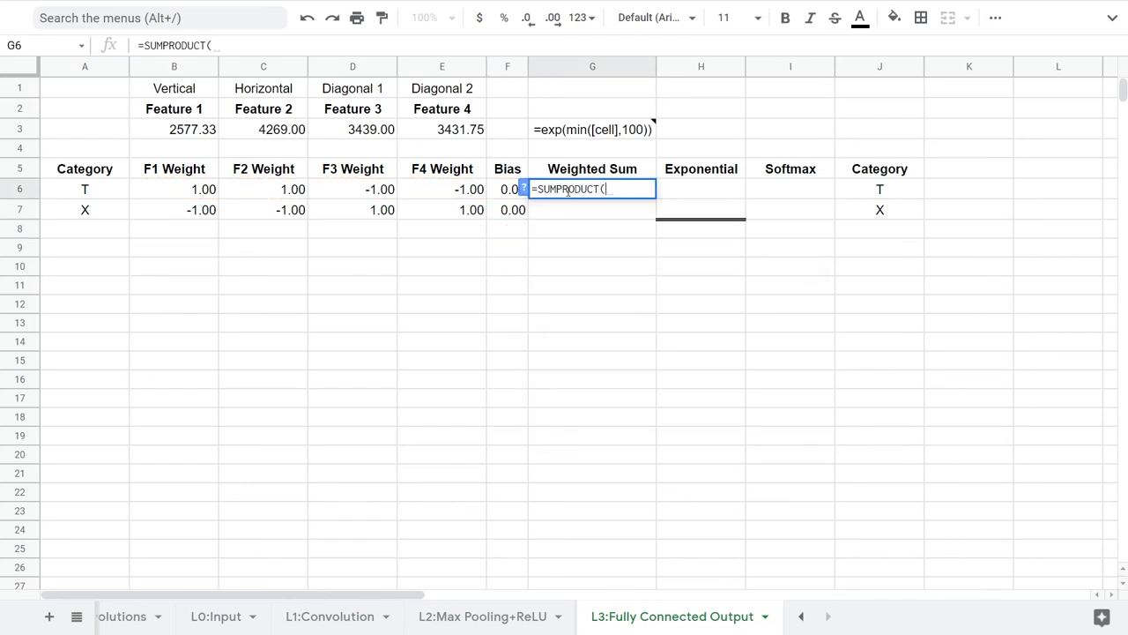
left_click_drag(174, 129, 441, 129)
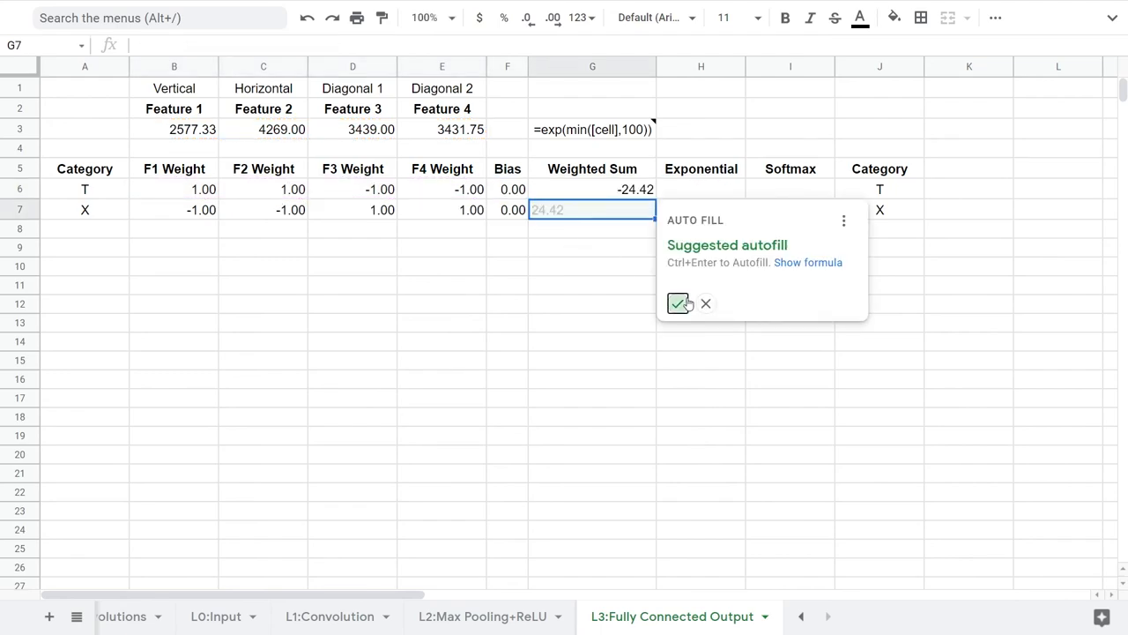
left_click(678, 303)
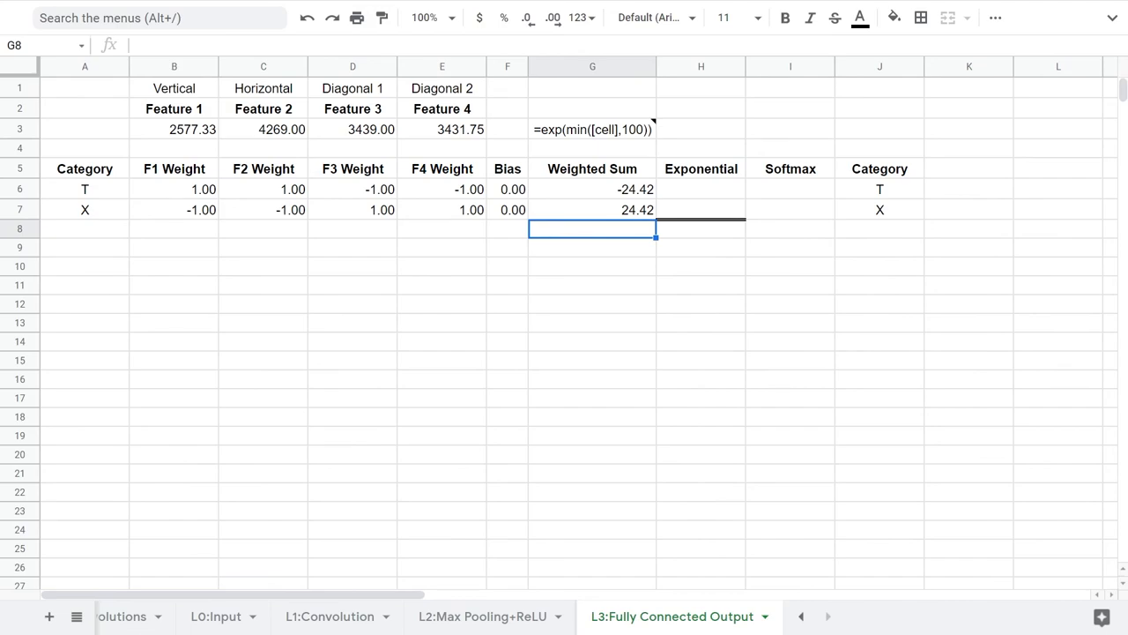
Step: Compute exponentials with =exp(min(G6,100)) in H6 and autofill H7
left_click(789, 168)
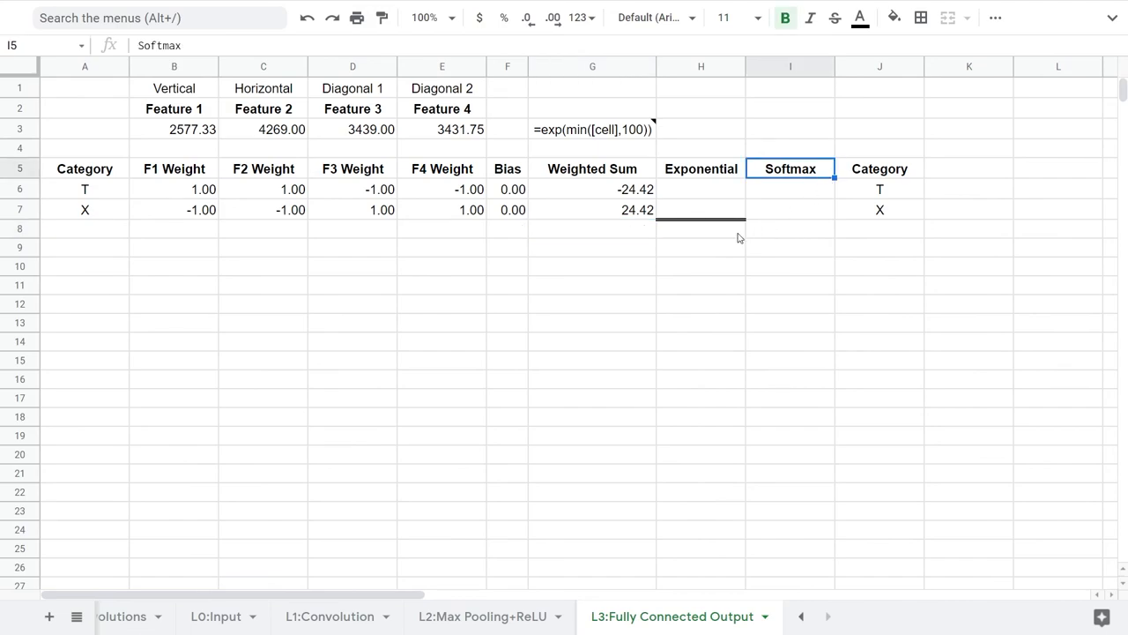
left_click(701, 189)
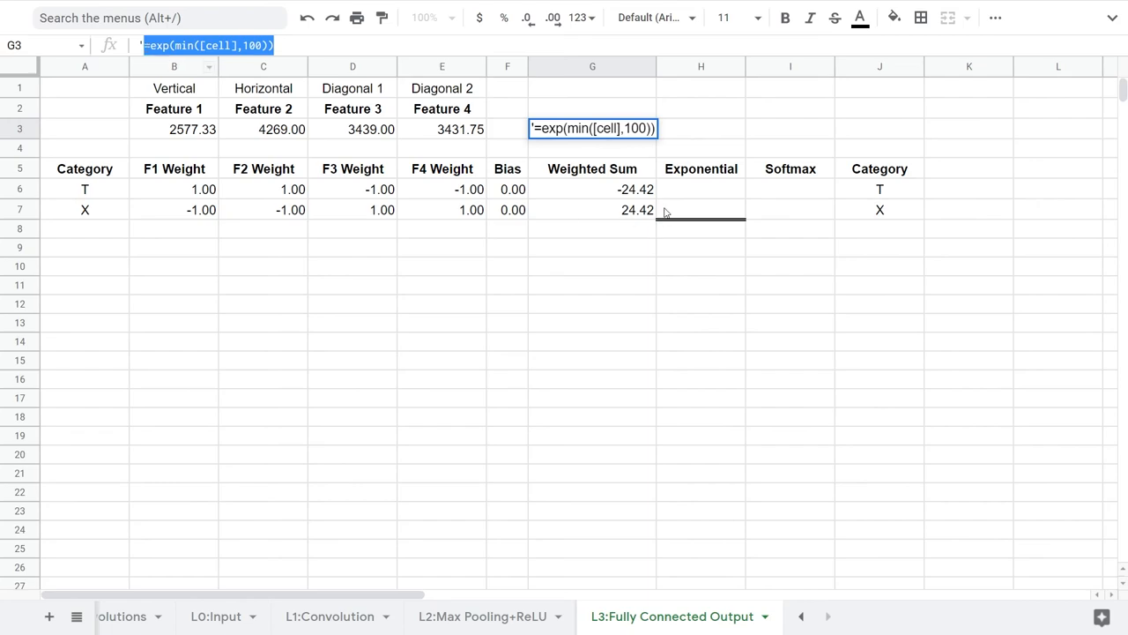
left_click(701, 189)
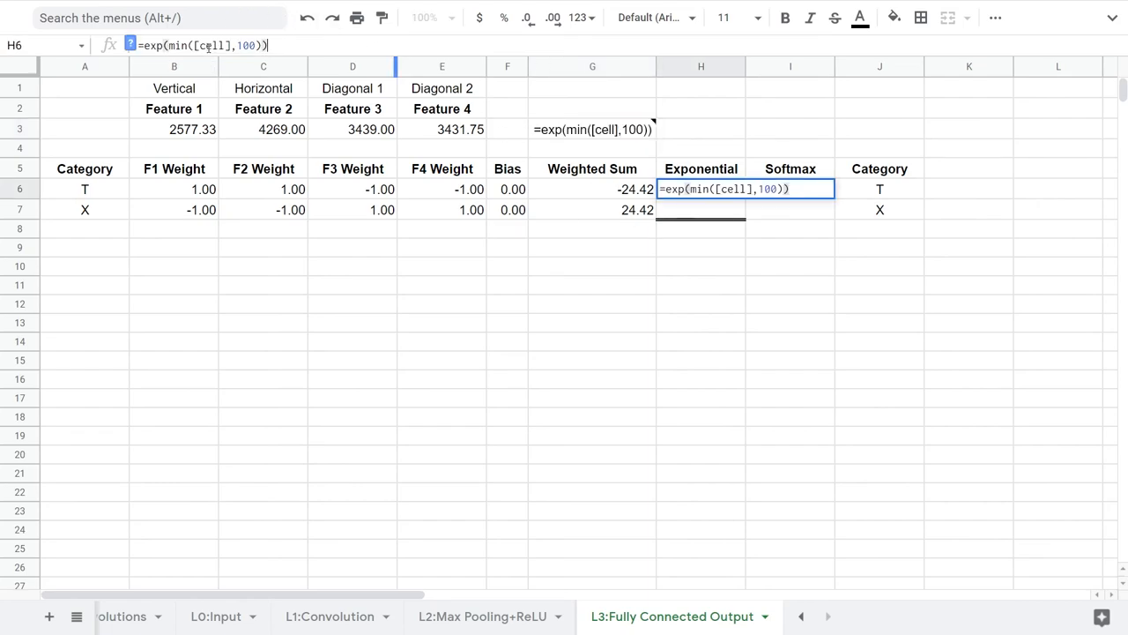
double_click(209, 45)
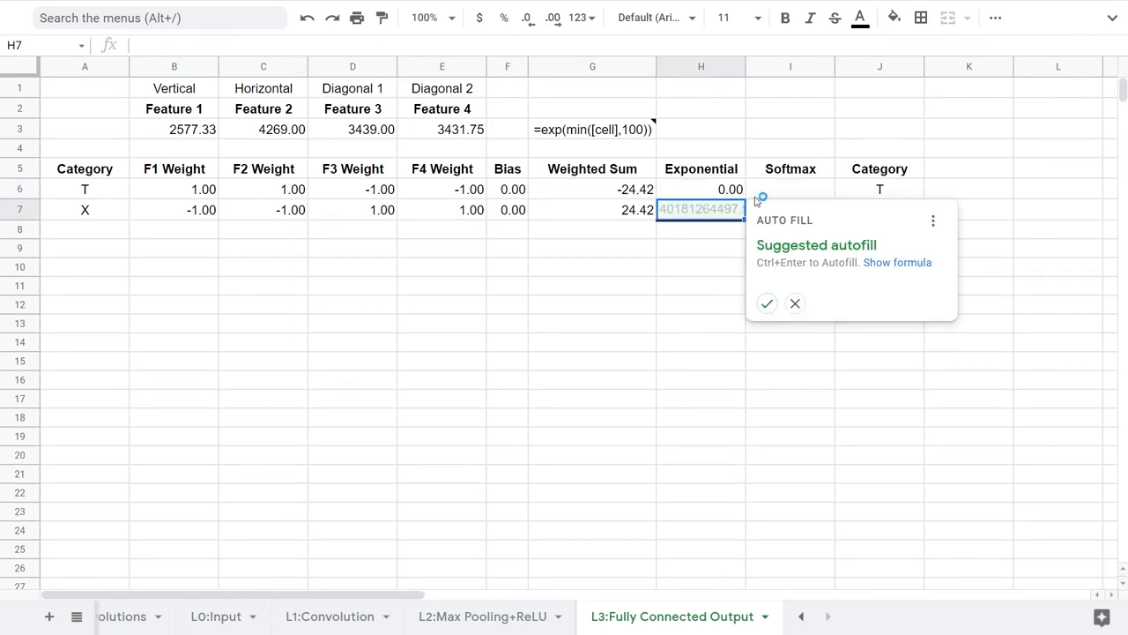
left_click(795, 304)
type("=SUM(H6:H7")
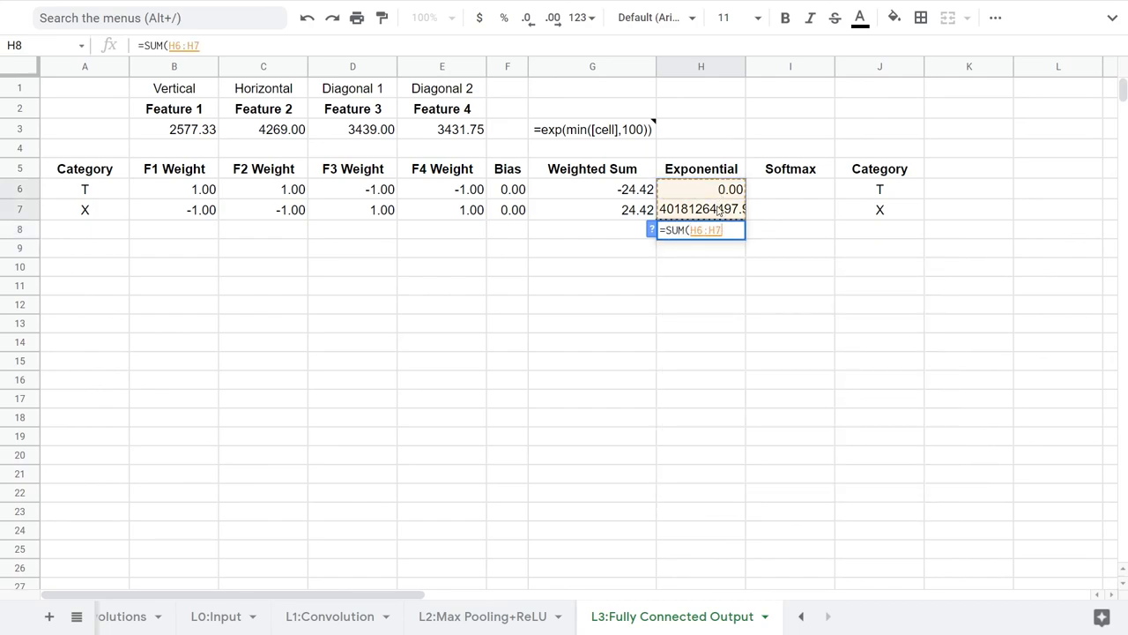
Step: Total exponentials in H8, compute softmax =H6/$H$8, then show Exploring Convolutions
key("enter")
type("=H6")
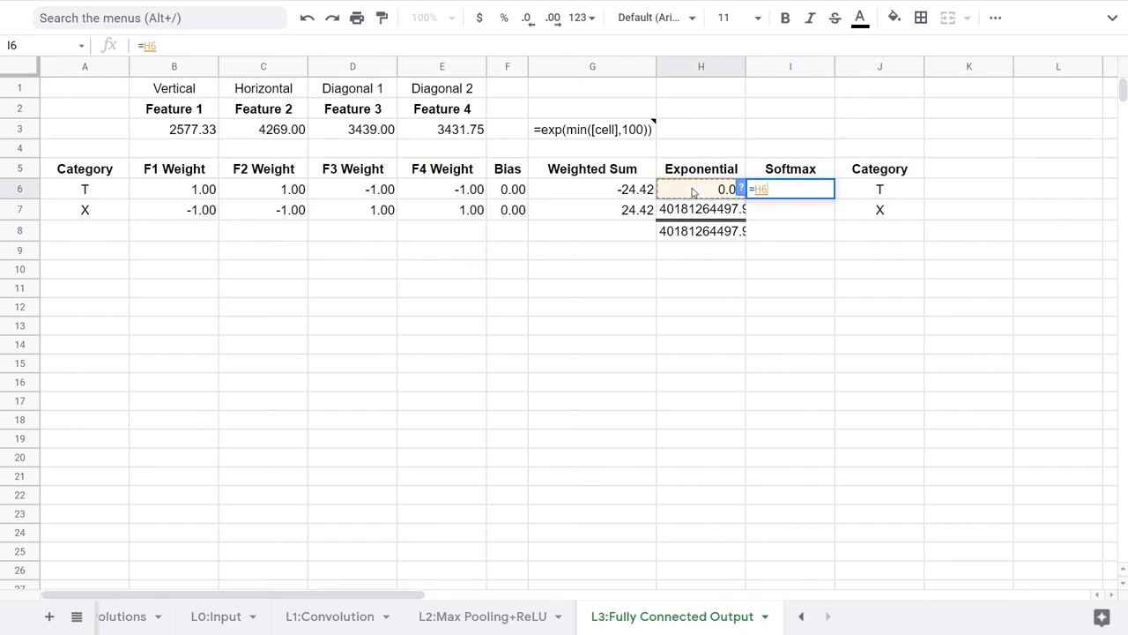
left_click(701, 231)
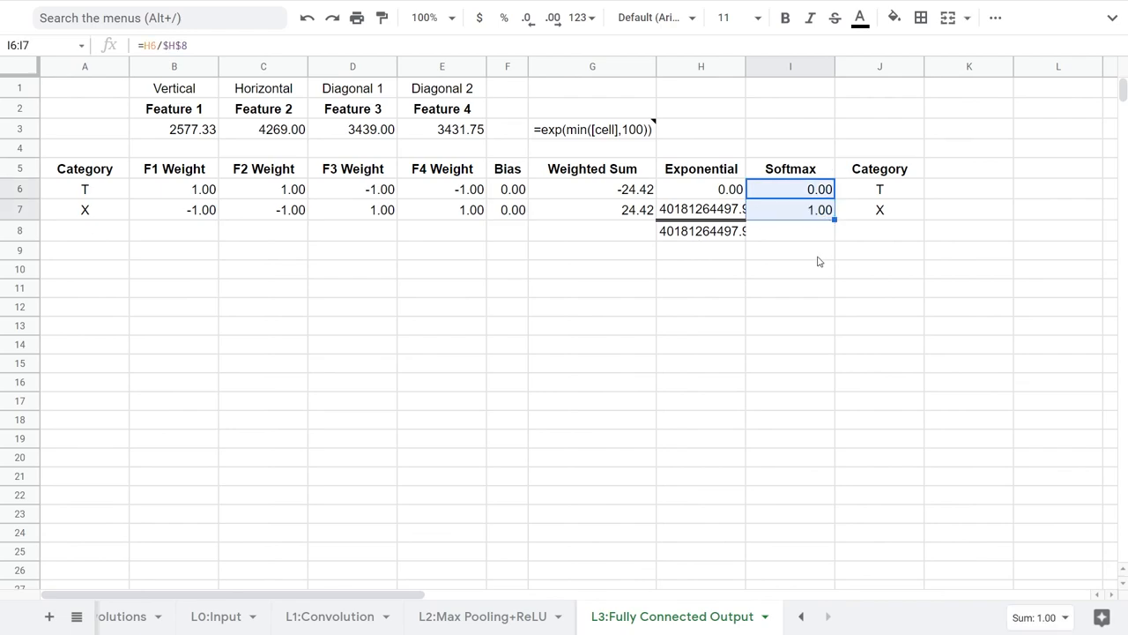
left_click(165, 616)
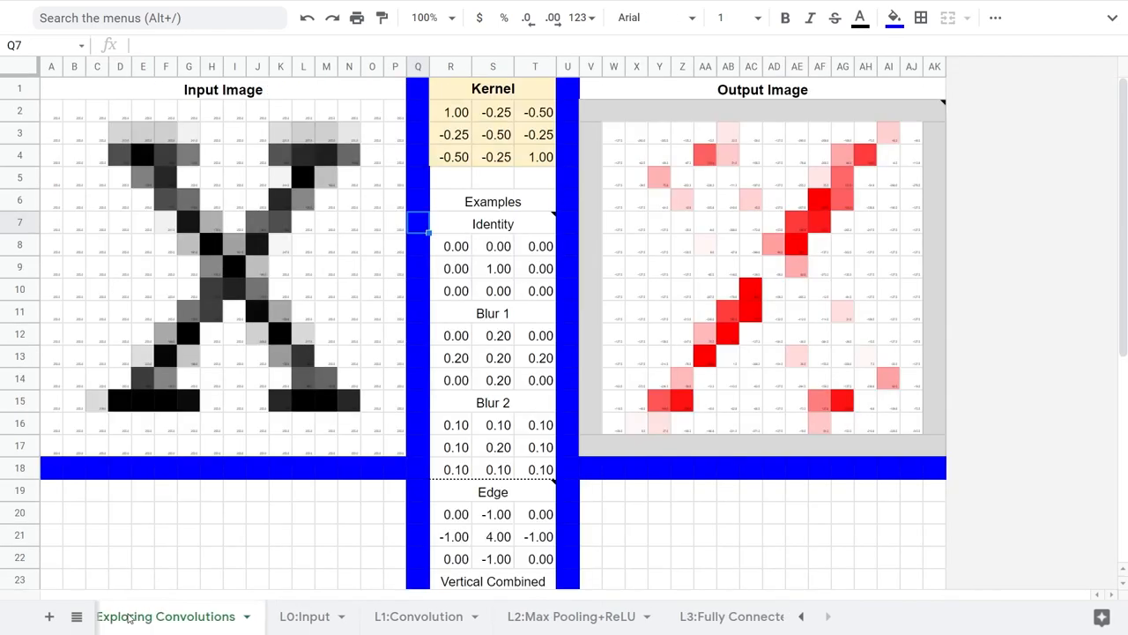
Step: Compare README pixel data for t1.png and t6.png with L0:Input, ending on the T image
left_click(149, 615)
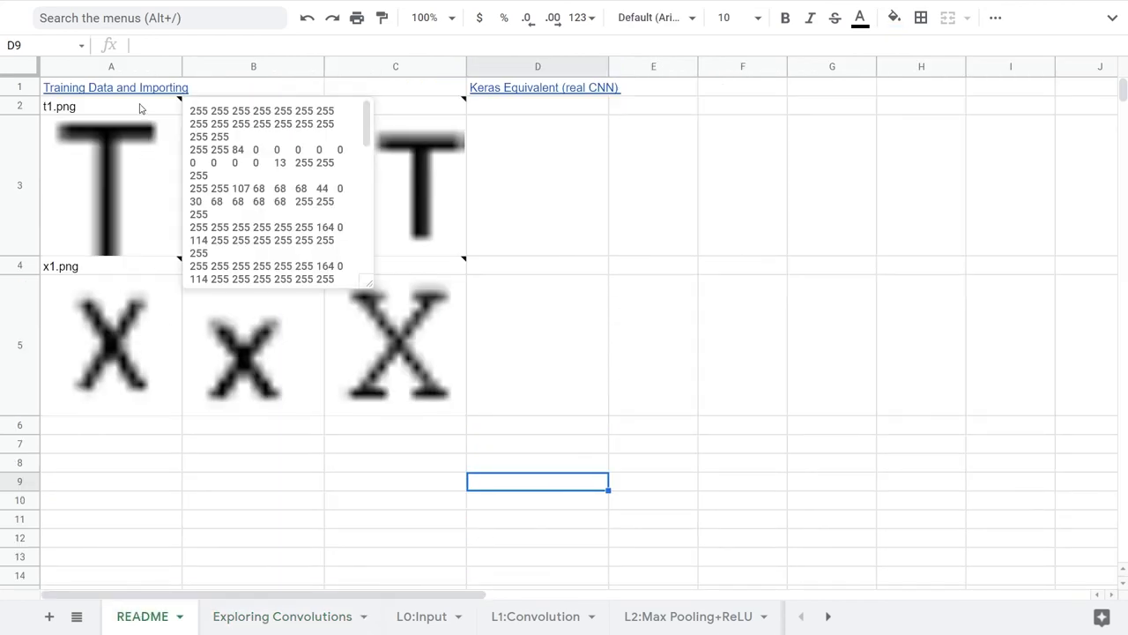
left_click(110, 106)
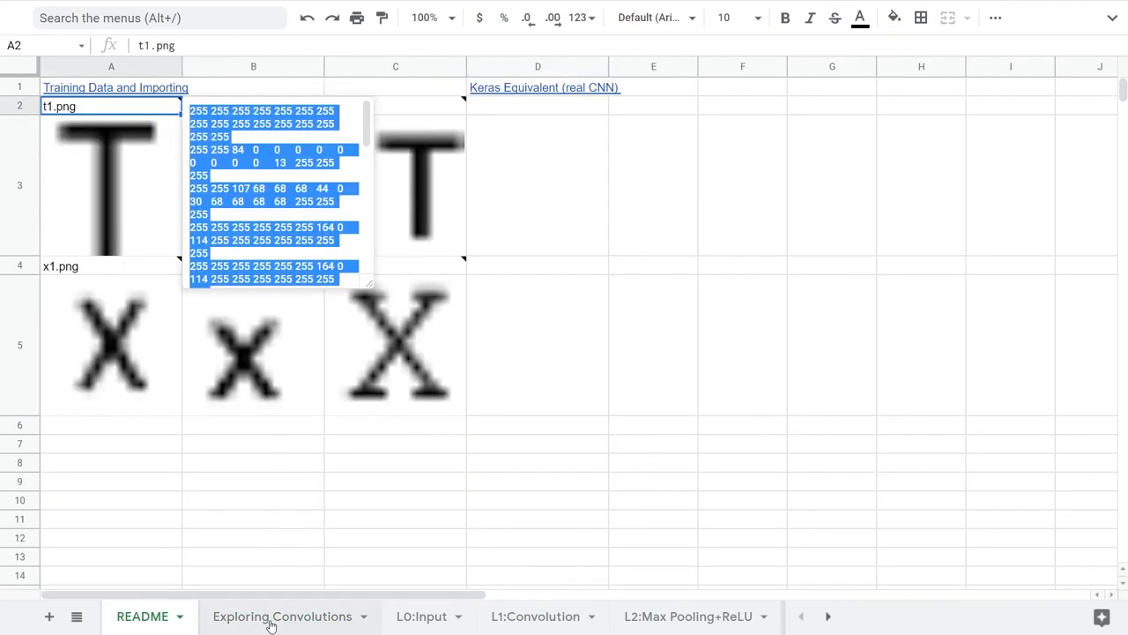
left_click(421, 616)
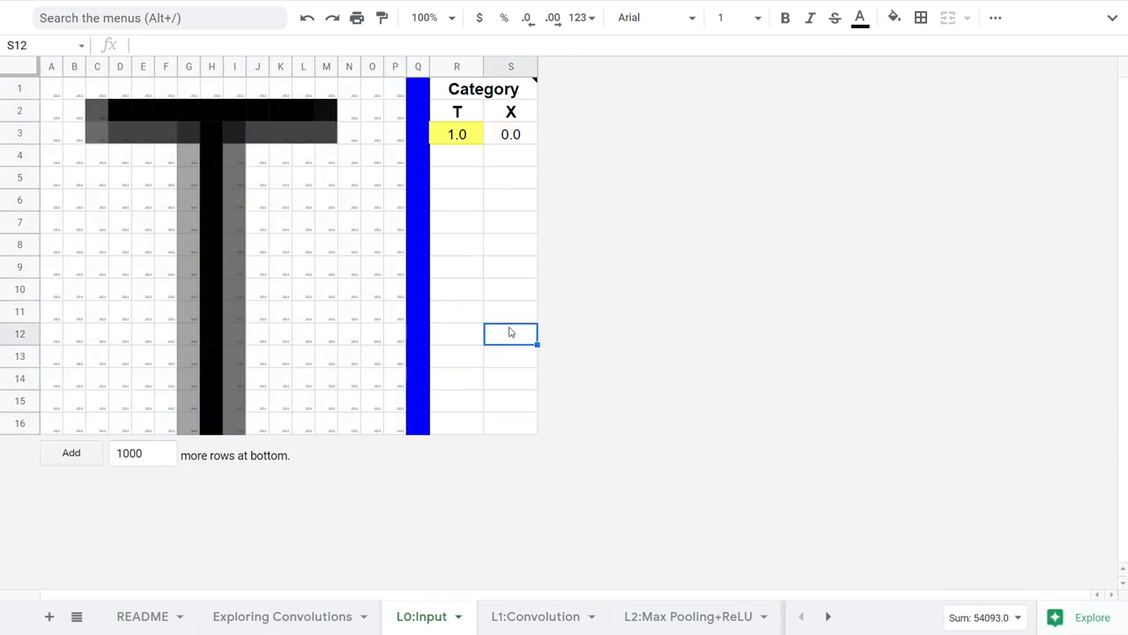
left_click(142, 616)
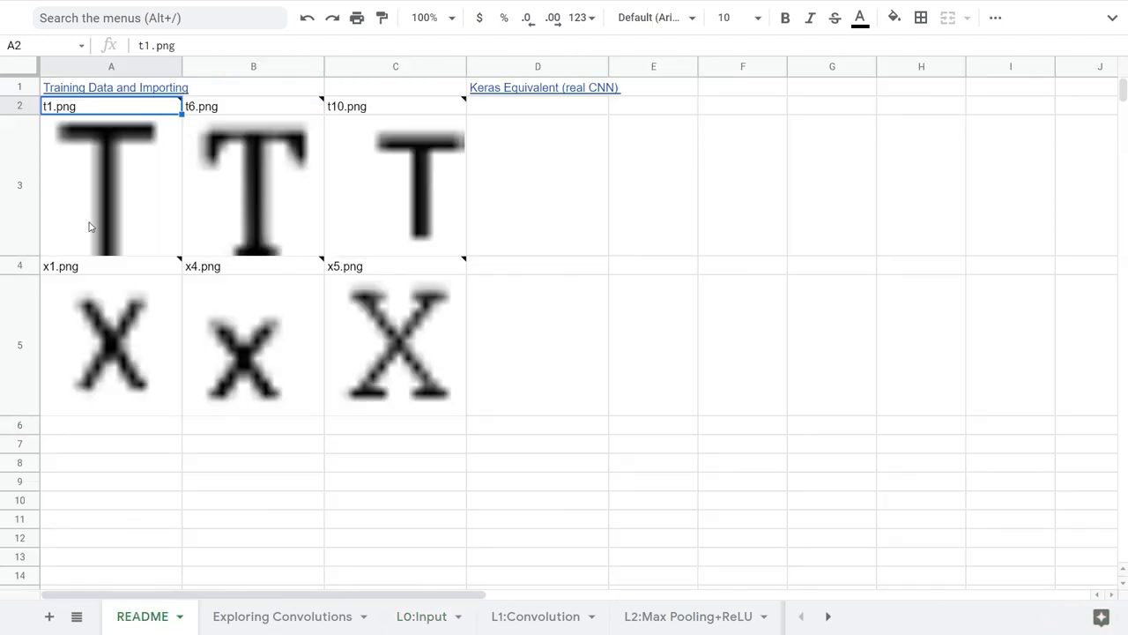
left_click(253, 106)
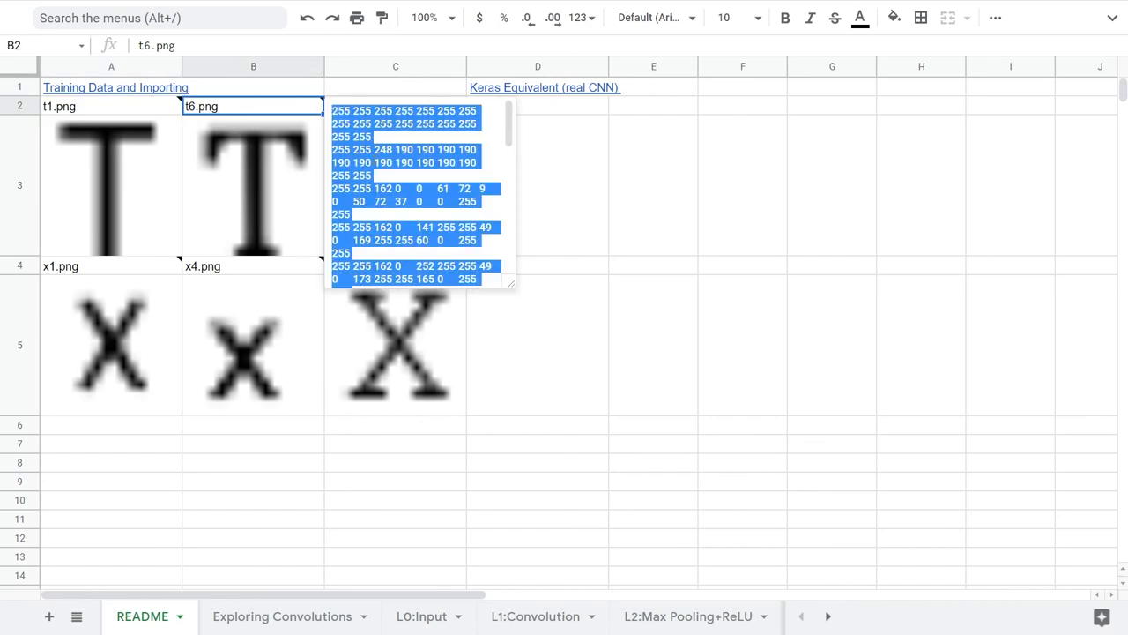
left_click(421, 616)
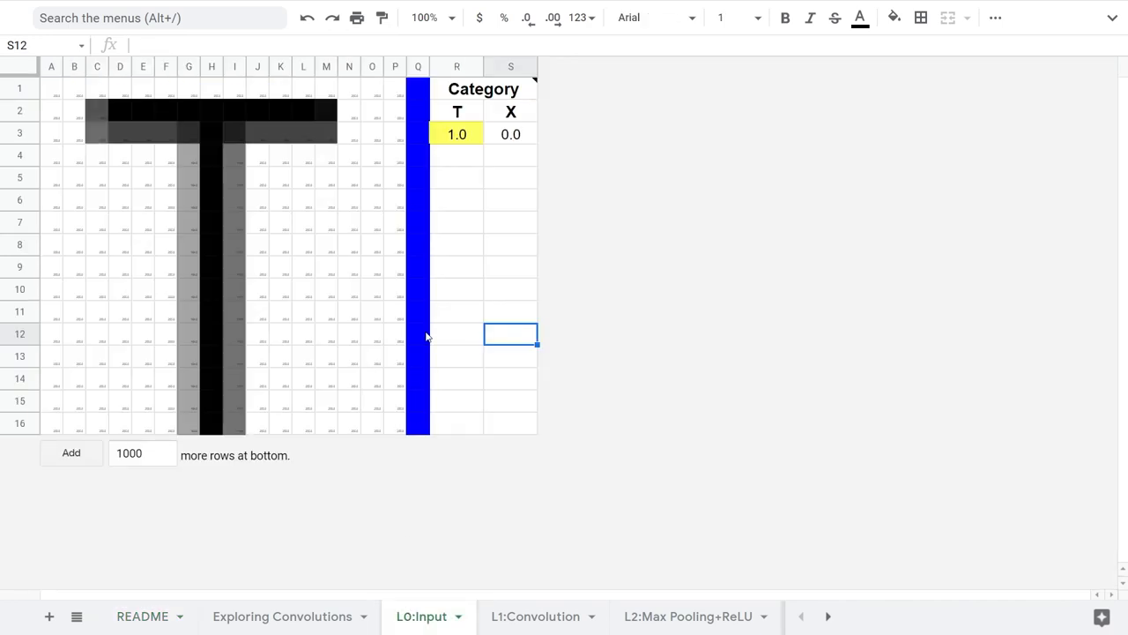